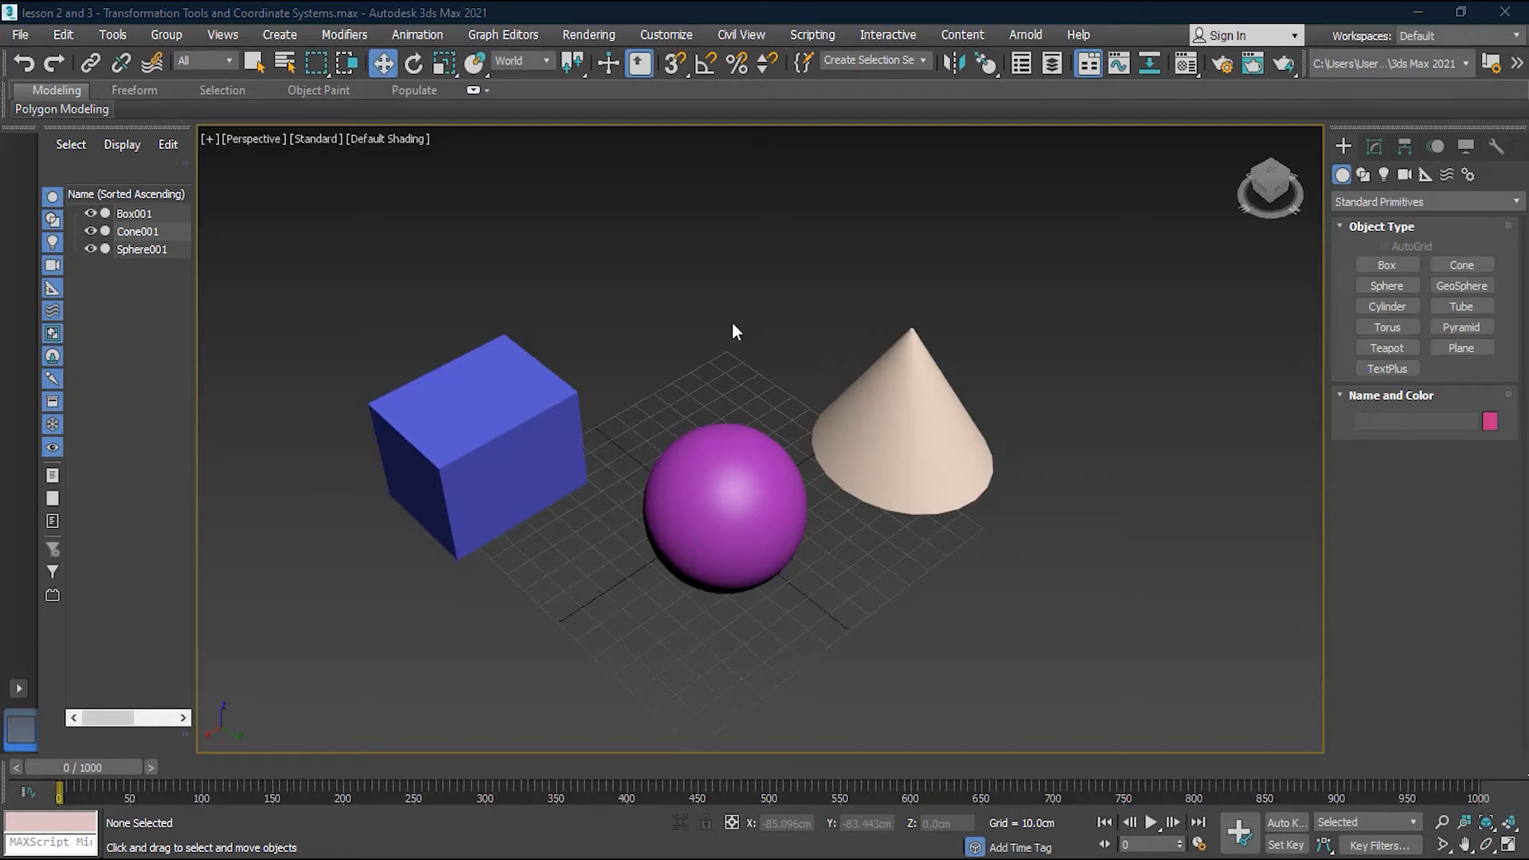
{"action": "mouse_move", "coordinate": [676, 418]}
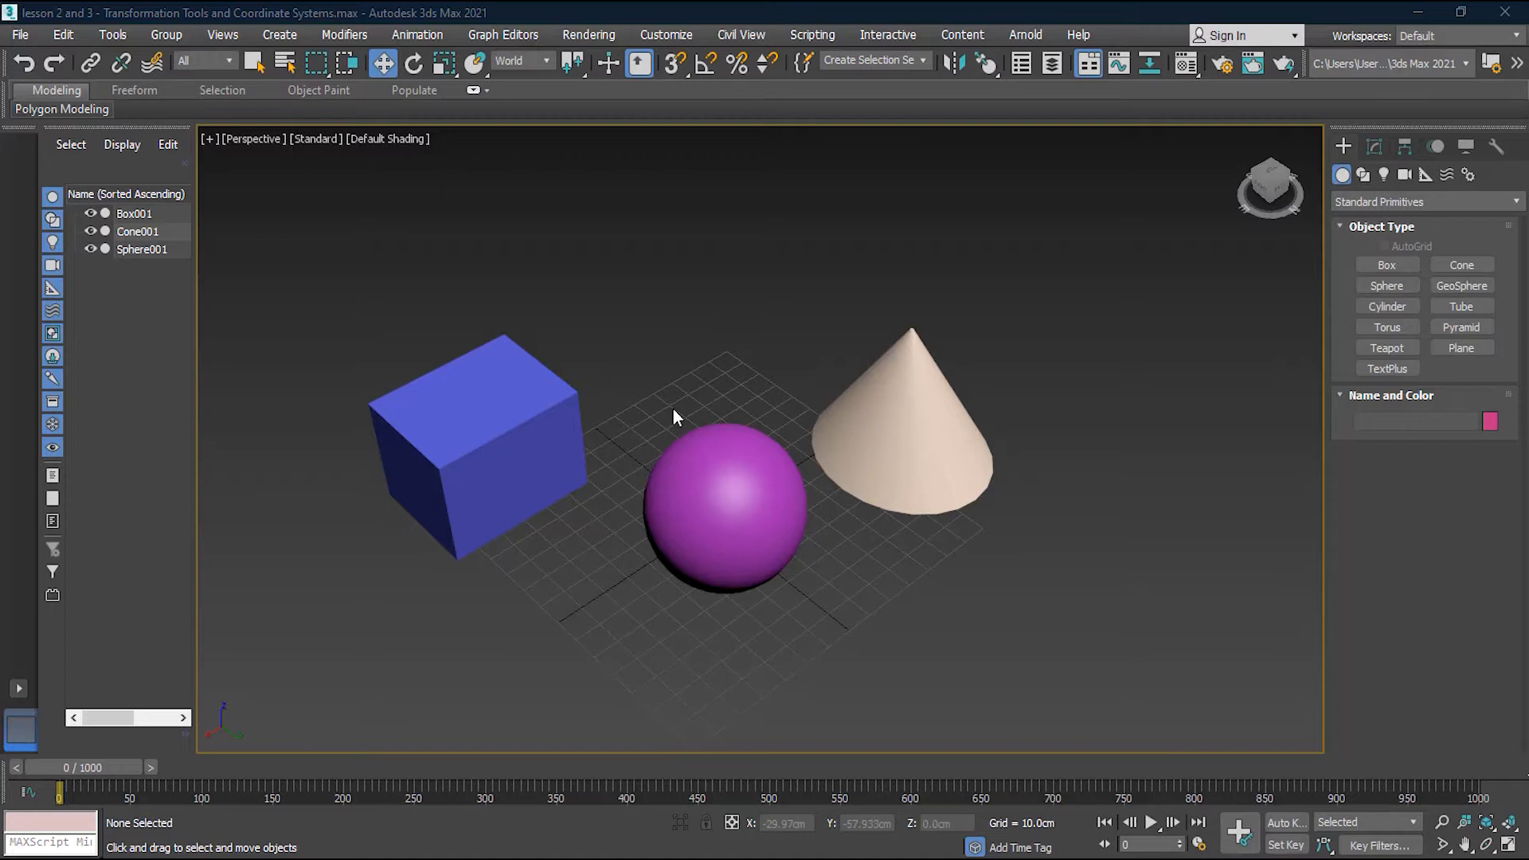
Activate Select and Move and select the blue box Box001.
{"action": "left_click", "coordinate": [477, 453]}
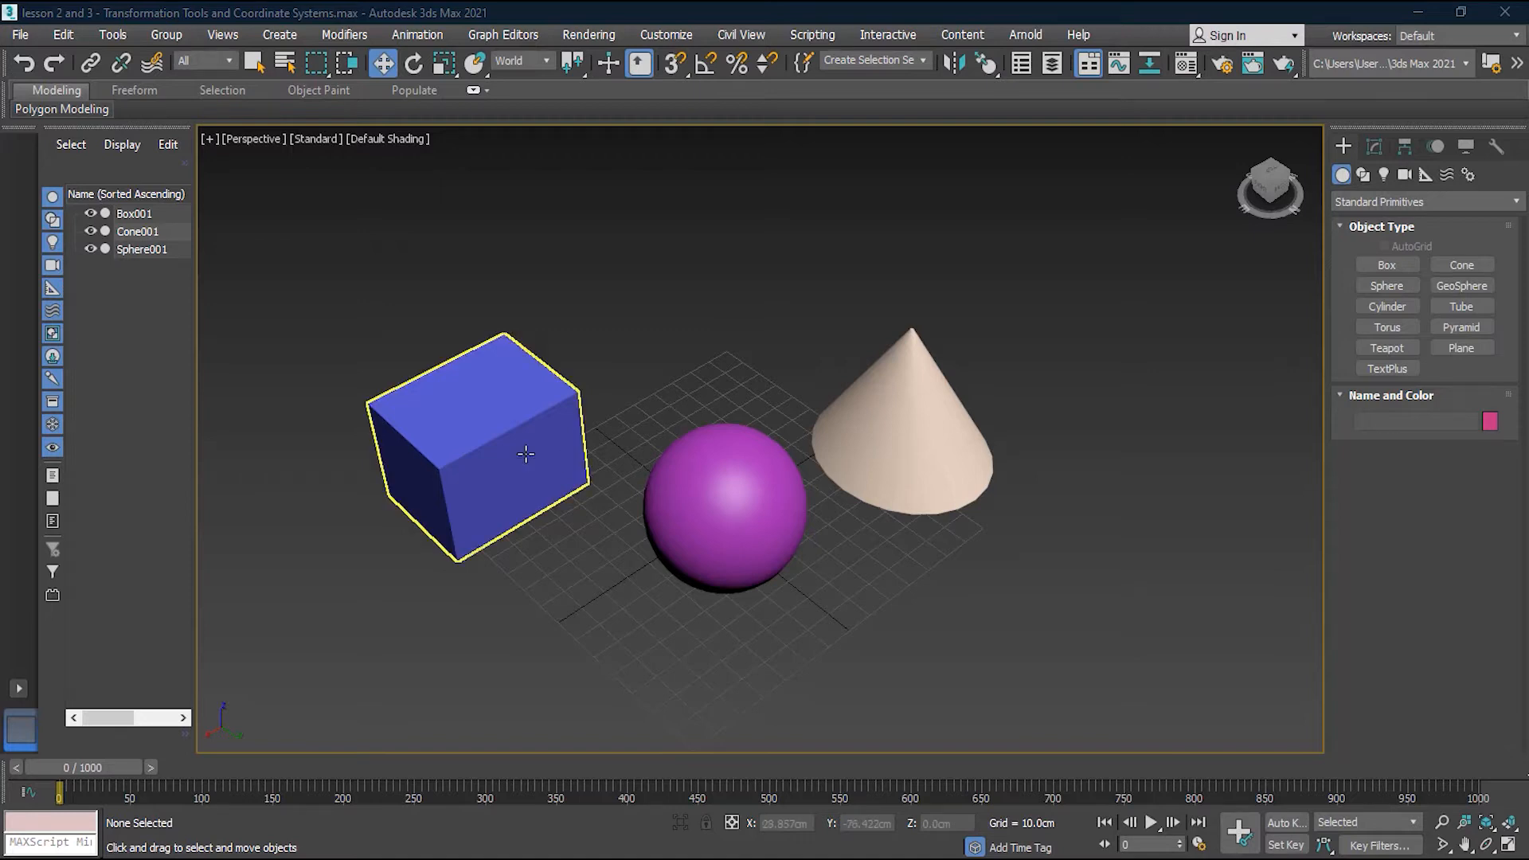
{"action": "mouse_move", "coordinate": [507, 395]}
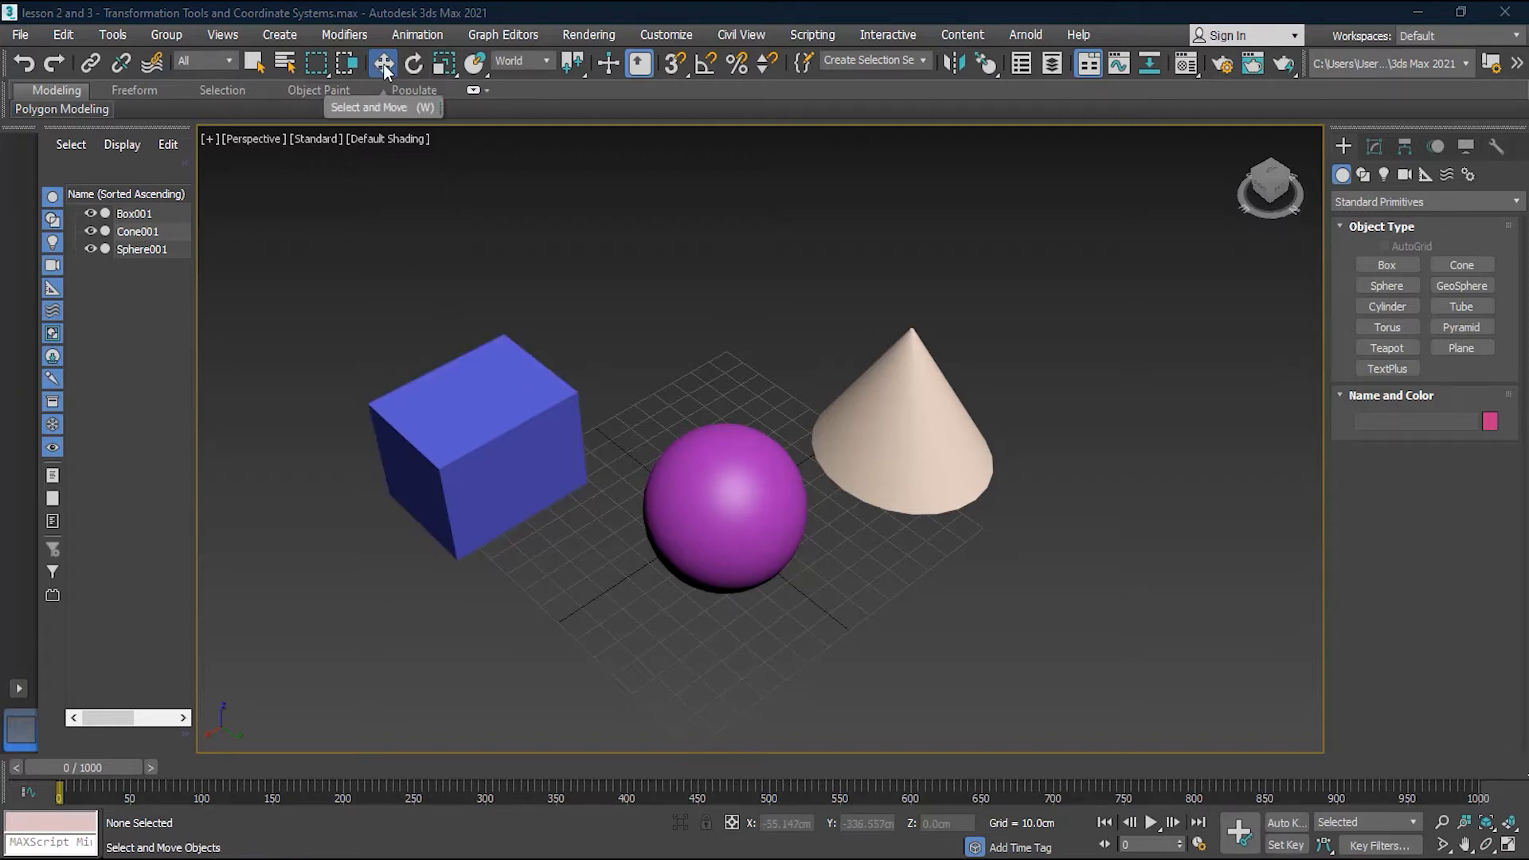
{"action": "mouse_move", "coordinate": [413, 62]}
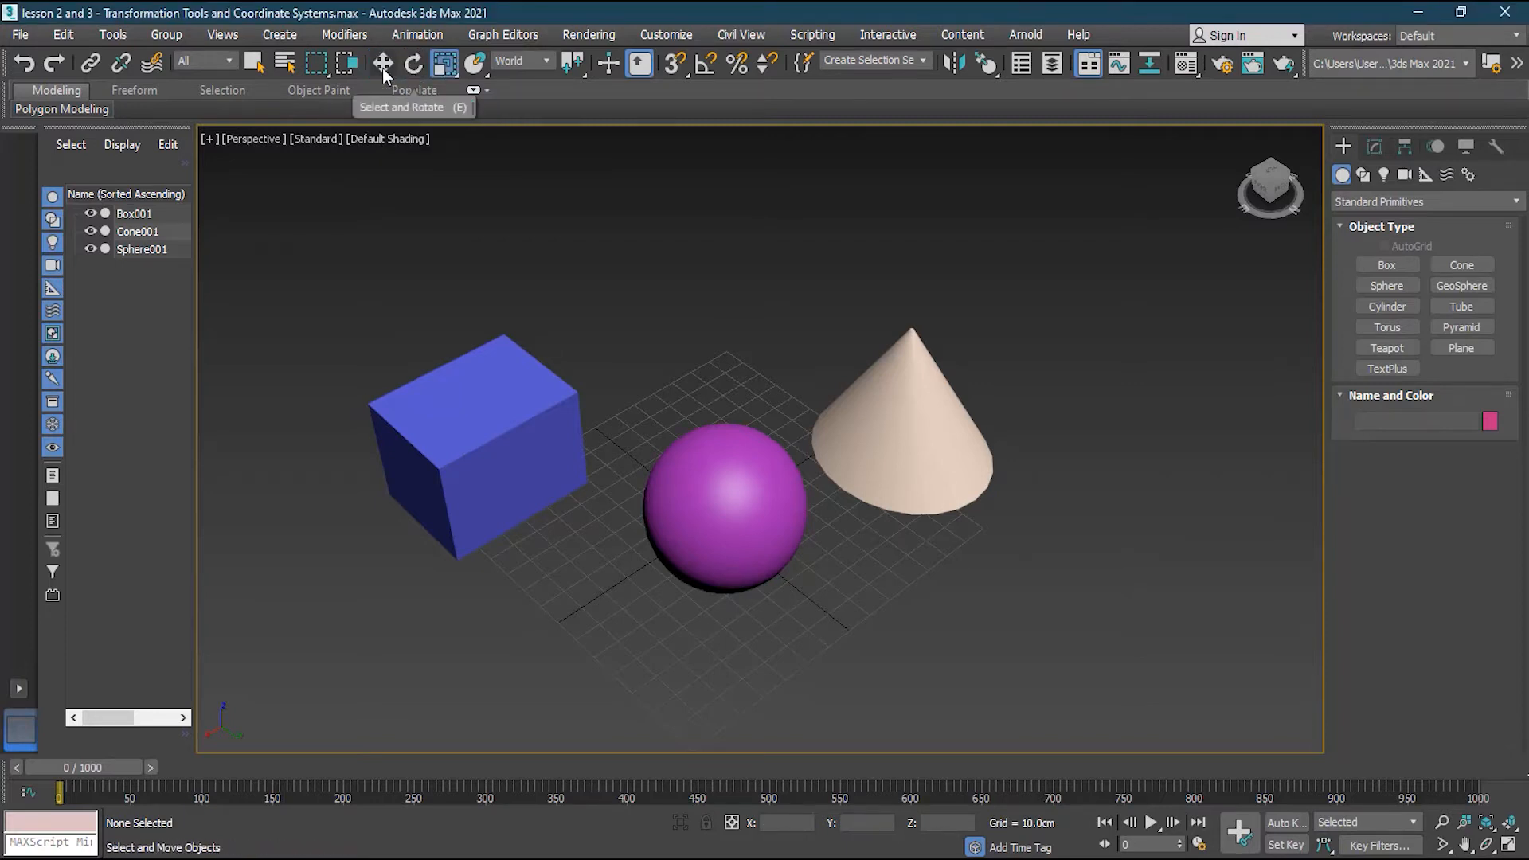
{"action": "mouse_move", "coordinate": [382, 62]}
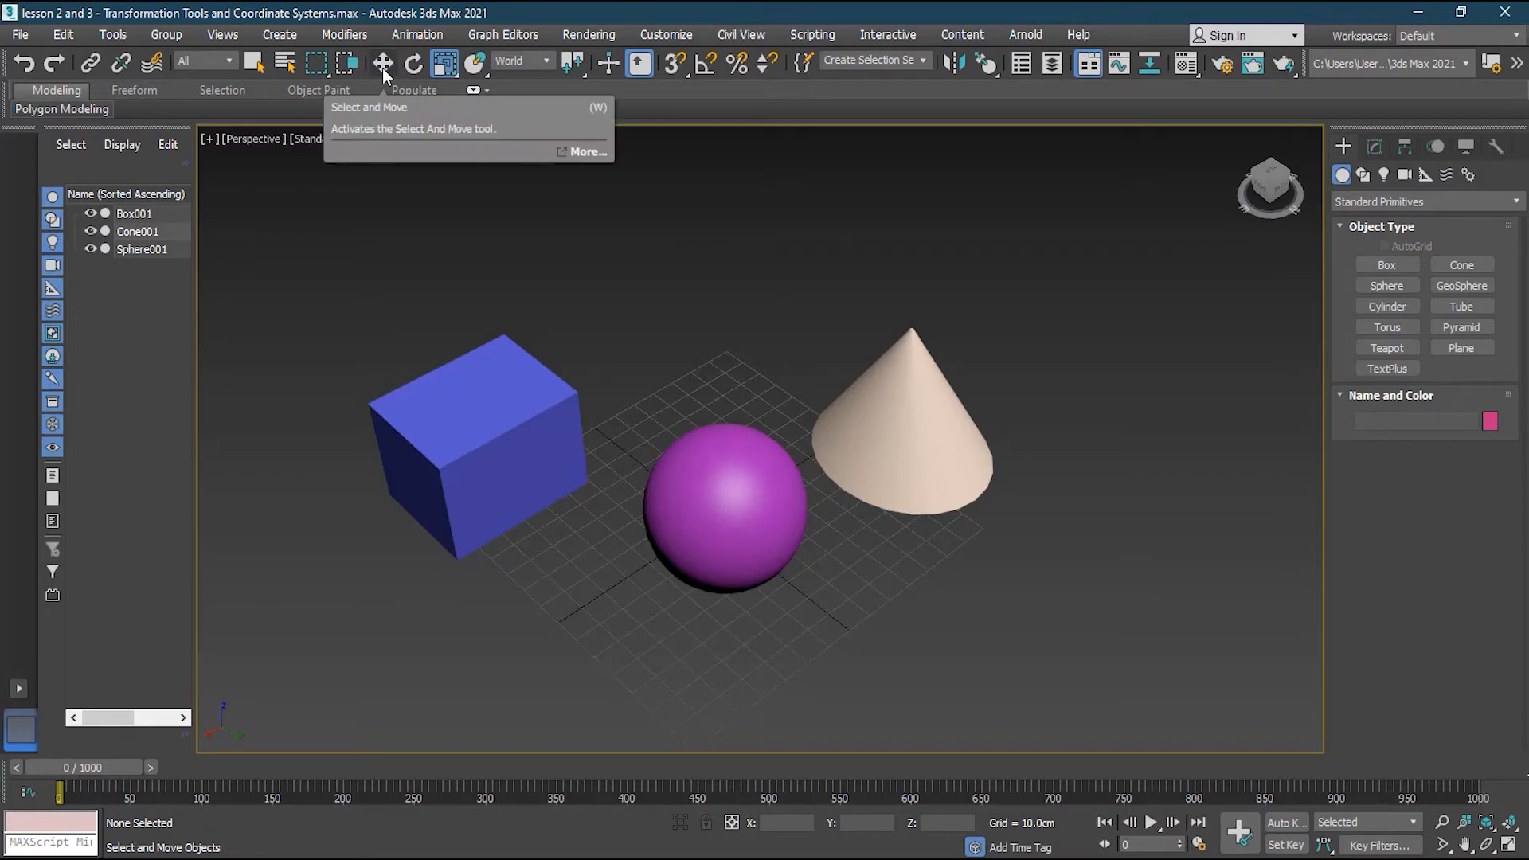
{"action": "left_click", "coordinate": [382, 62]}
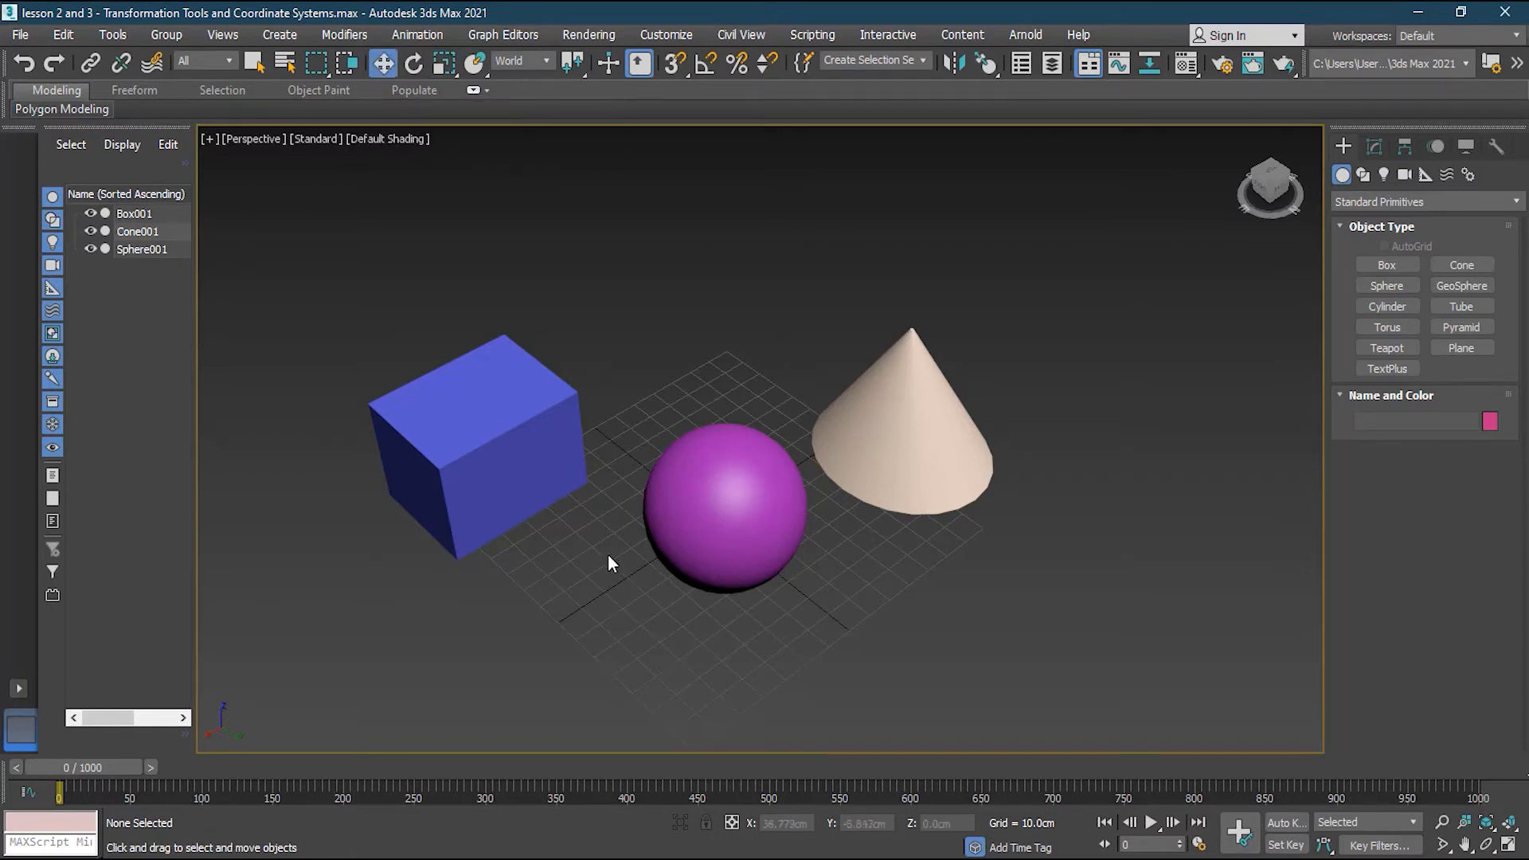
{"action": "left_click", "coordinate": [478, 448]}
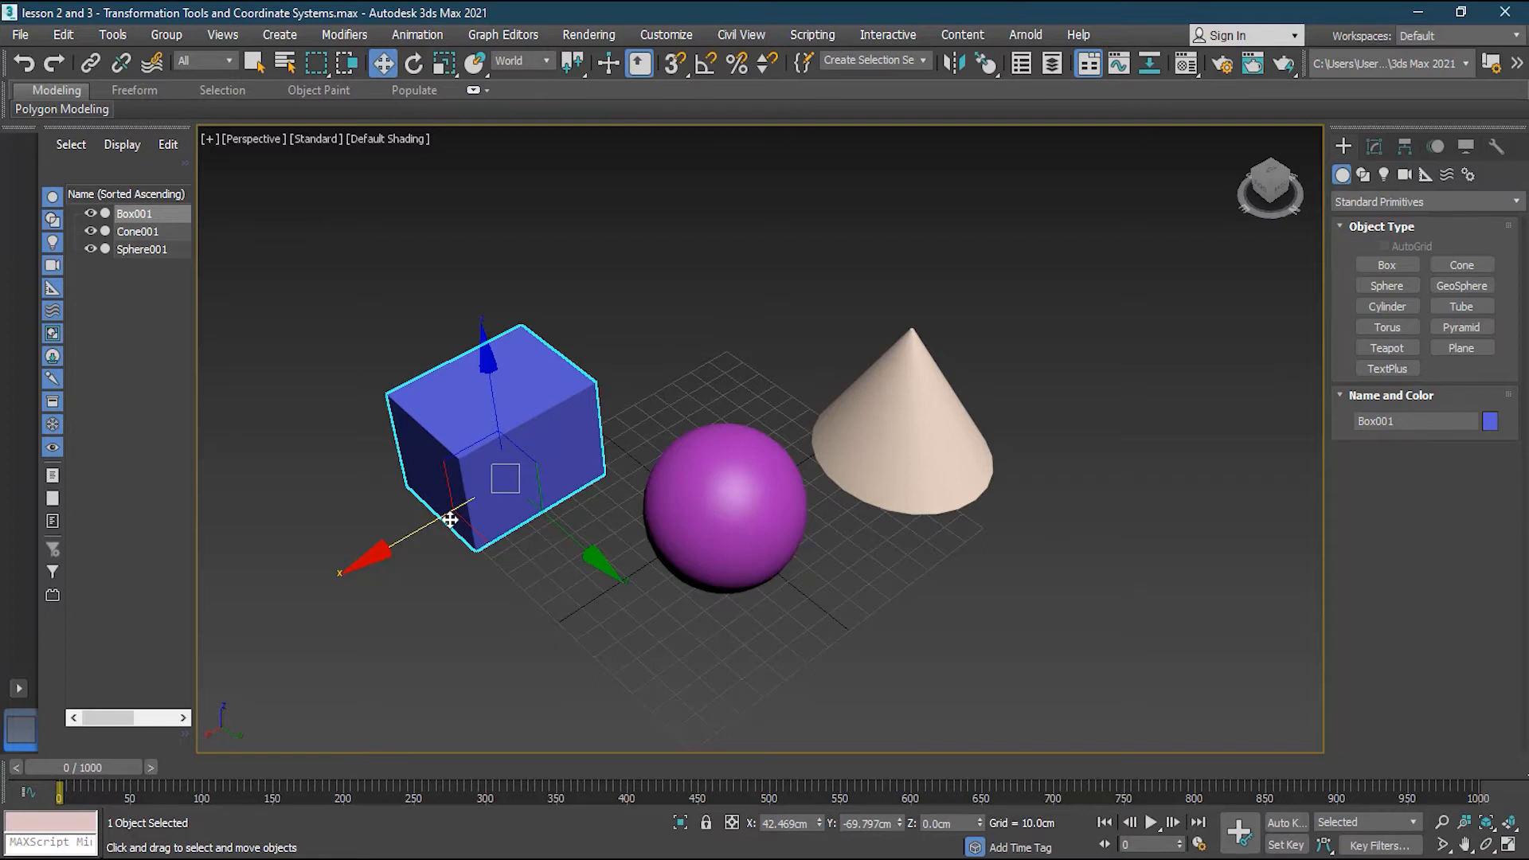
Open the Customize menu and hover Units Setup.
{"action": "left_click", "coordinate": [665, 35]}
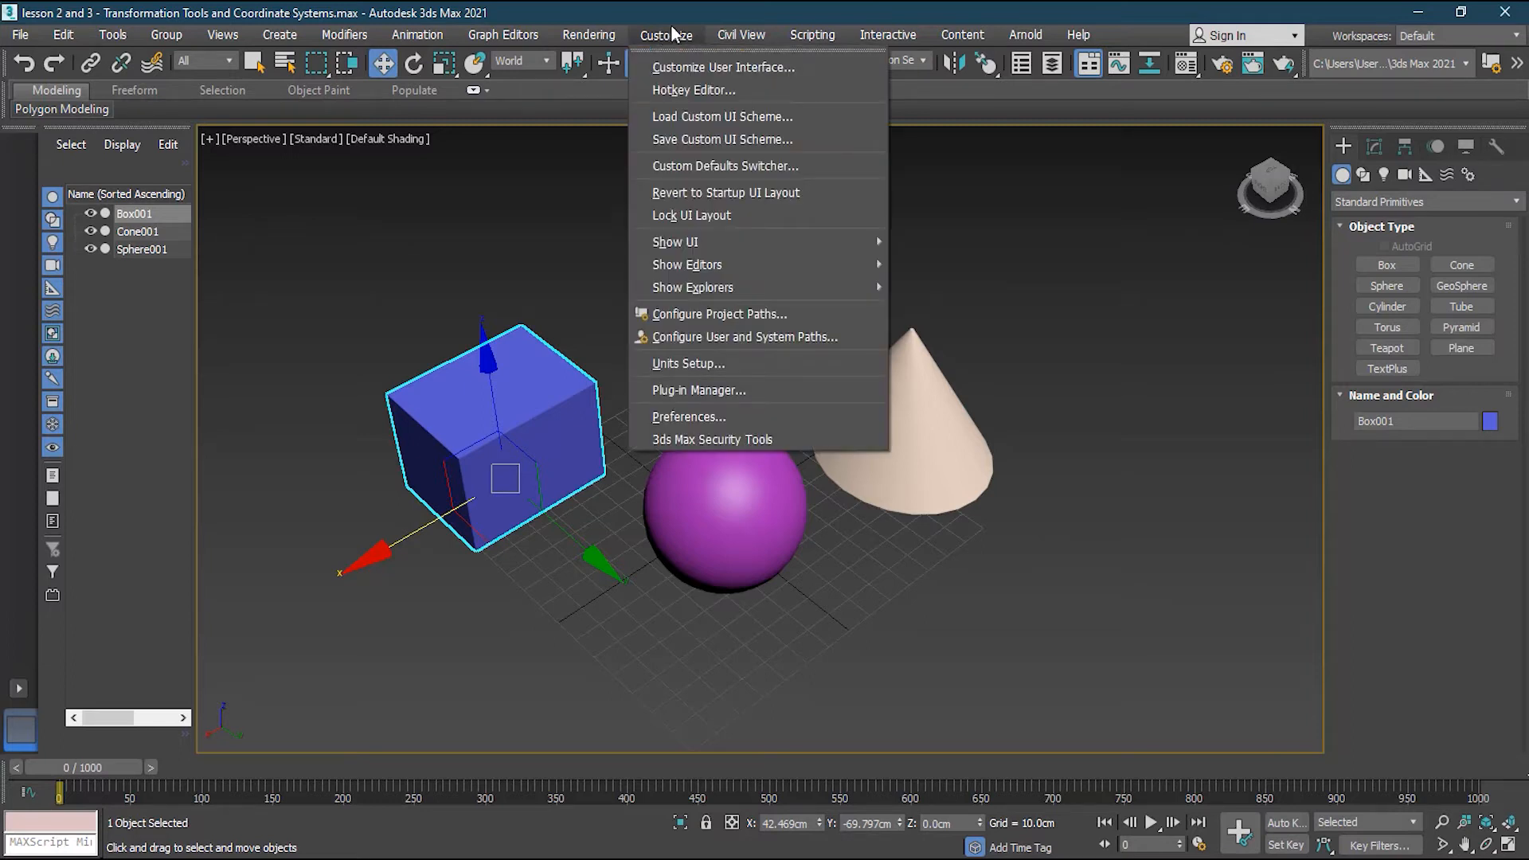
{"action": "mouse_move", "coordinate": [669, 13]}
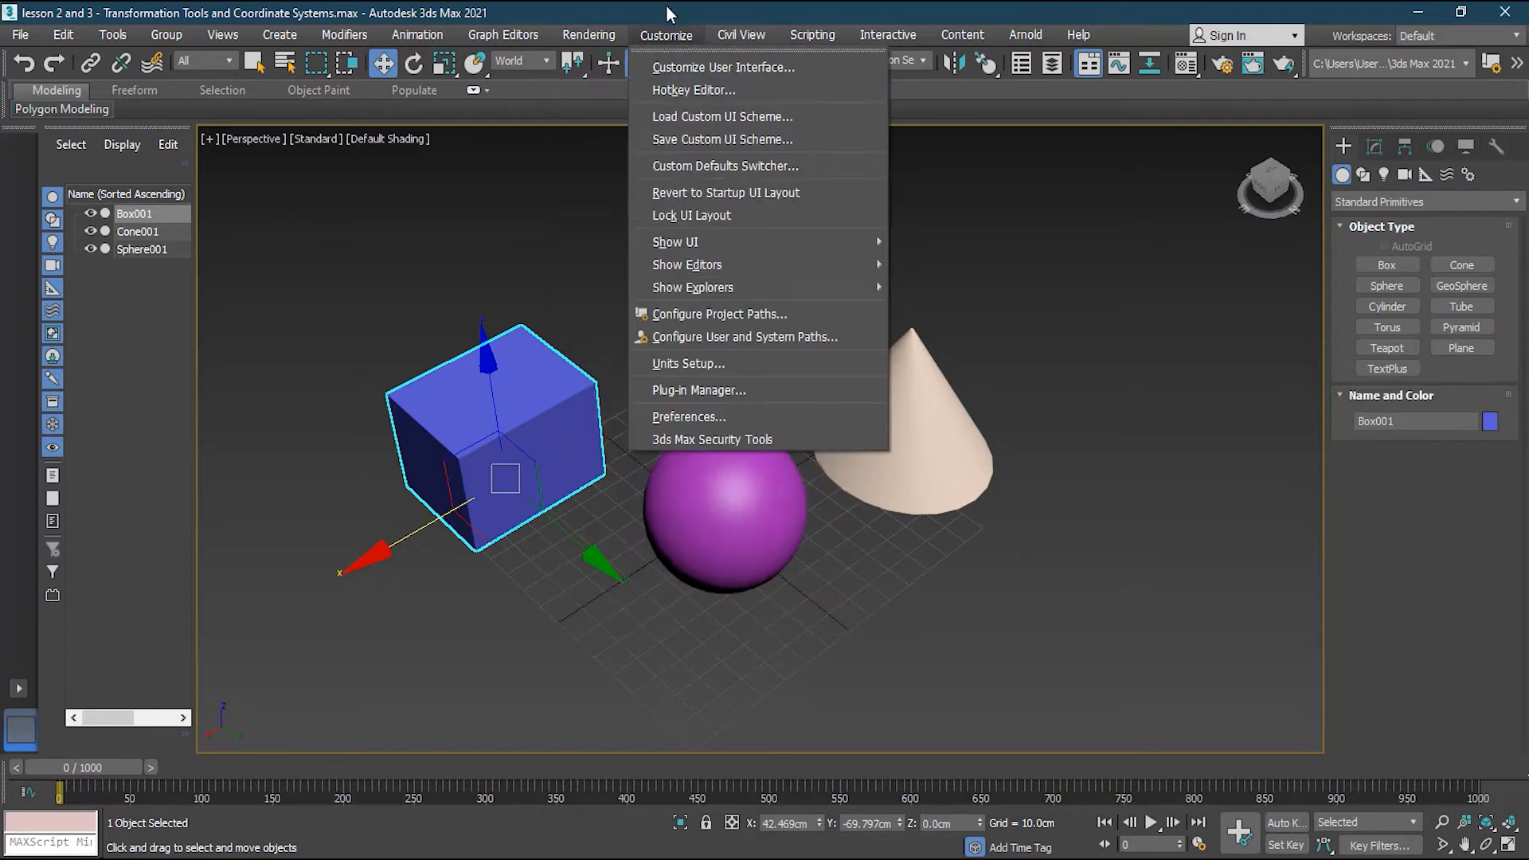
{"action": "mouse_move", "coordinate": [687, 363]}
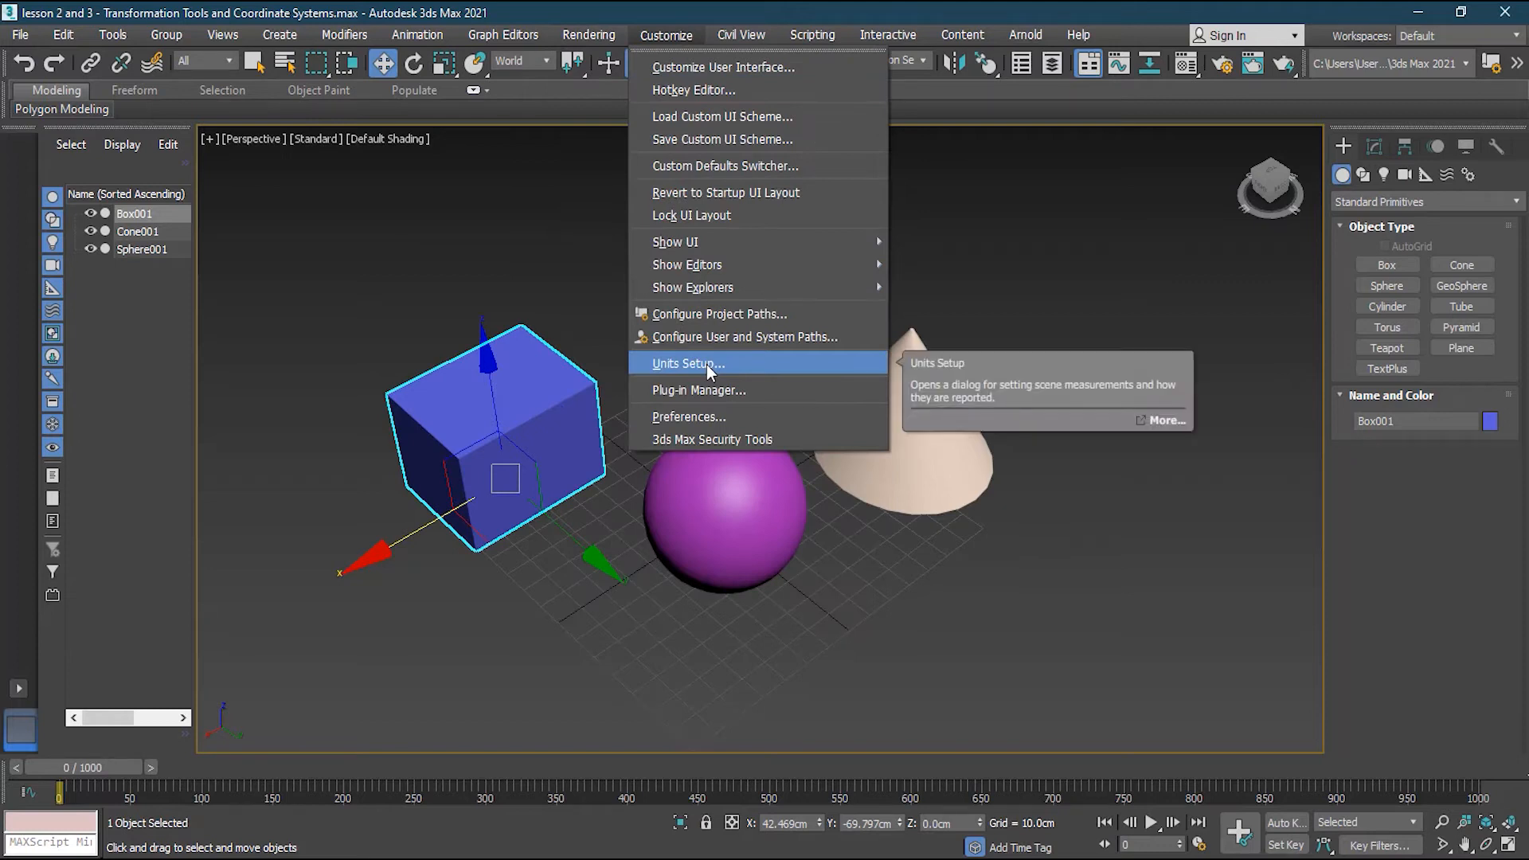
In Units Setup, try US Standard, Custom (Feet) and Generic, then choose Metric centimetres.
{"action": "left_click", "coordinate": [686, 364]}
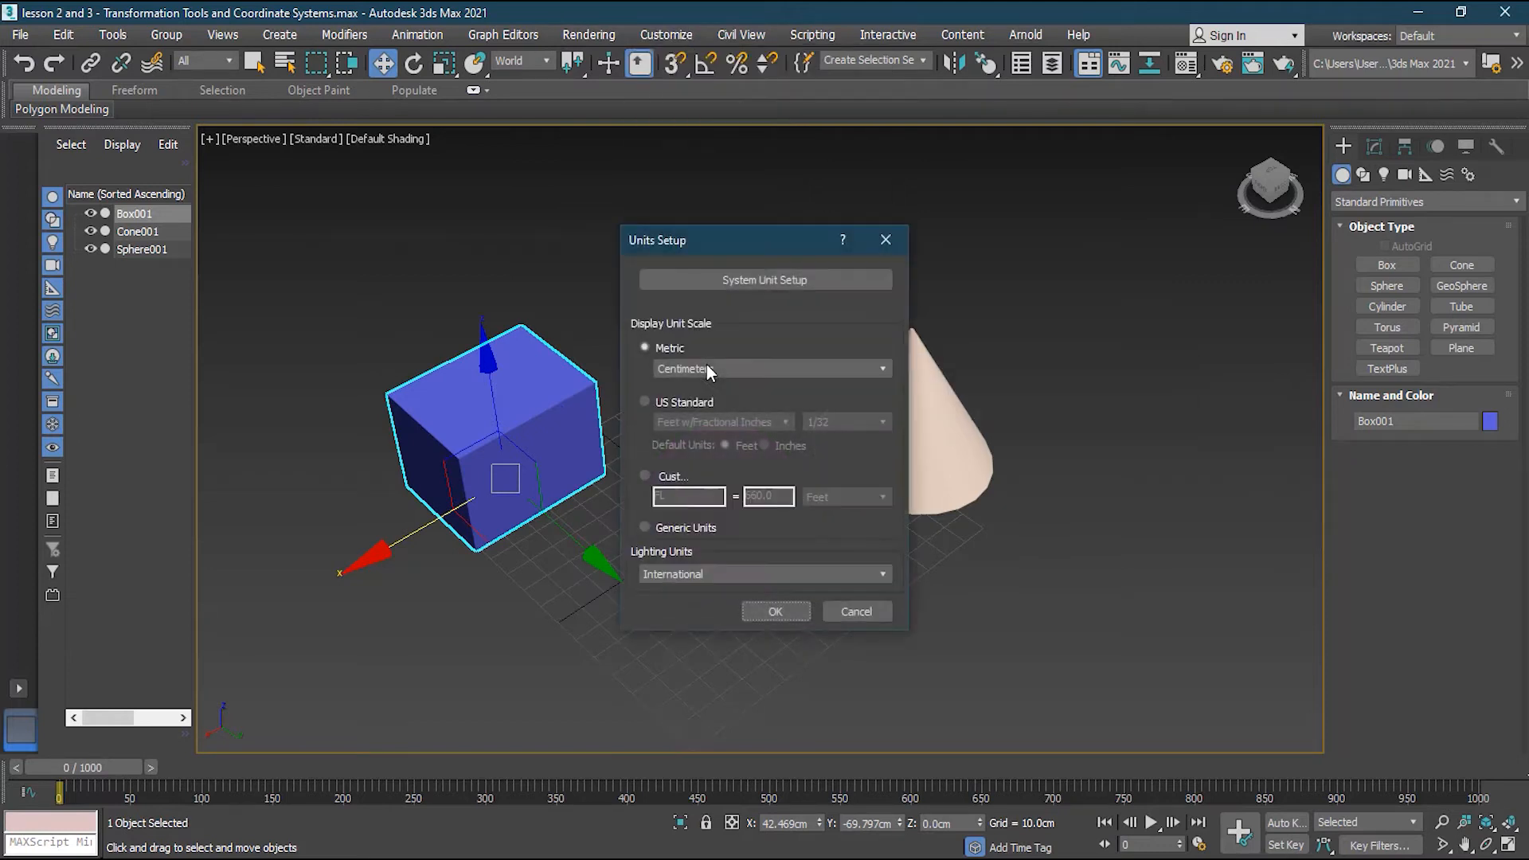
{"action": "mouse_move", "coordinate": [711, 466]}
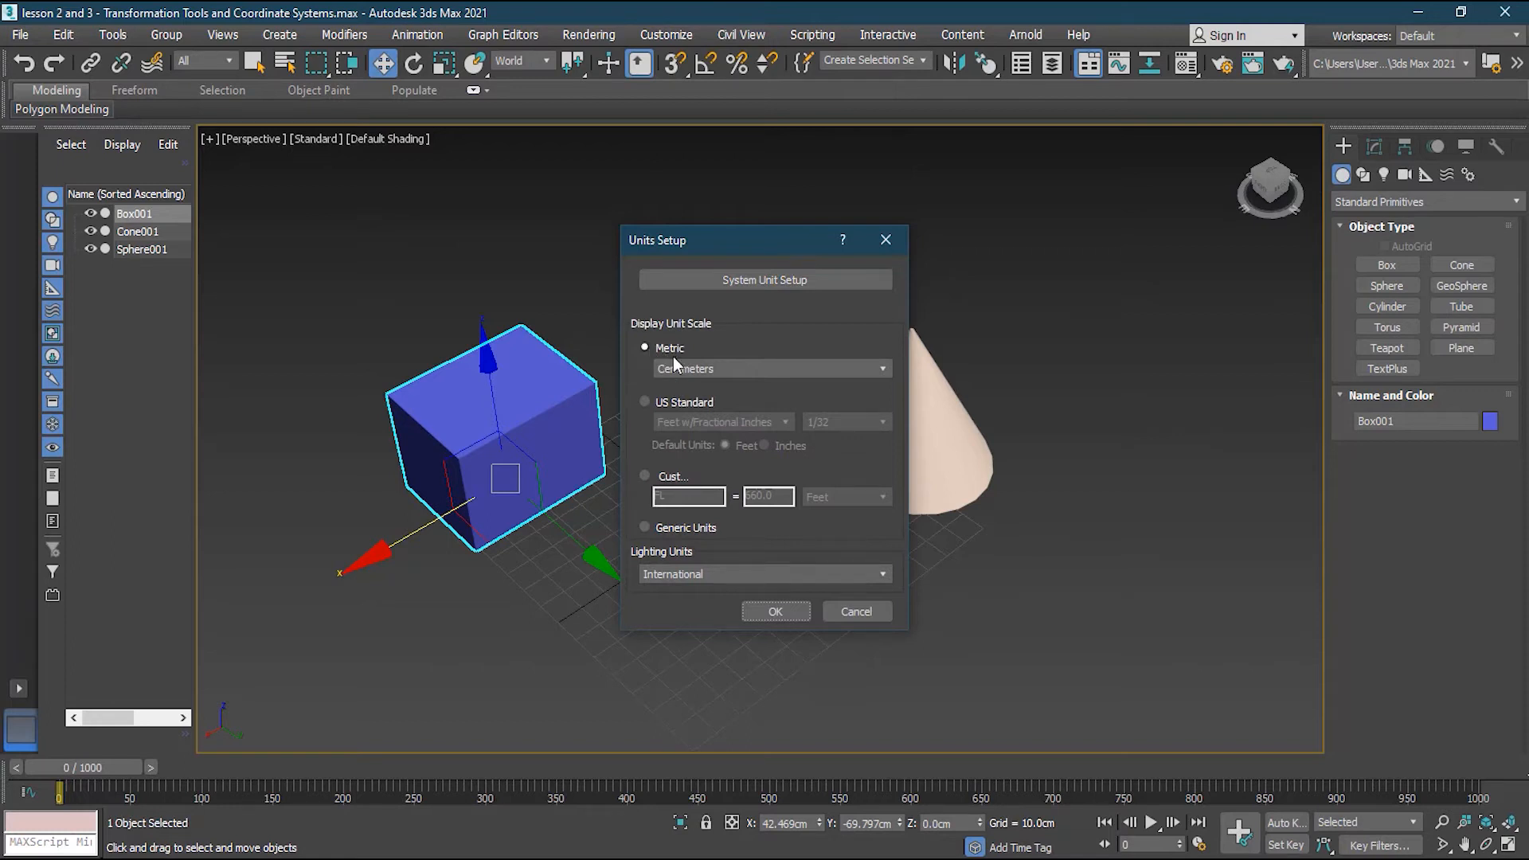
{"action": "left_click", "coordinate": [880, 368]}
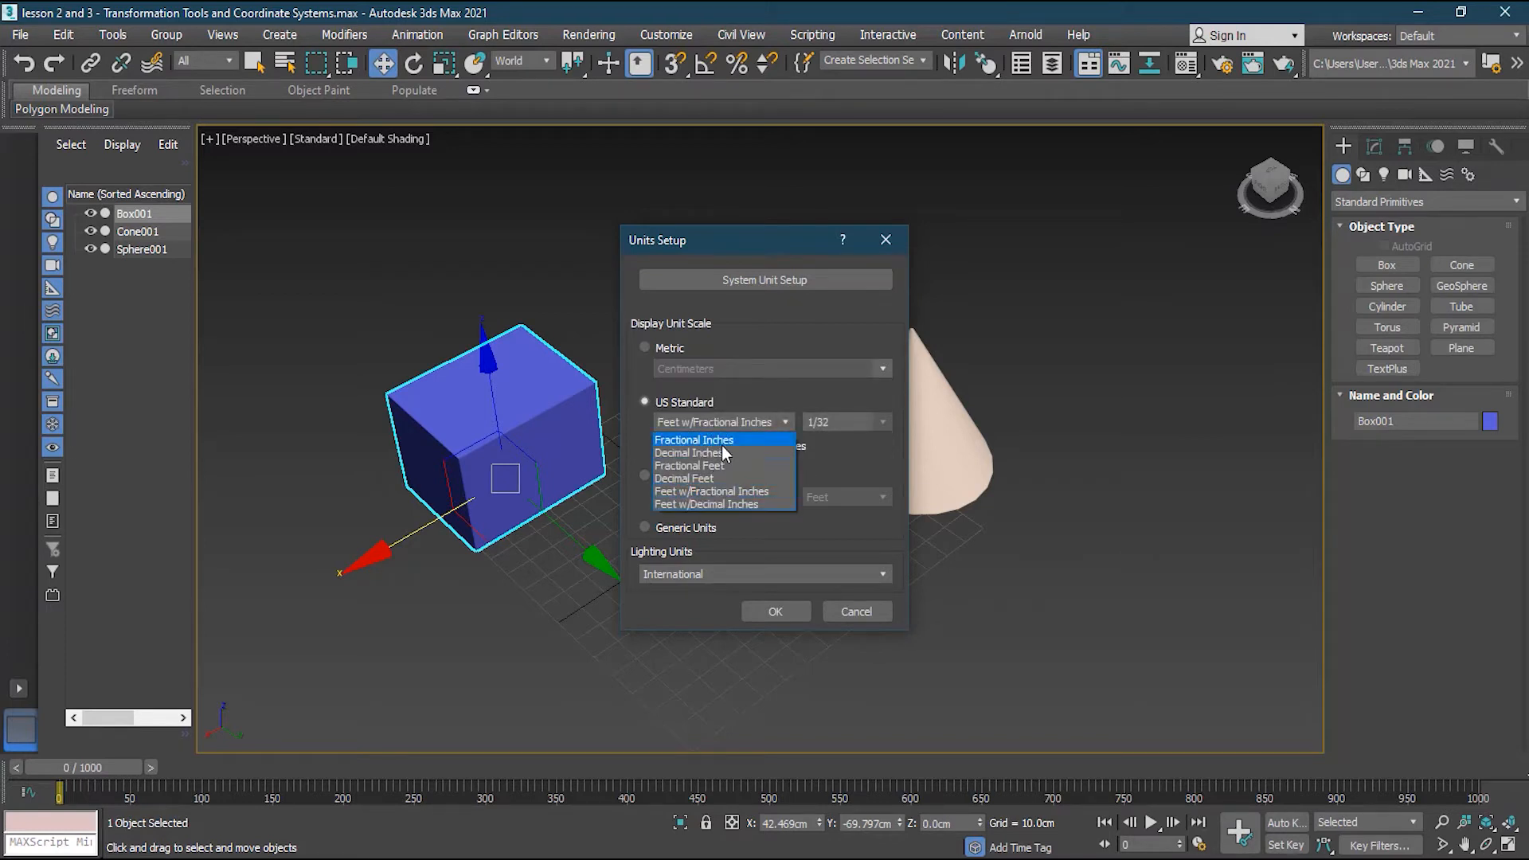
{"action": "mouse_move", "coordinate": [726, 451]}
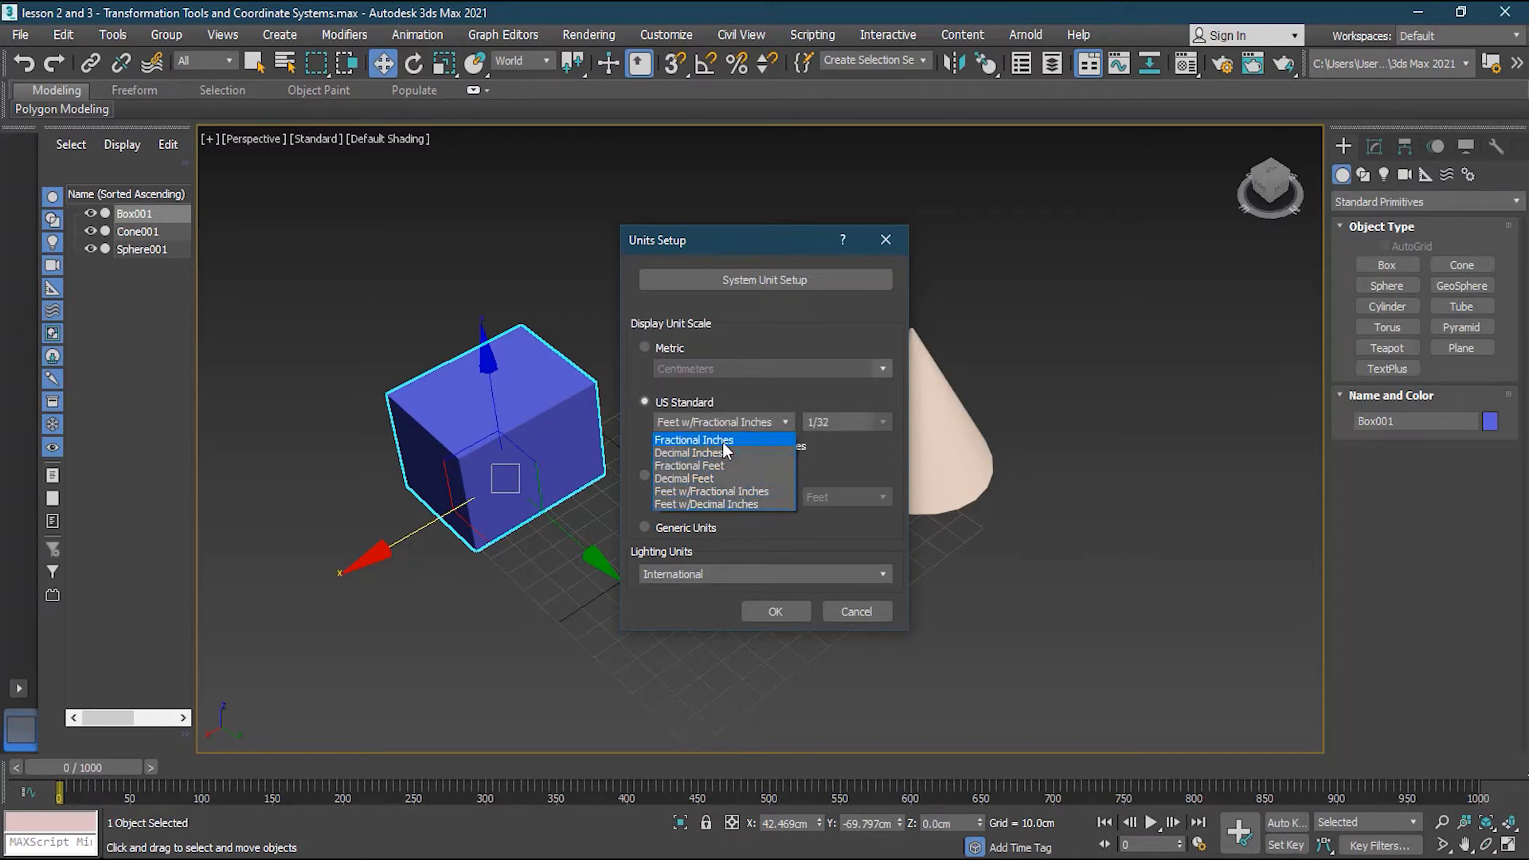
{"action": "left_click", "coordinate": [710, 491]}
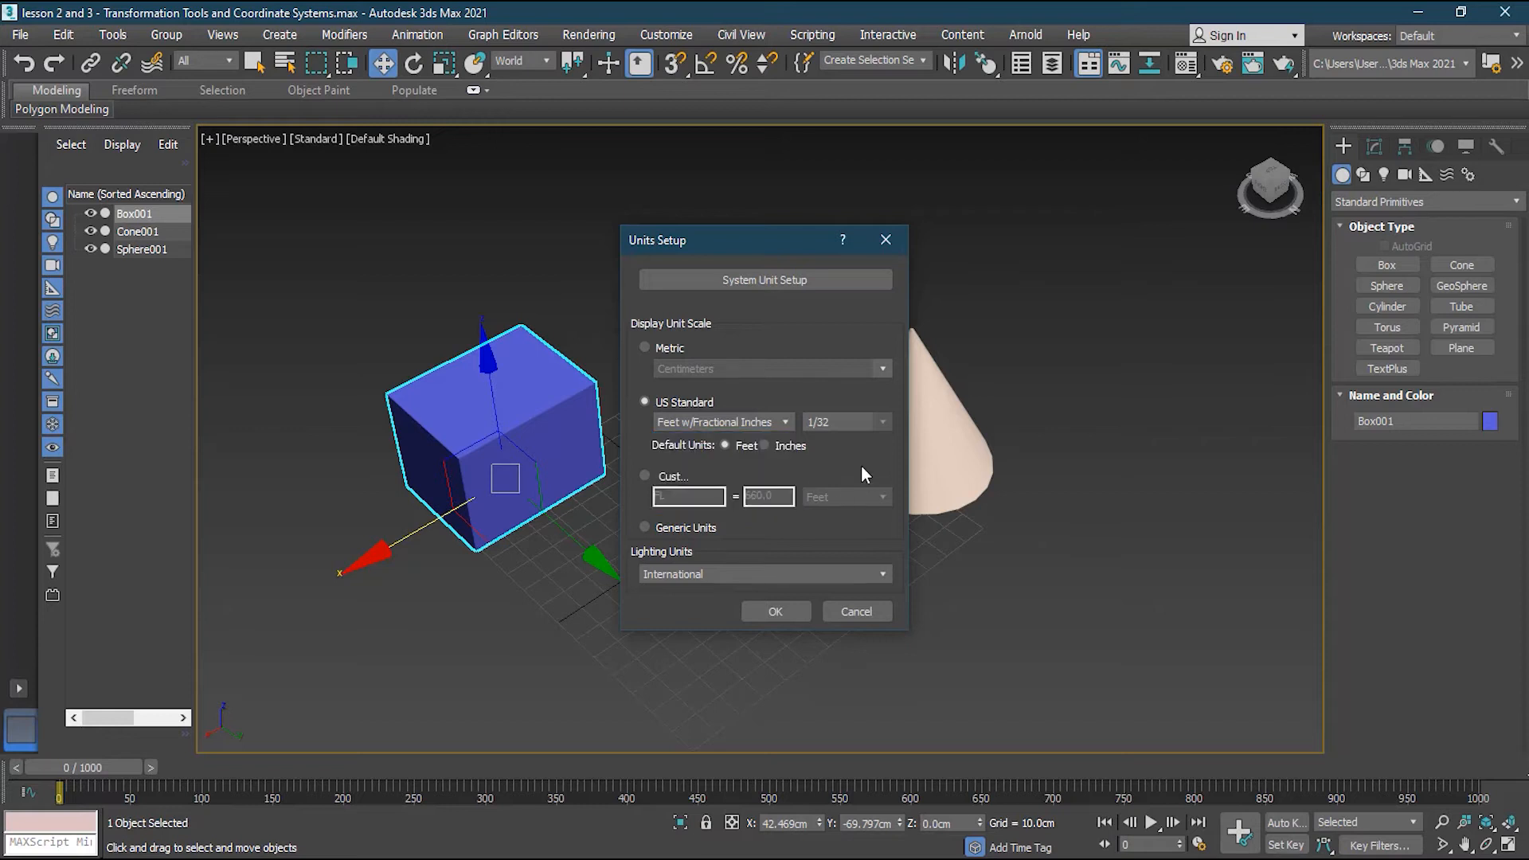
{"action": "left_click", "coordinate": [644, 474]}
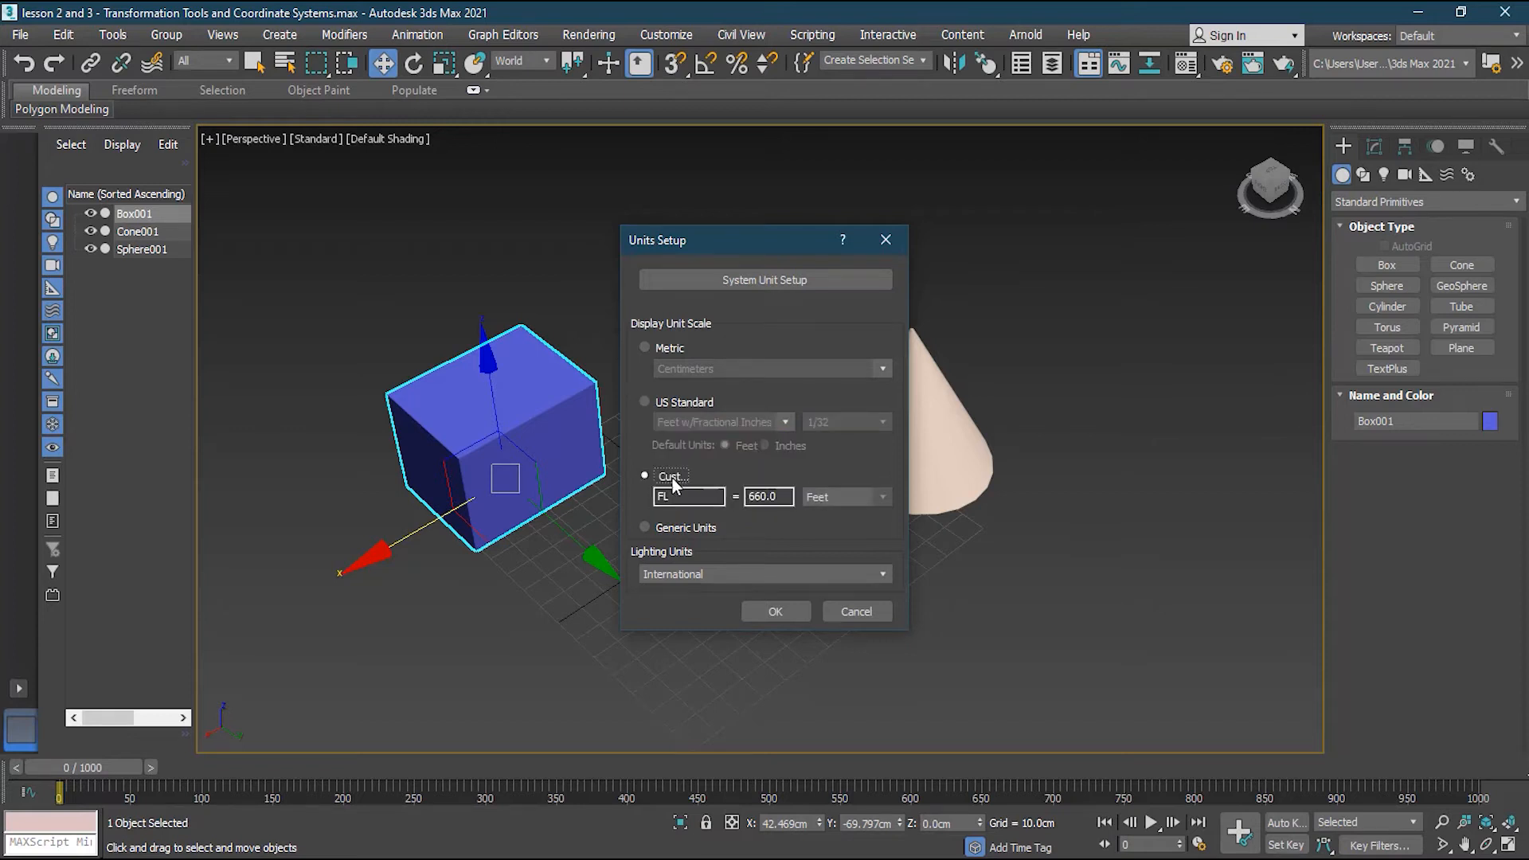
{"action": "left_click", "coordinate": [881, 496]}
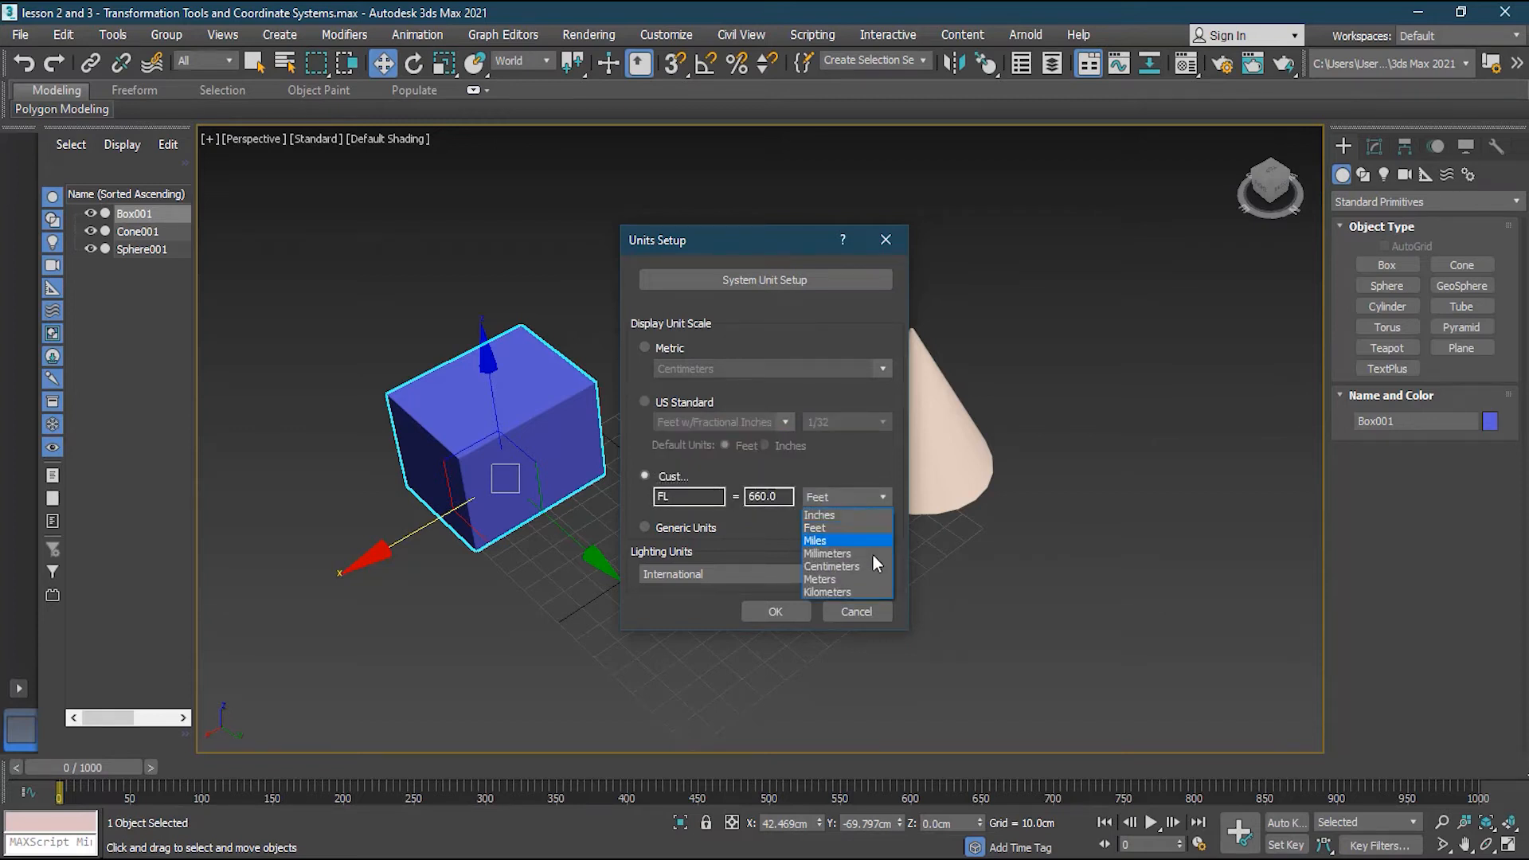
{"action": "left_click", "coordinate": [814, 527]}
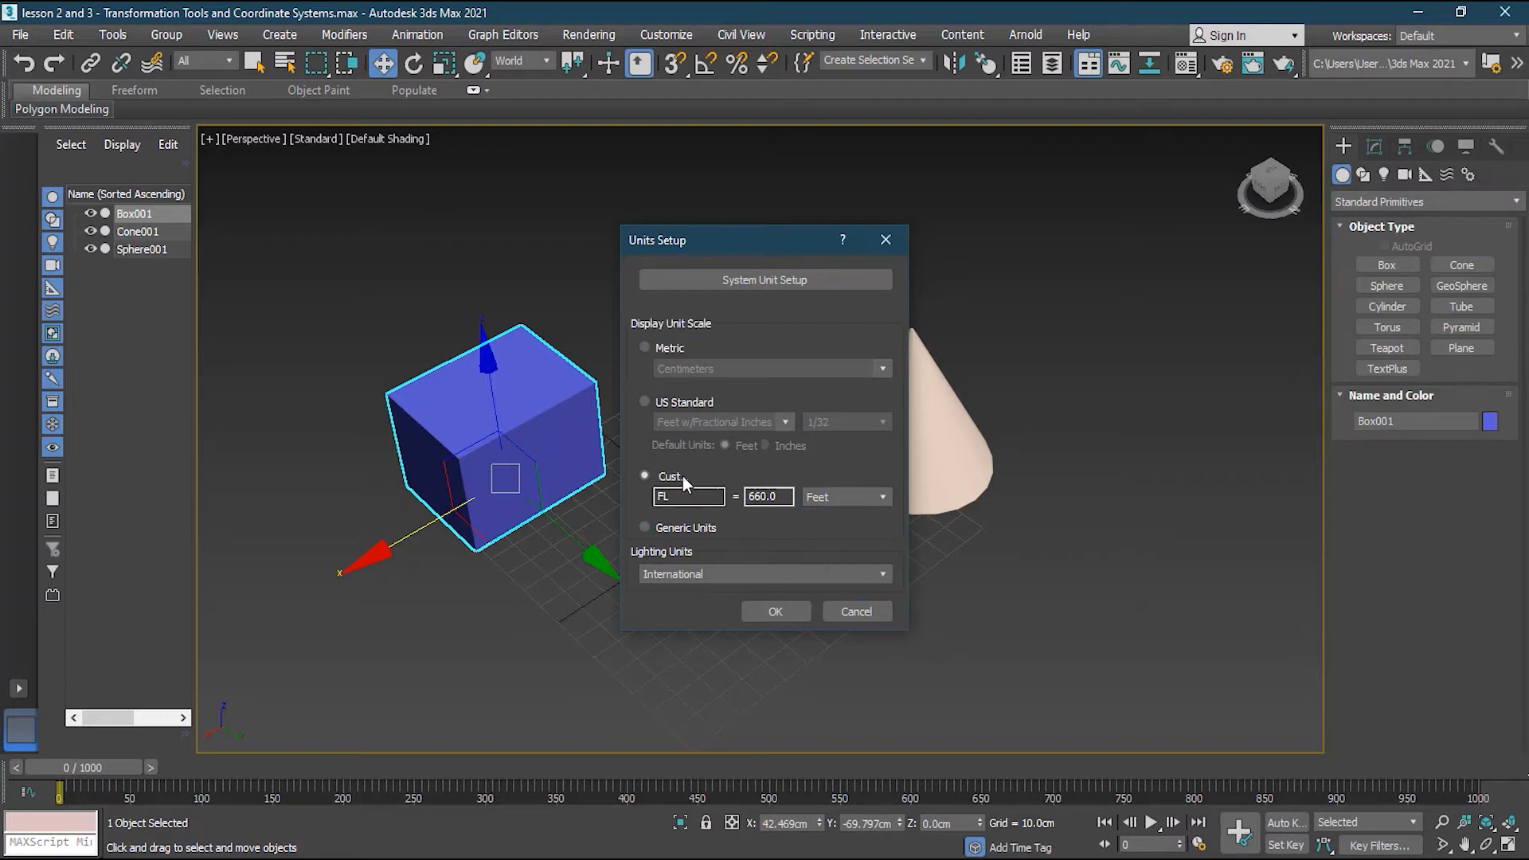
{"action": "mouse_move", "coordinate": [692, 486]}
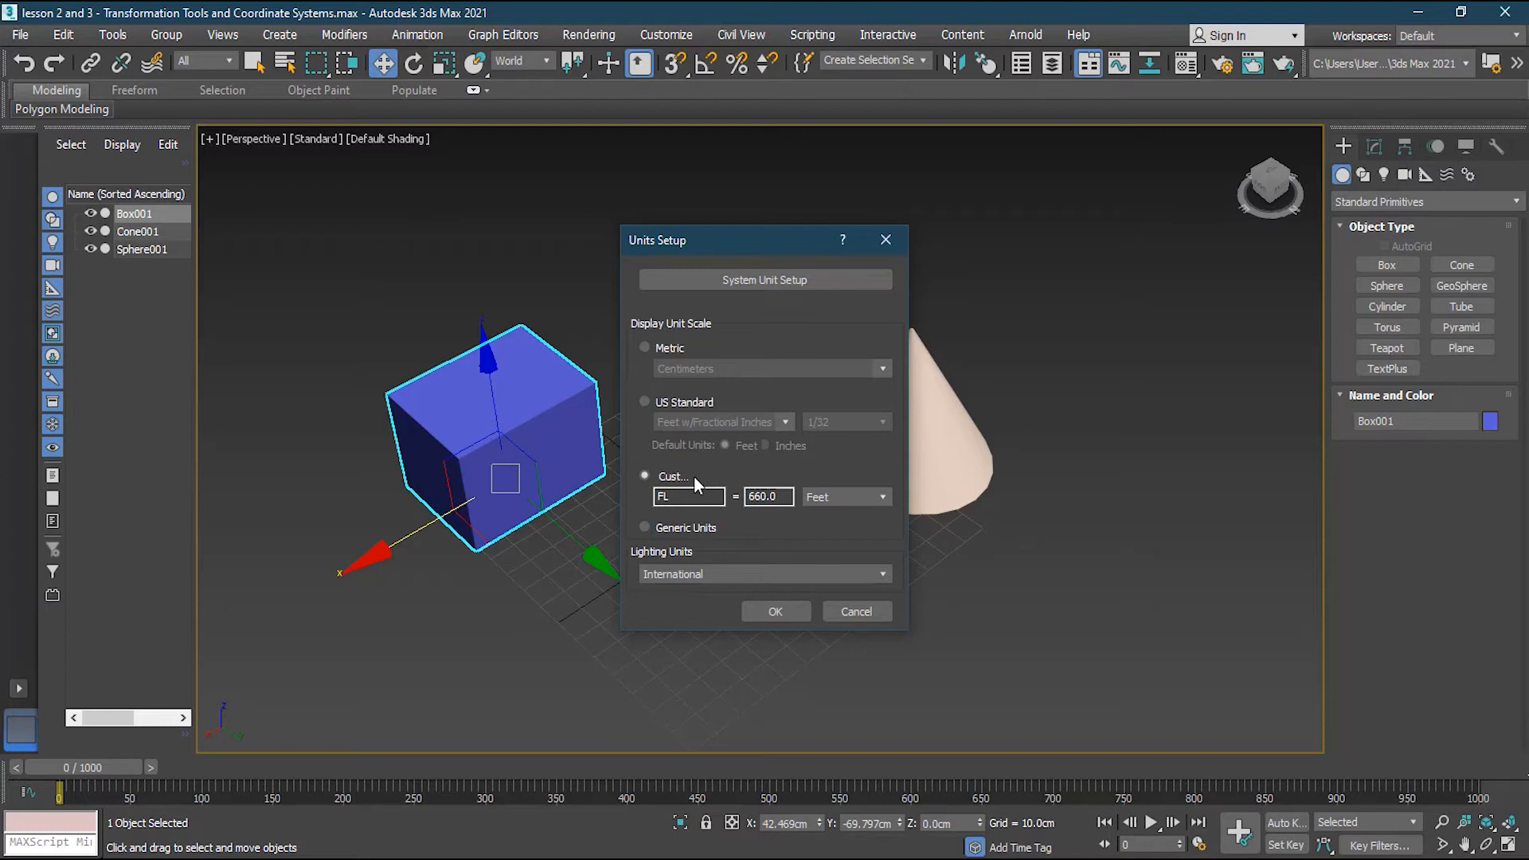
{"action": "mouse_move", "coordinate": [648, 536]}
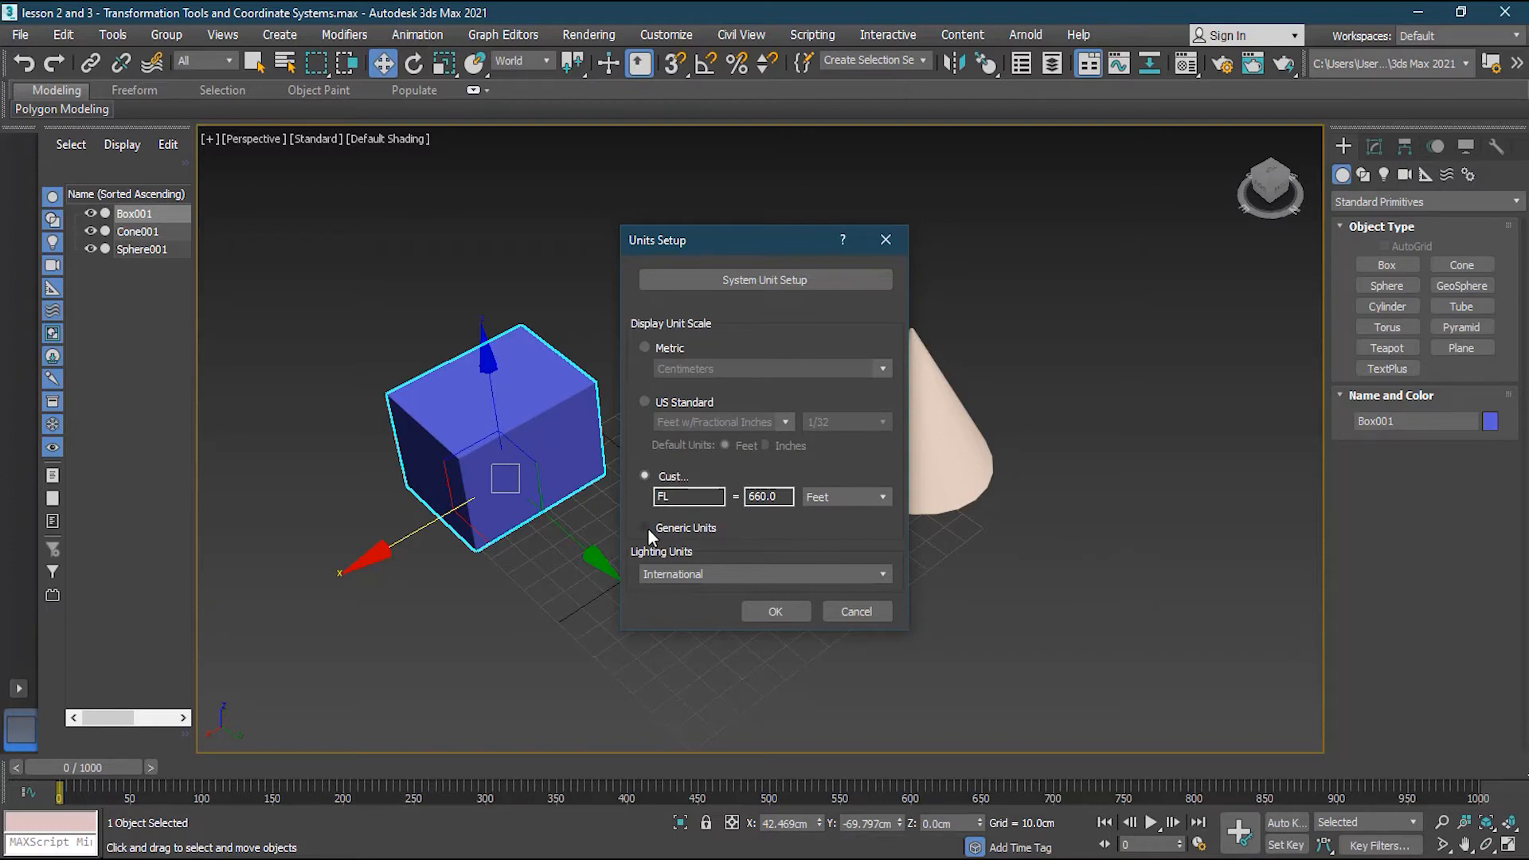
{"action": "left_click", "coordinate": [644, 527]}
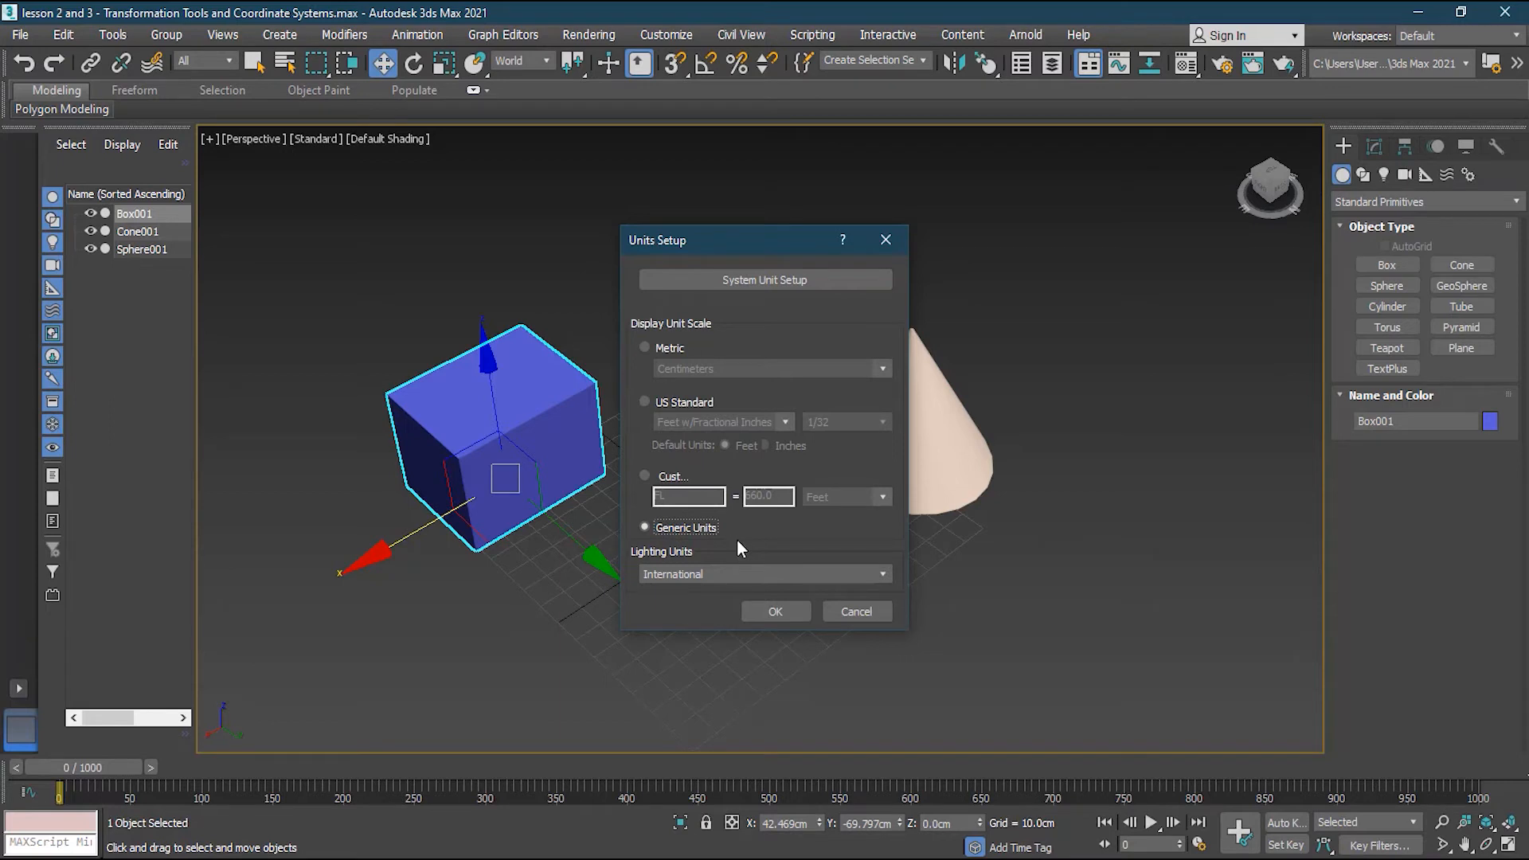
{"action": "mouse_move", "coordinate": [937, 642]}
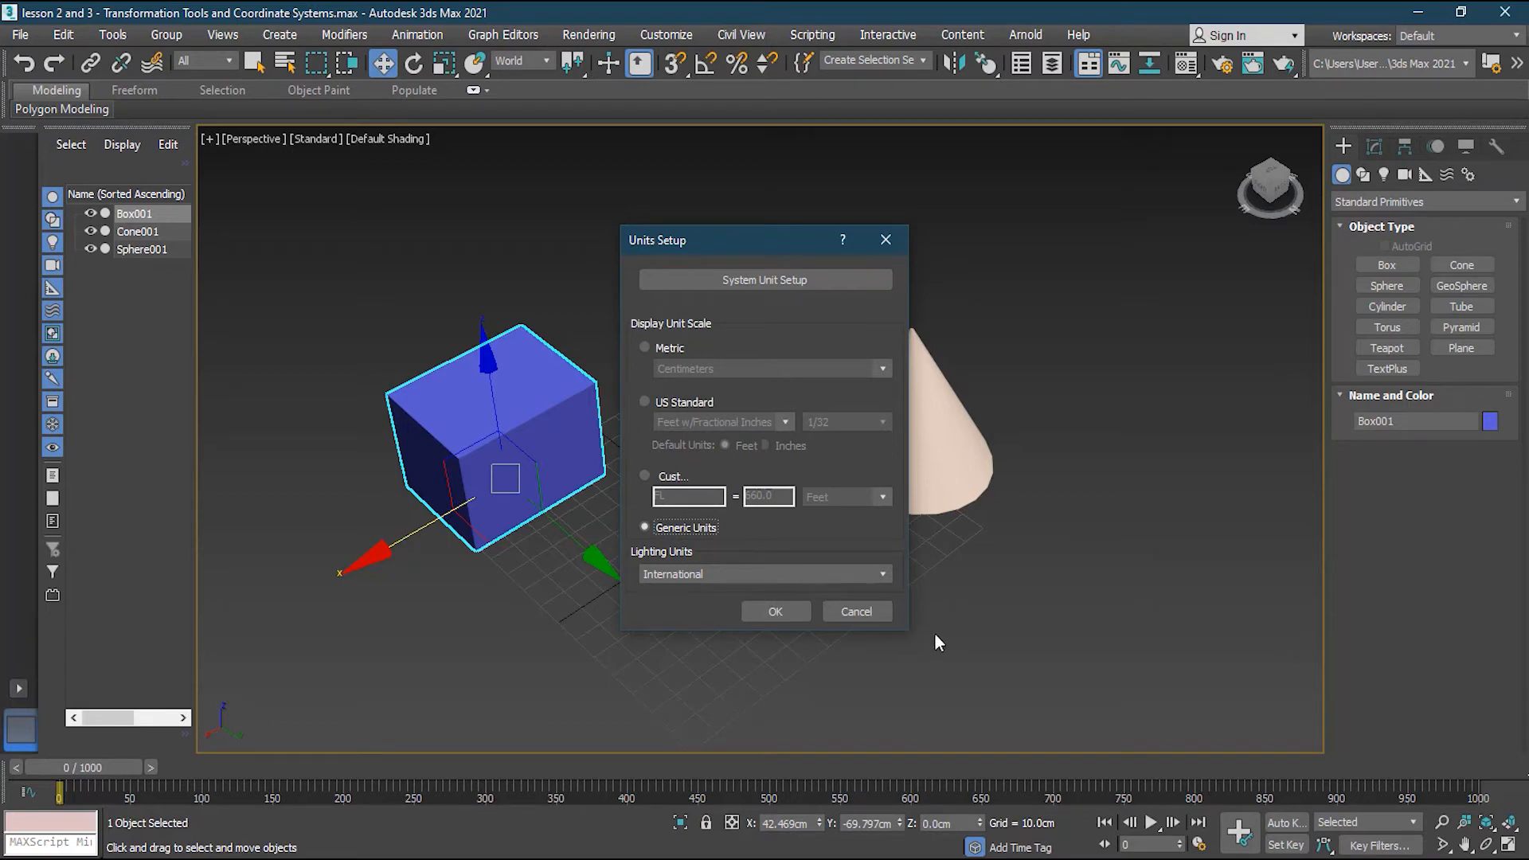
{"action": "mouse_move", "coordinate": [967, 654]}
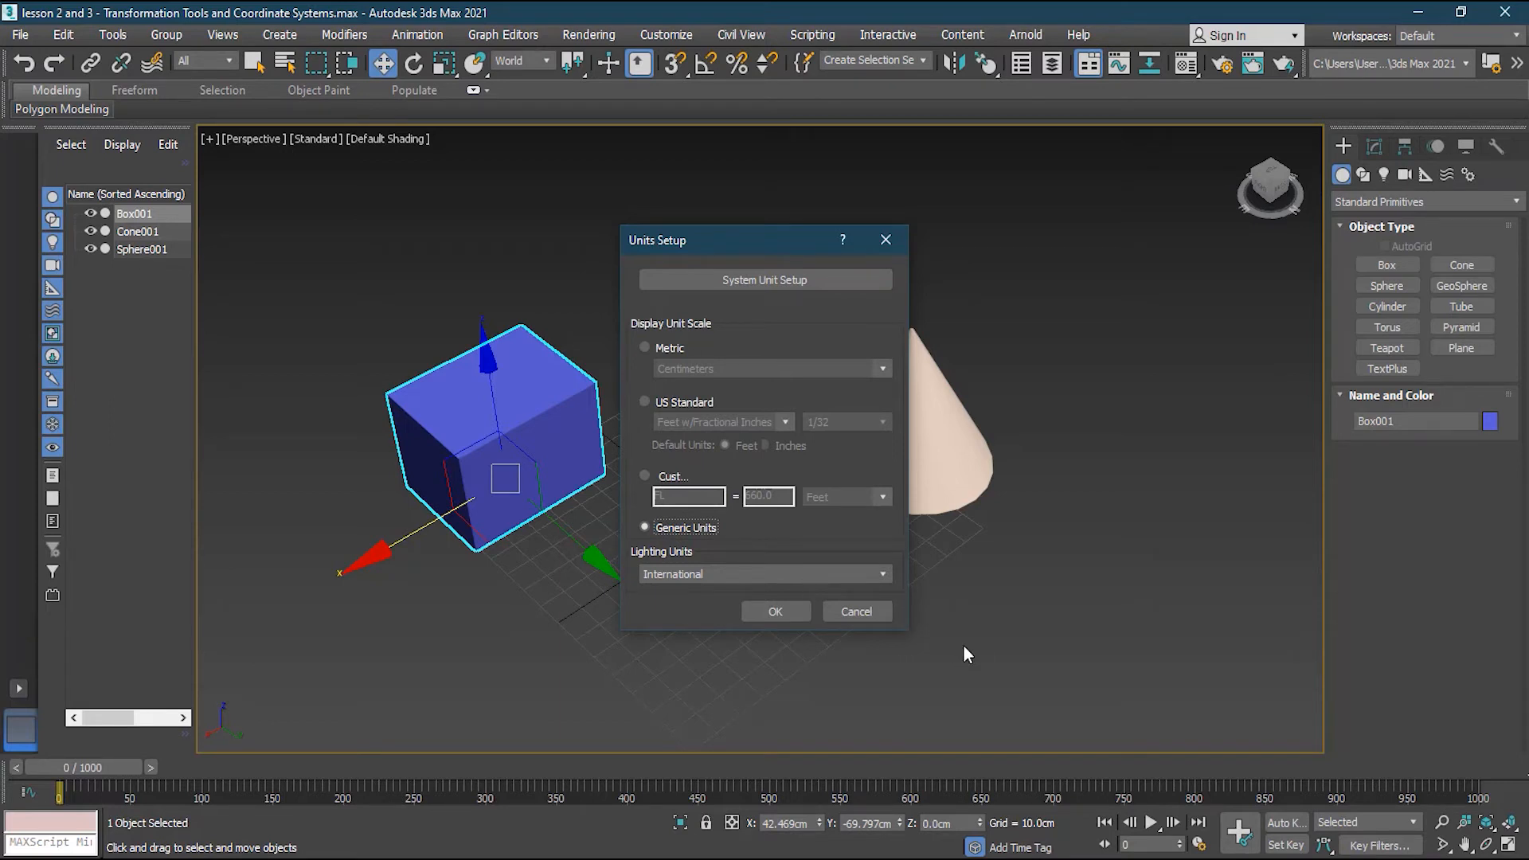
{"action": "mouse_move", "coordinate": [726, 390]}
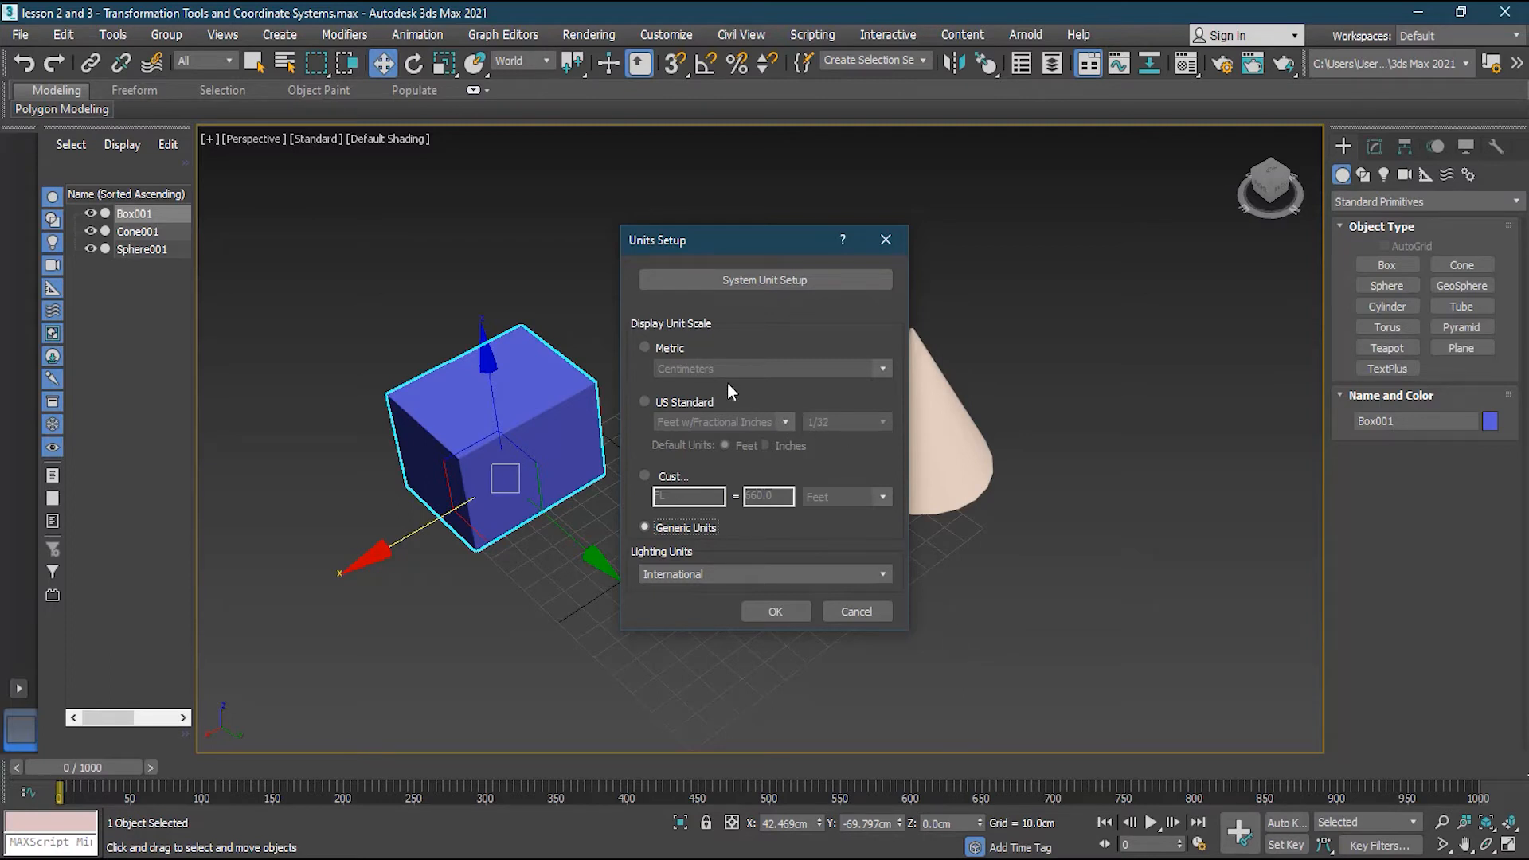
{"action": "left_click", "coordinate": [644, 348]}
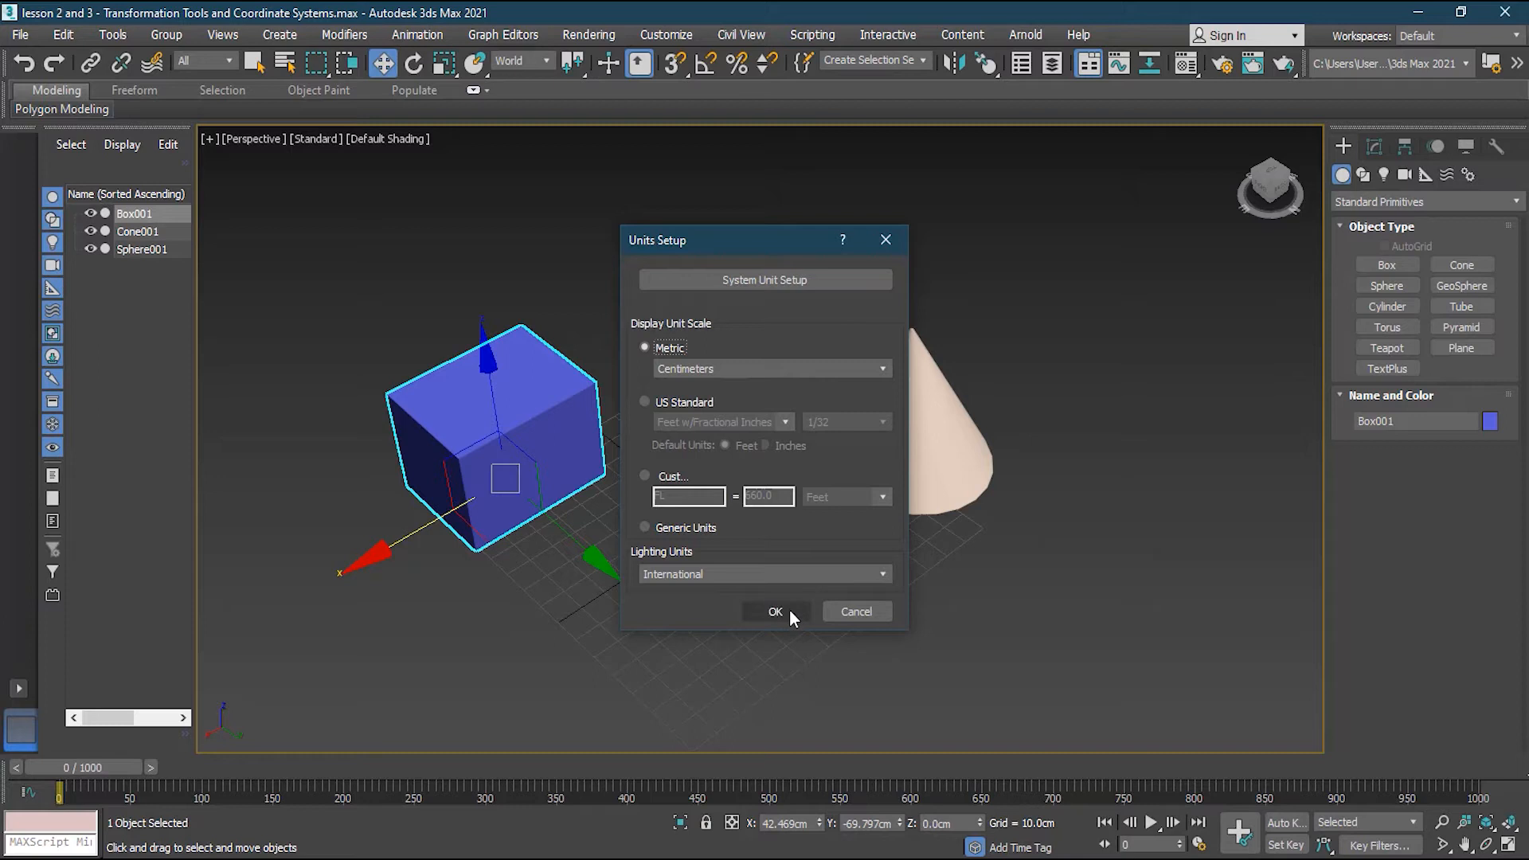
{"action": "mouse_move", "coordinate": [774, 612]}
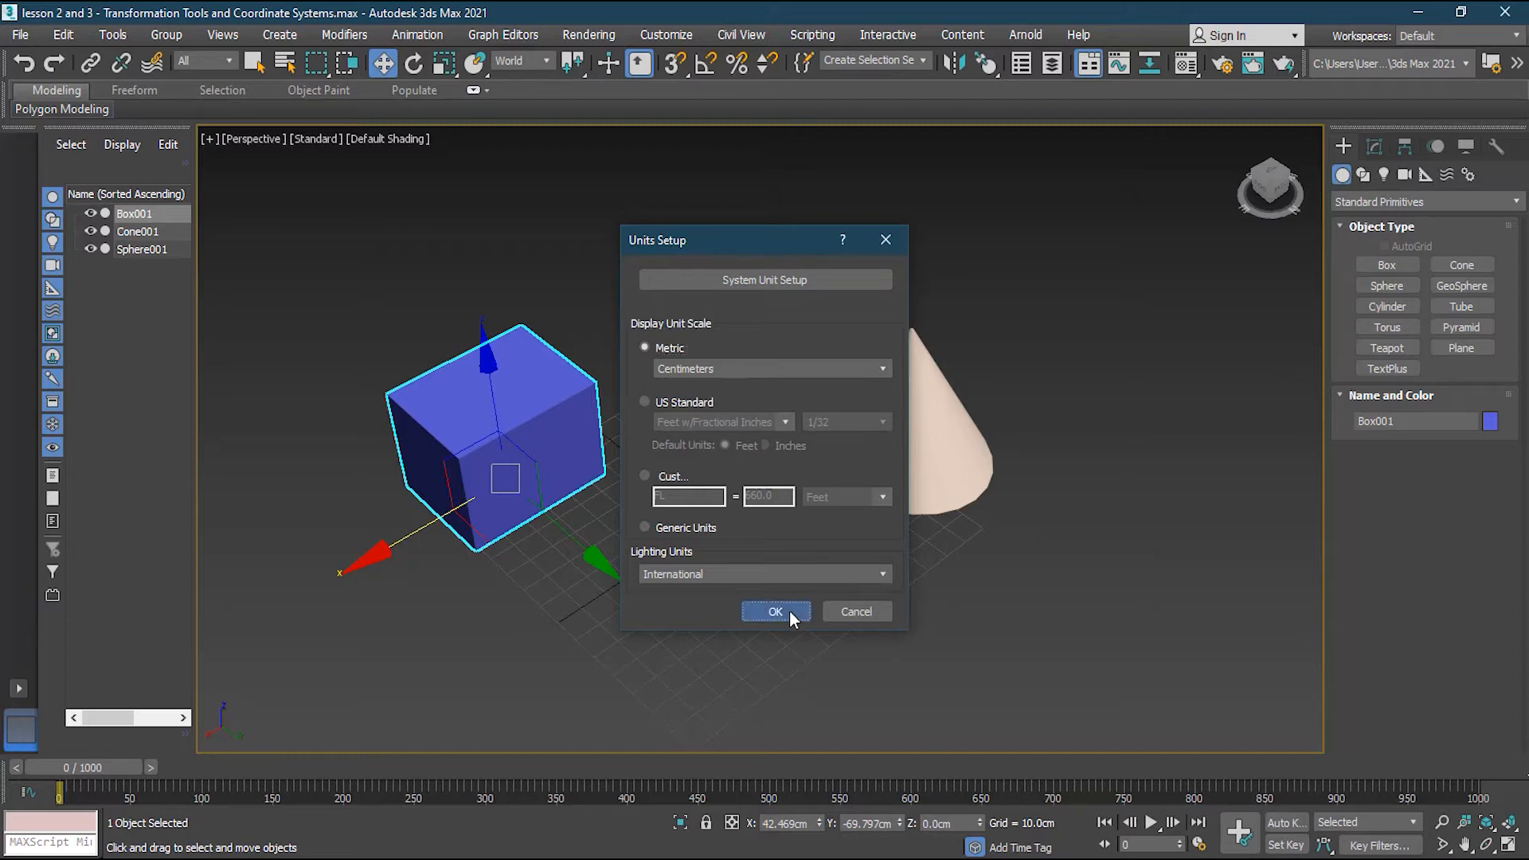
Apply the centimetre units with OK and select the box again.
{"action": "left_click", "coordinate": [774, 611]}
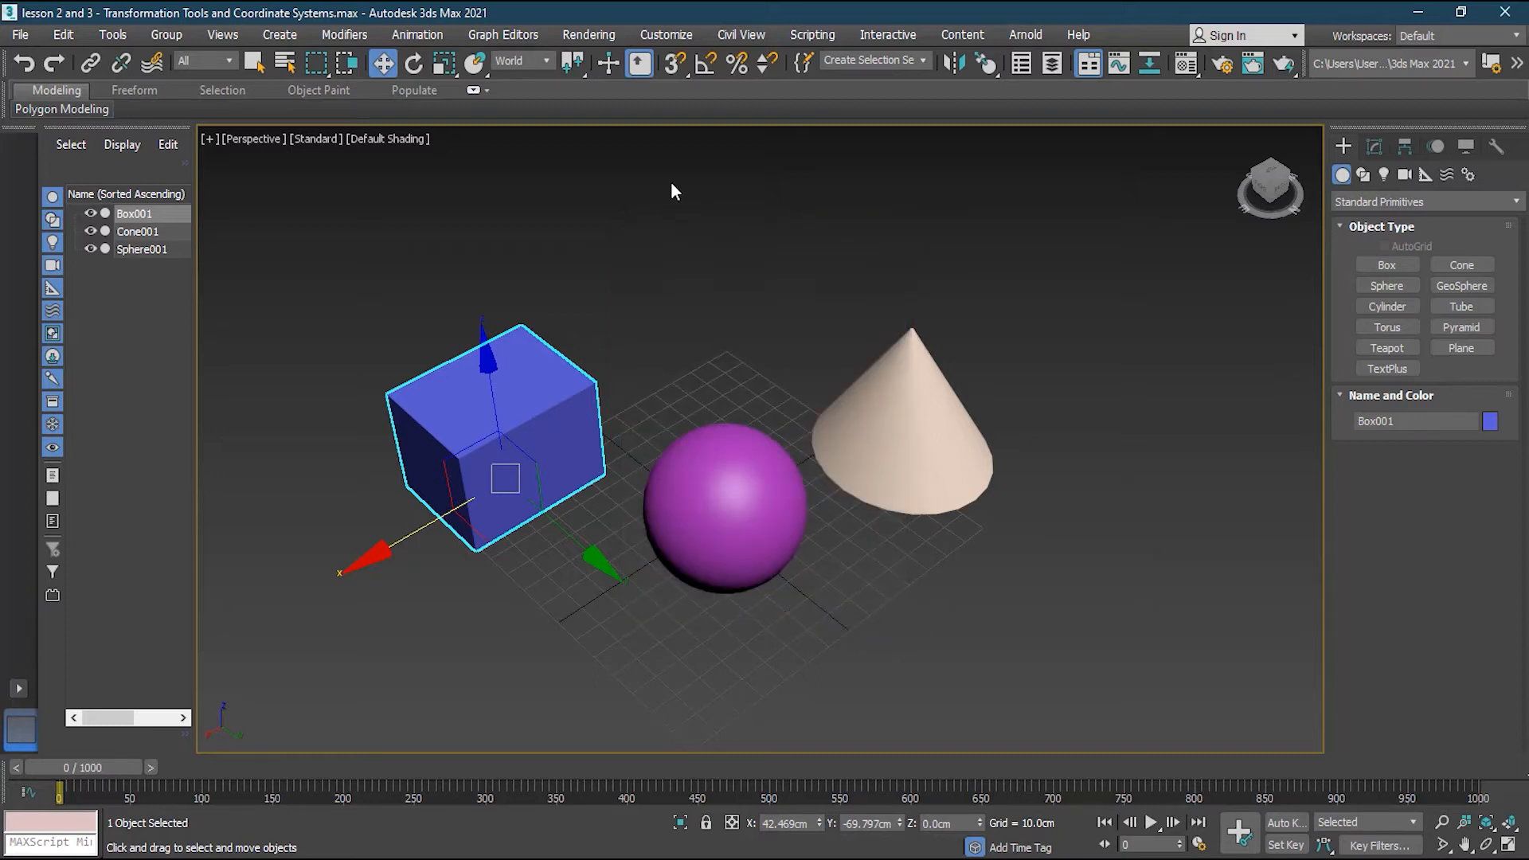
{"action": "mouse_move", "coordinate": [561, 531]}
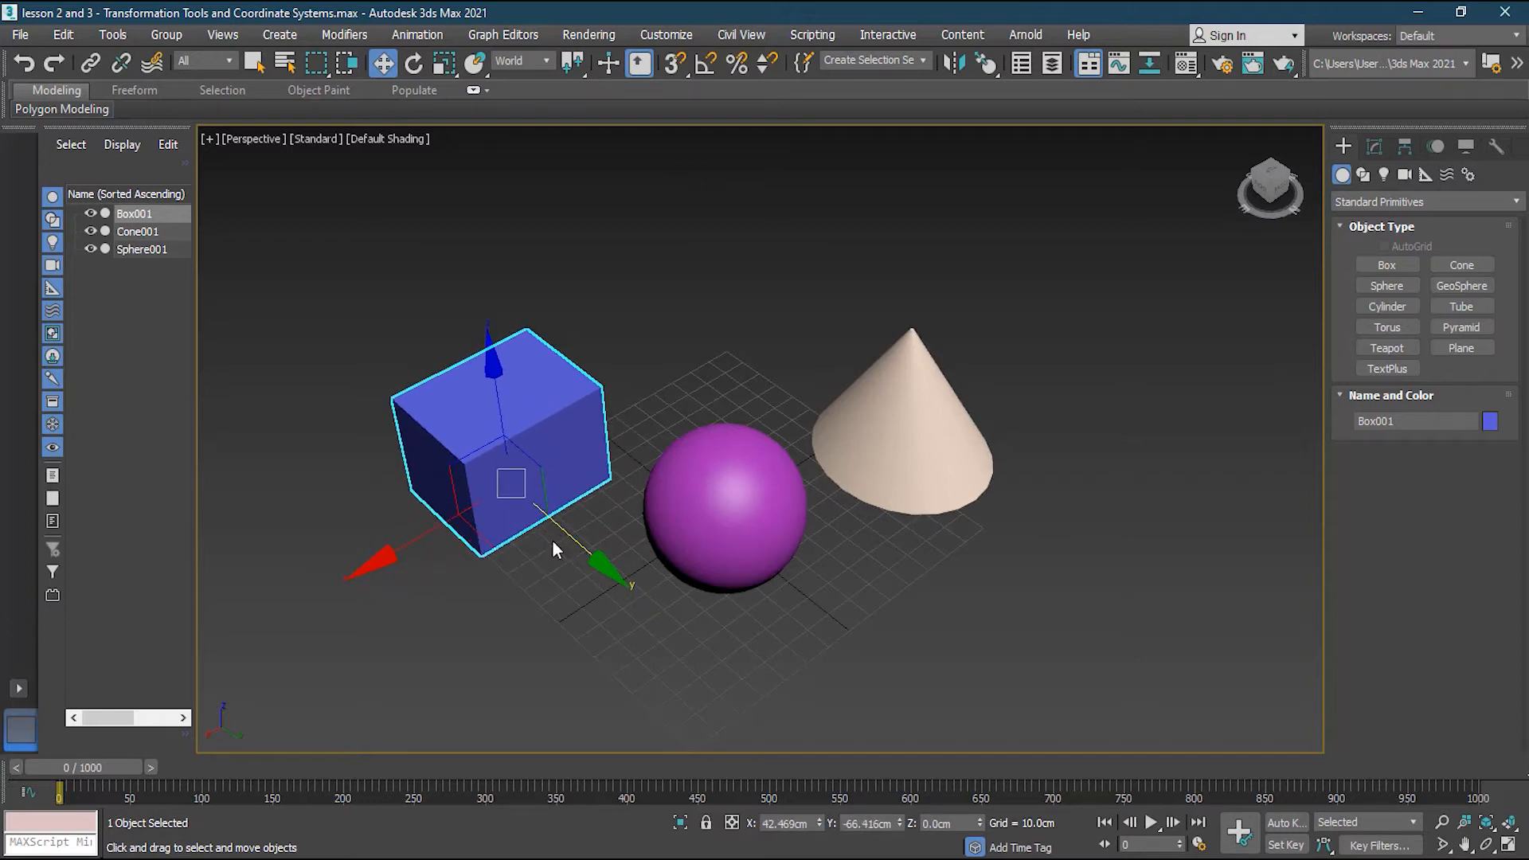
{"action": "mouse_move", "coordinate": [554, 540]}
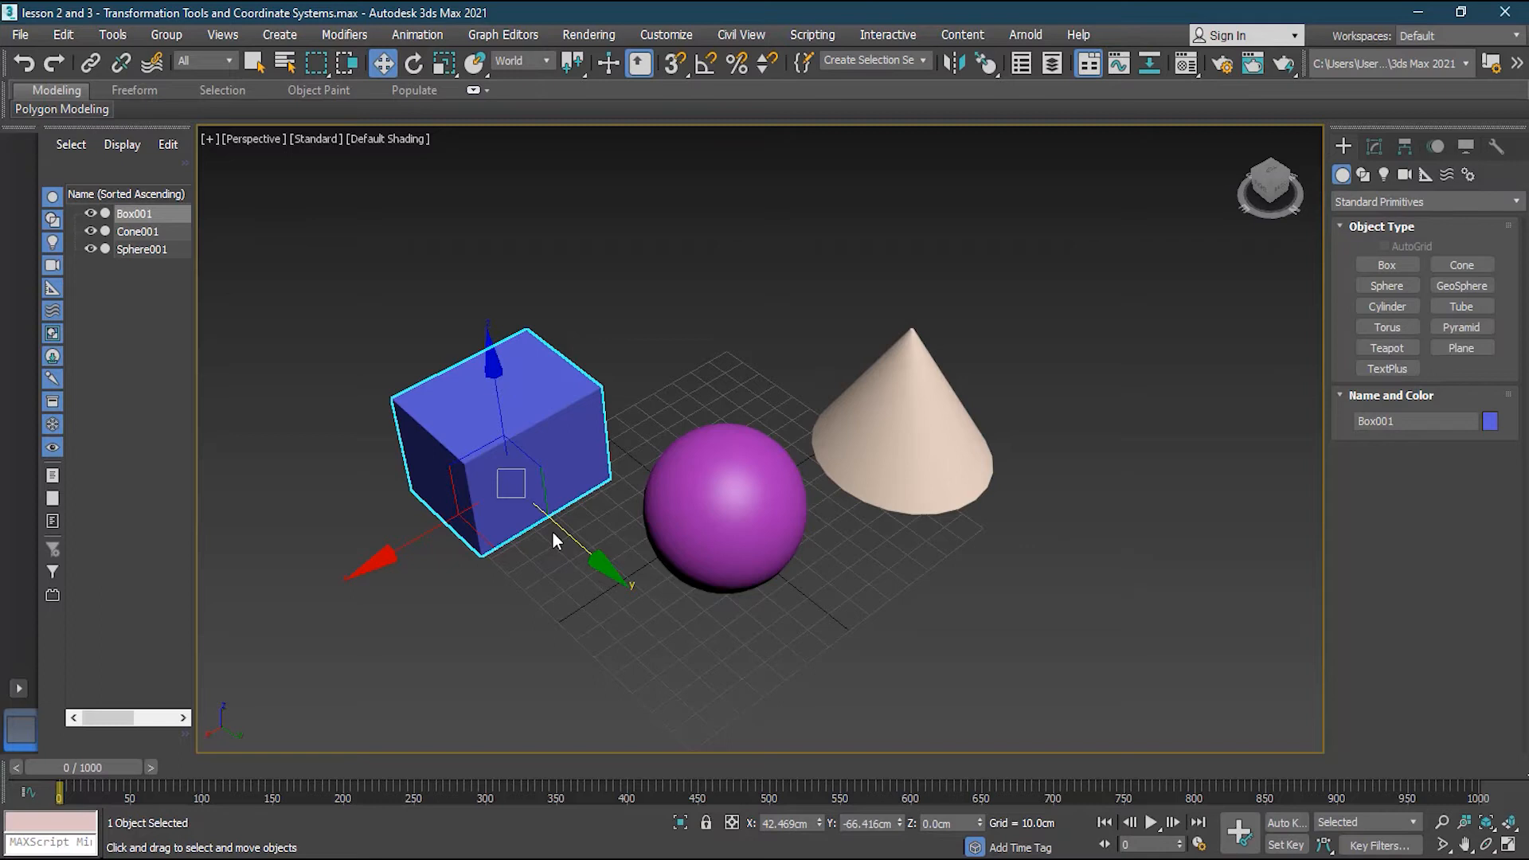
{"action": "mouse_move", "coordinate": [570, 561]}
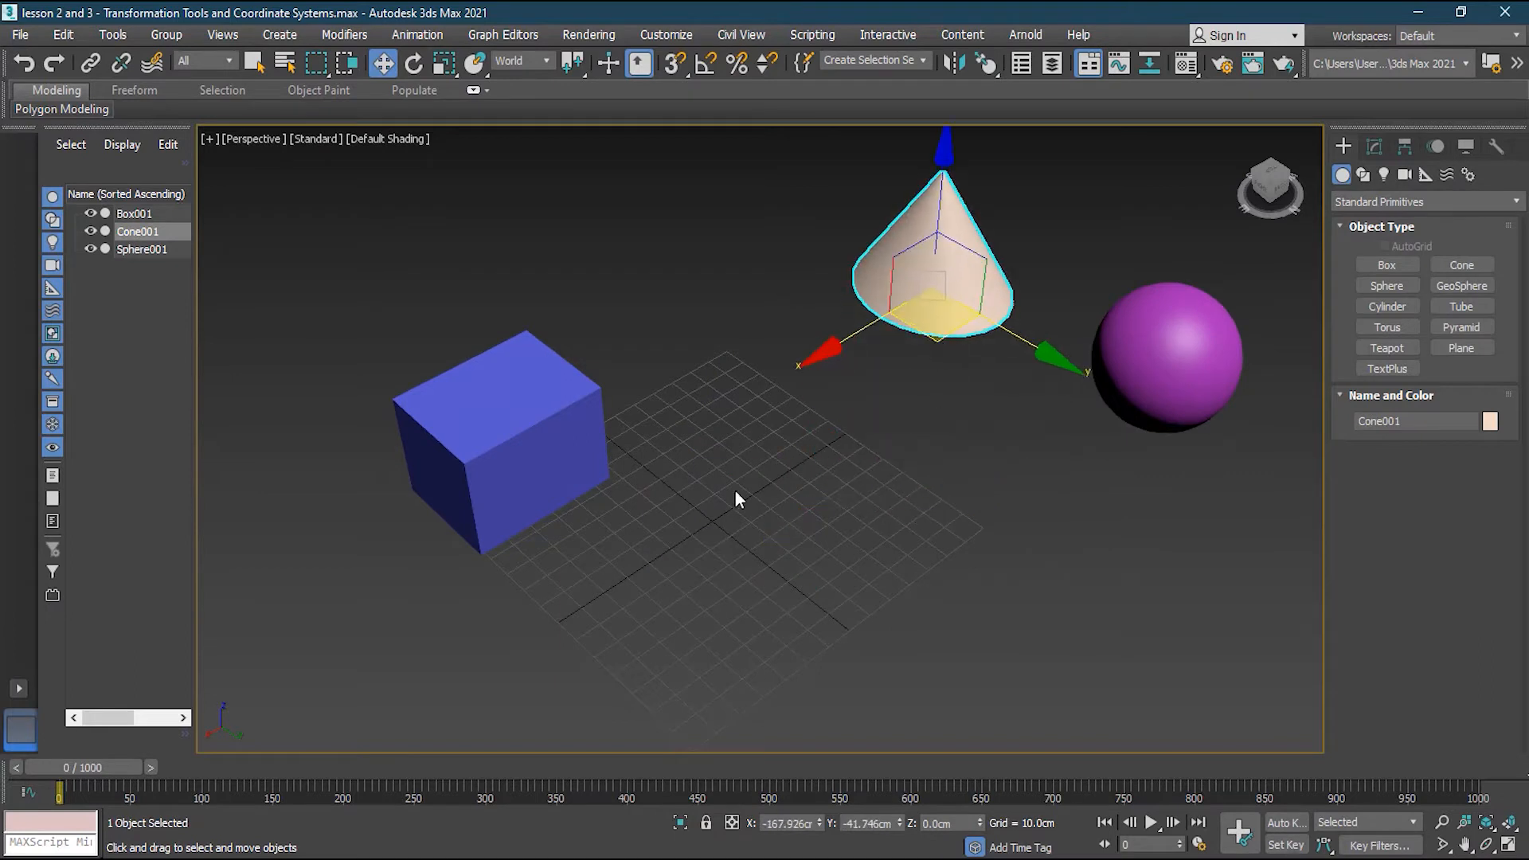
{"action": "left_click", "coordinate": [502, 443]}
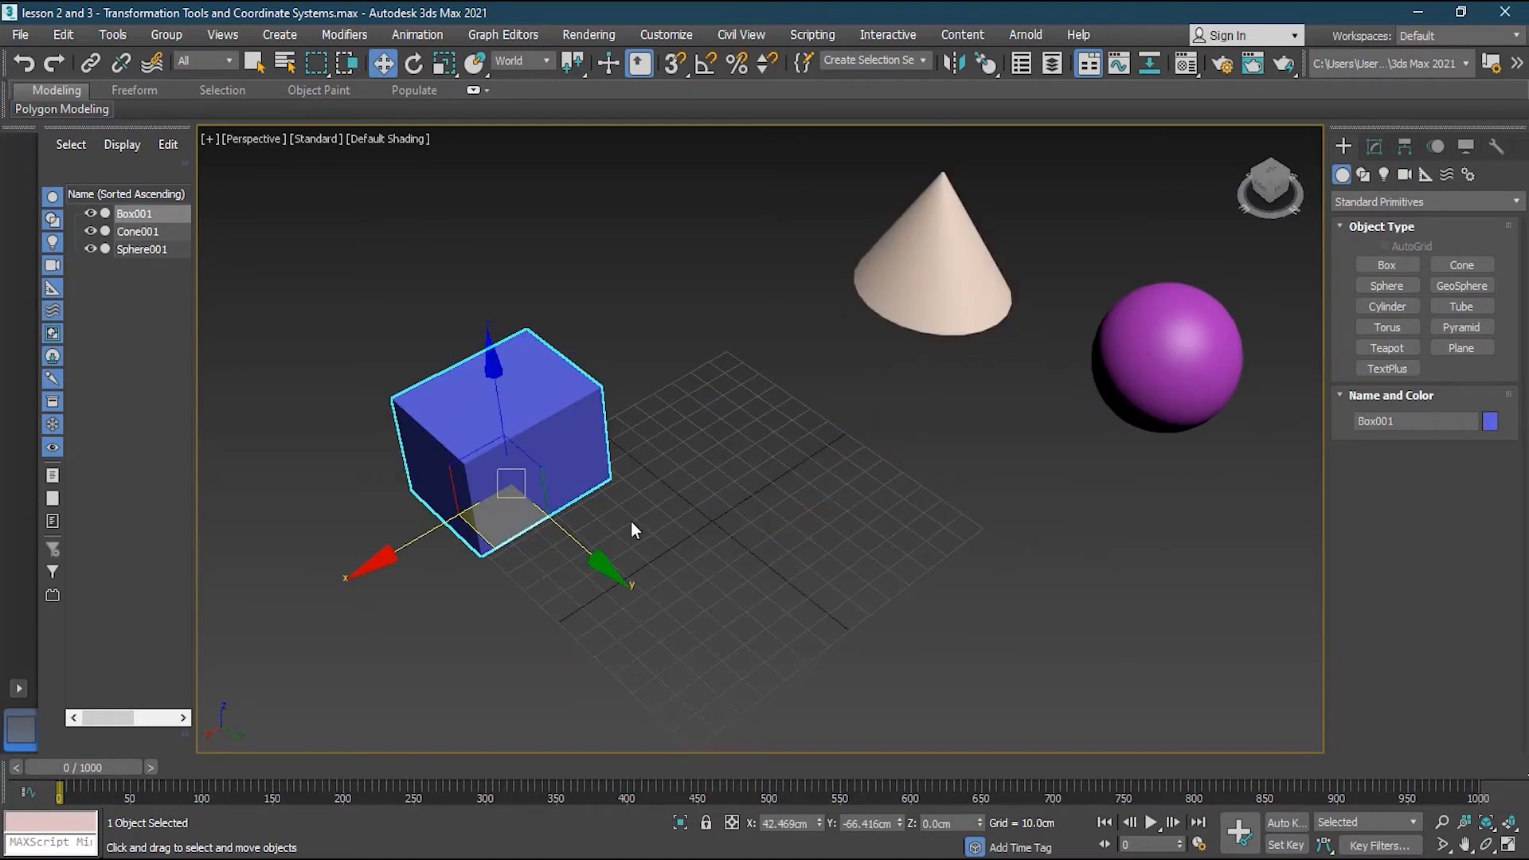
{"action": "mouse_move", "coordinate": [853, 841]}
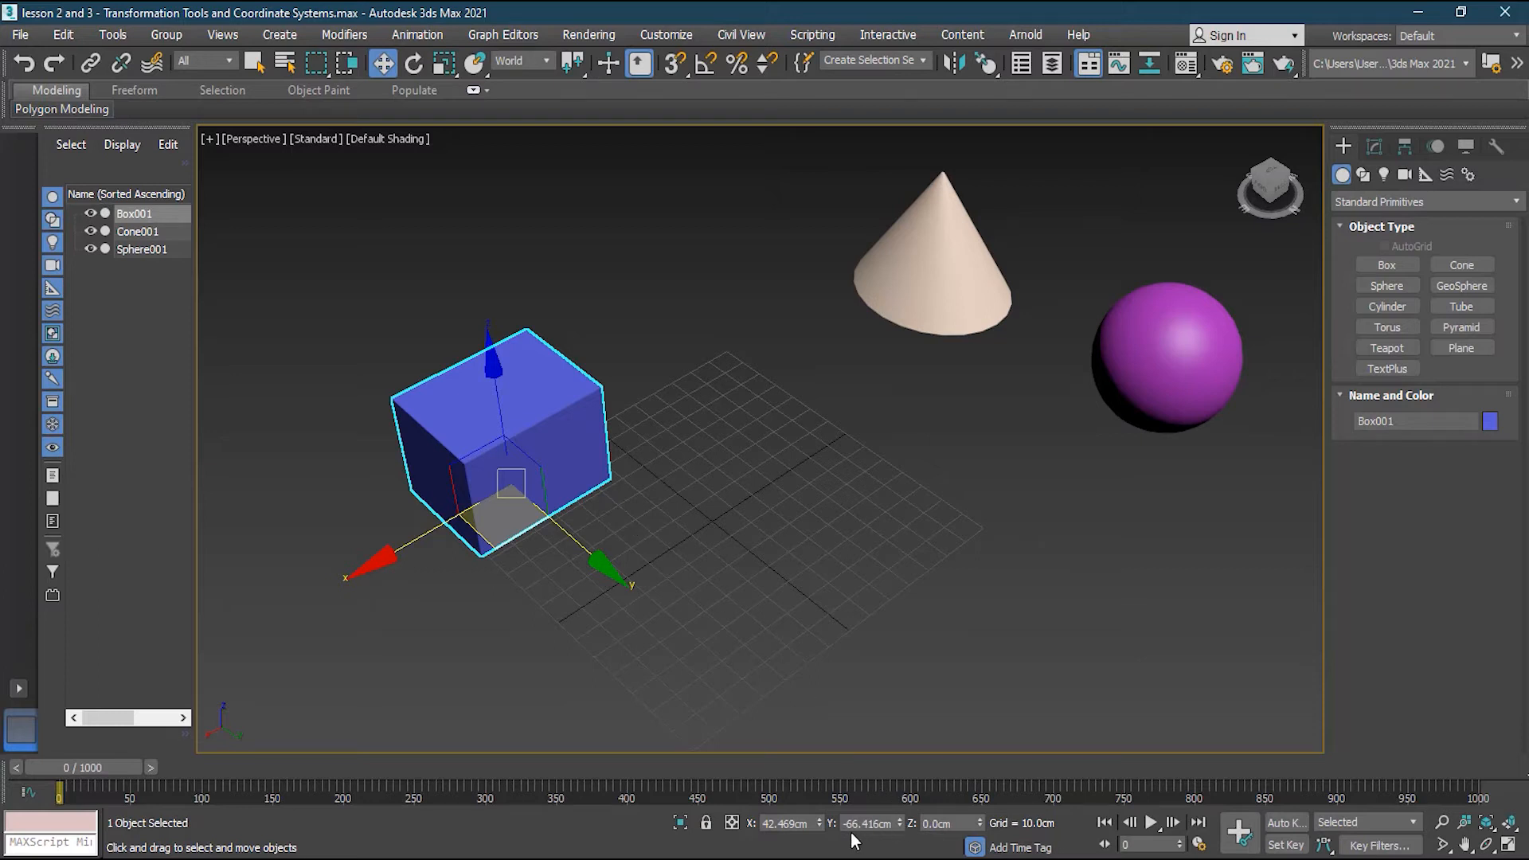
{"action": "mouse_move", "coordinate": [798, 807]}
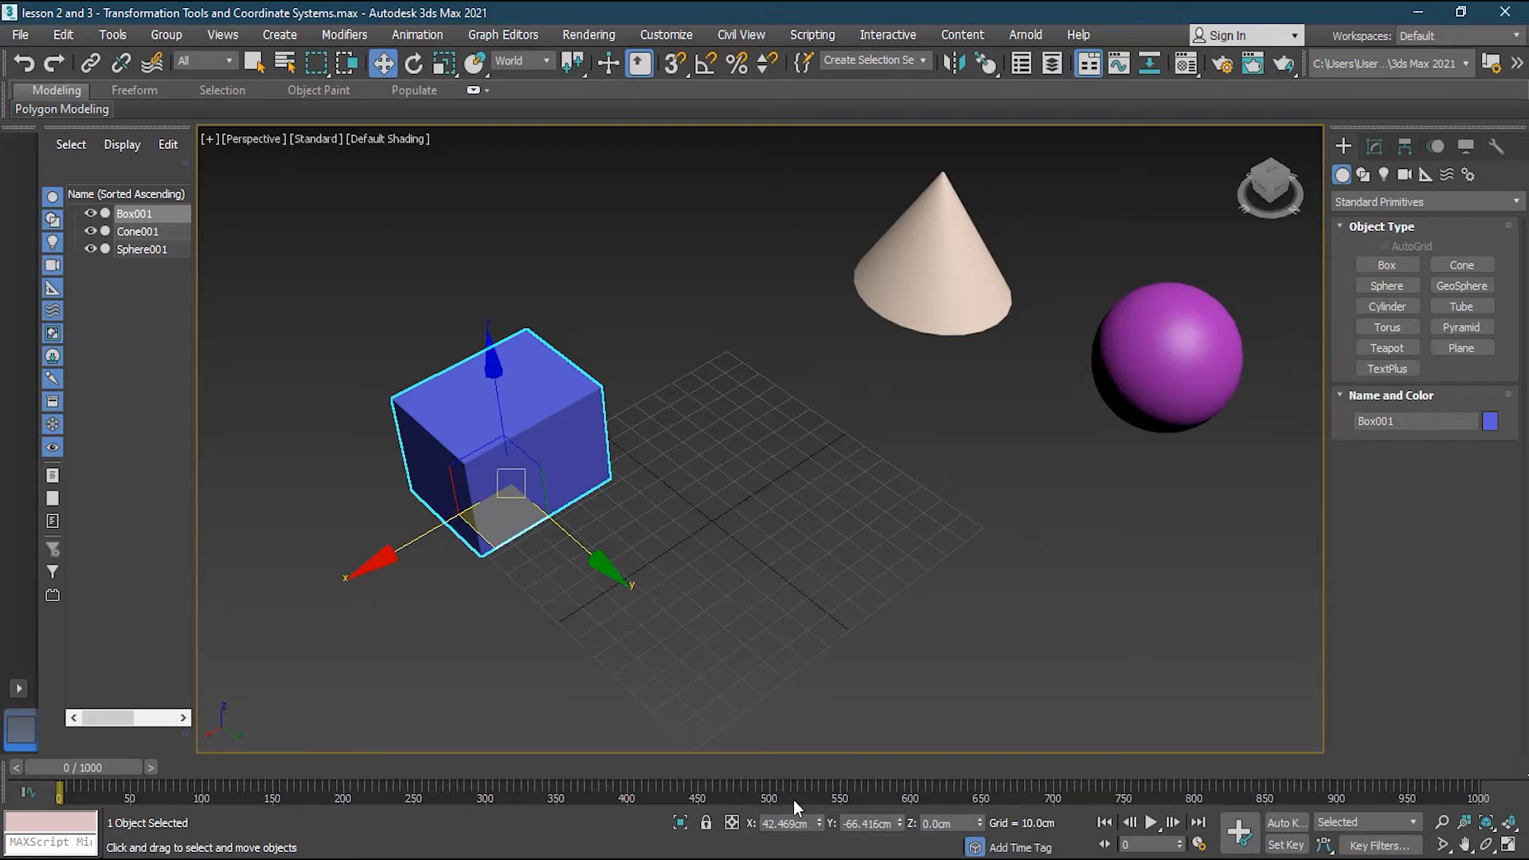
{"action": "mouse_move", "coordinate": [751, 835]}
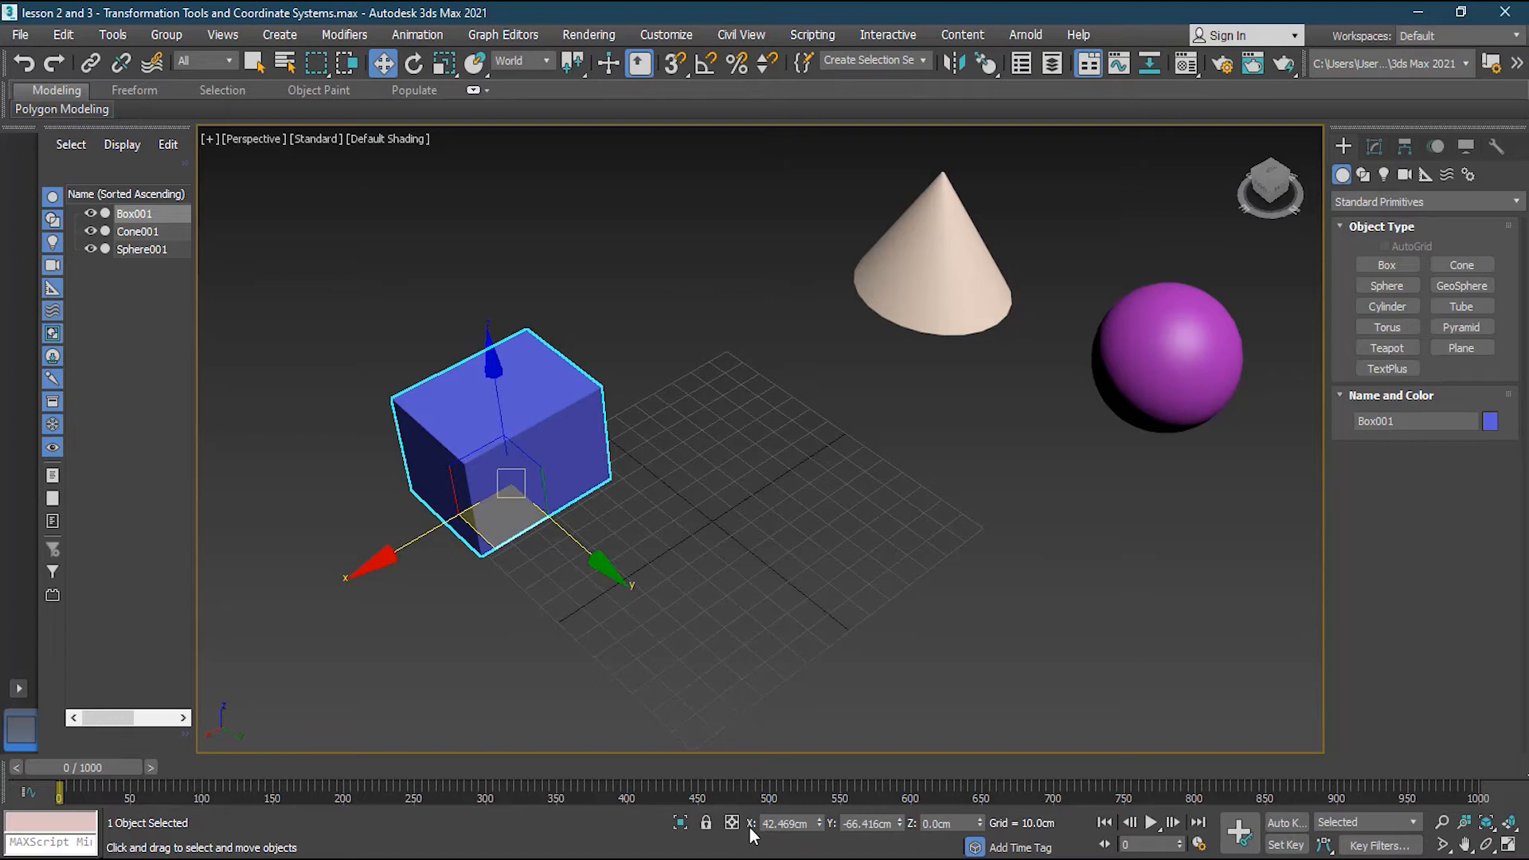
{"action": "mouse_move", "coordinate": [832, 835]}
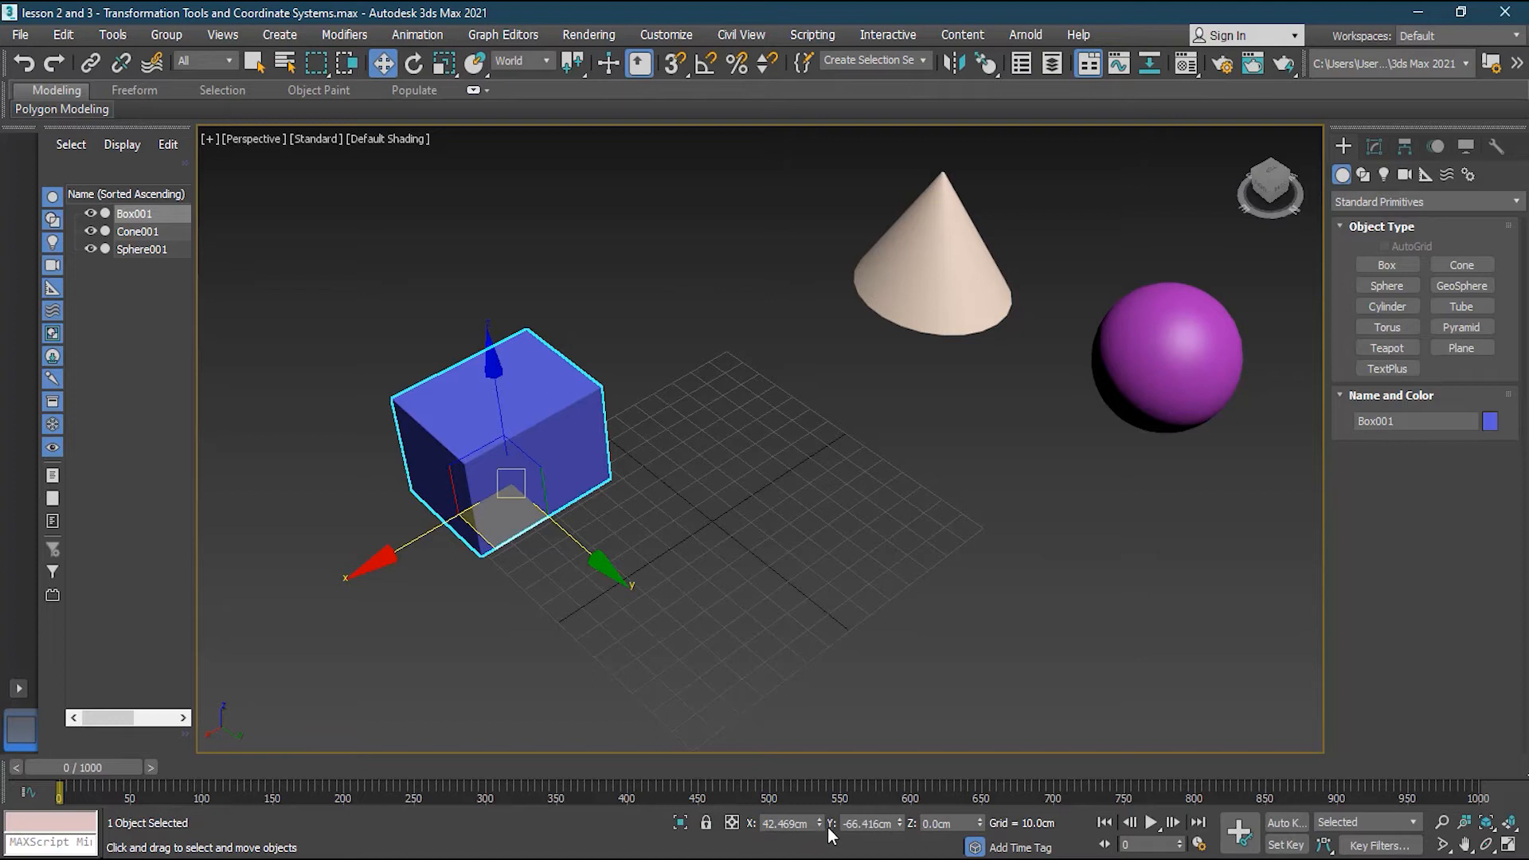
{"action": "mouse_move", "coordinate": [915, 837]}
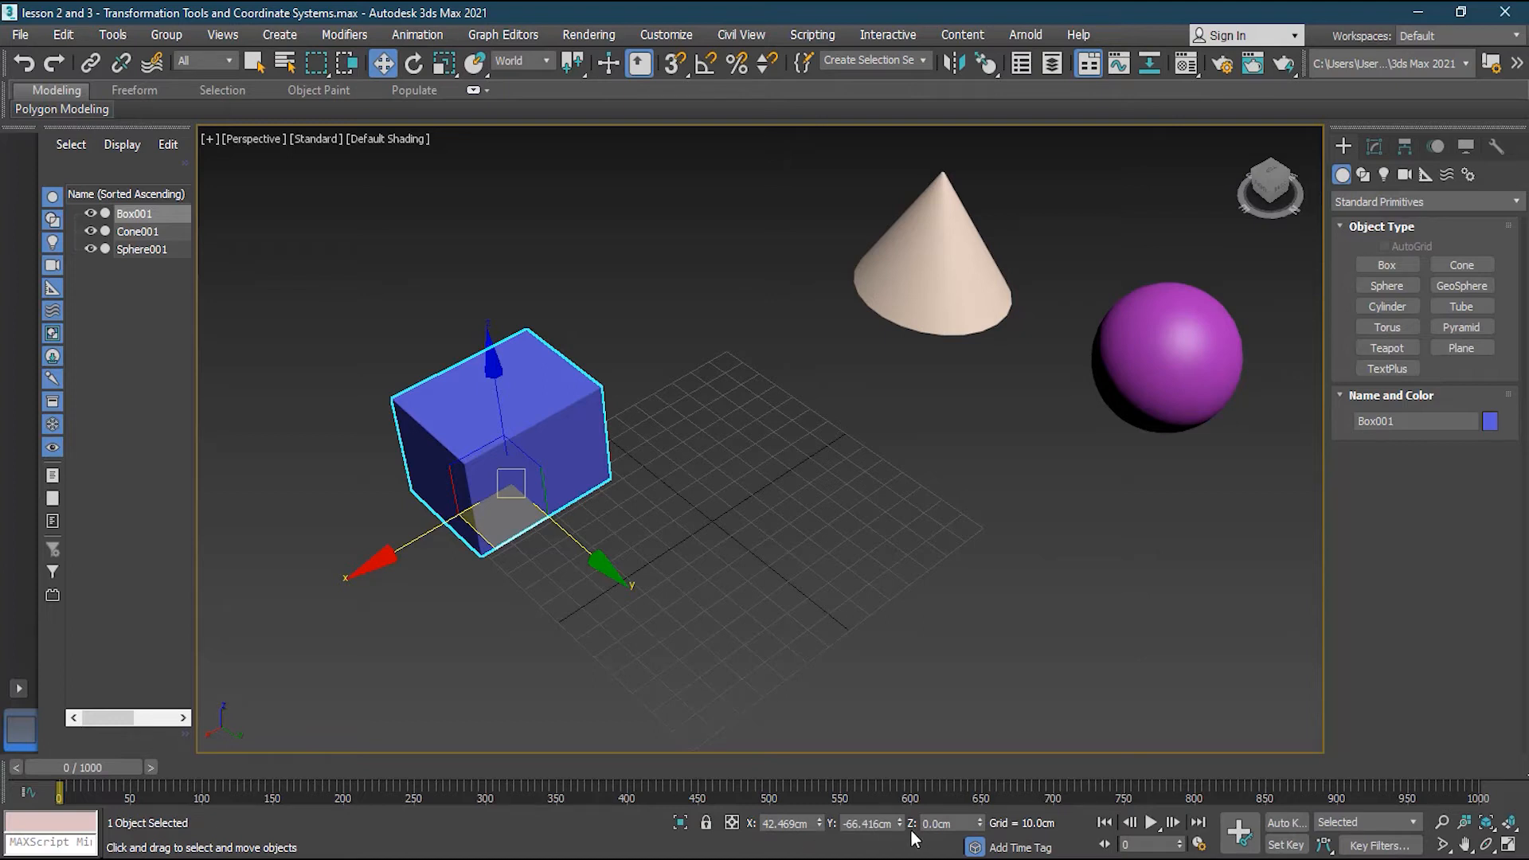
{"action": "mouse_move", "coordinate": [681, 822]}
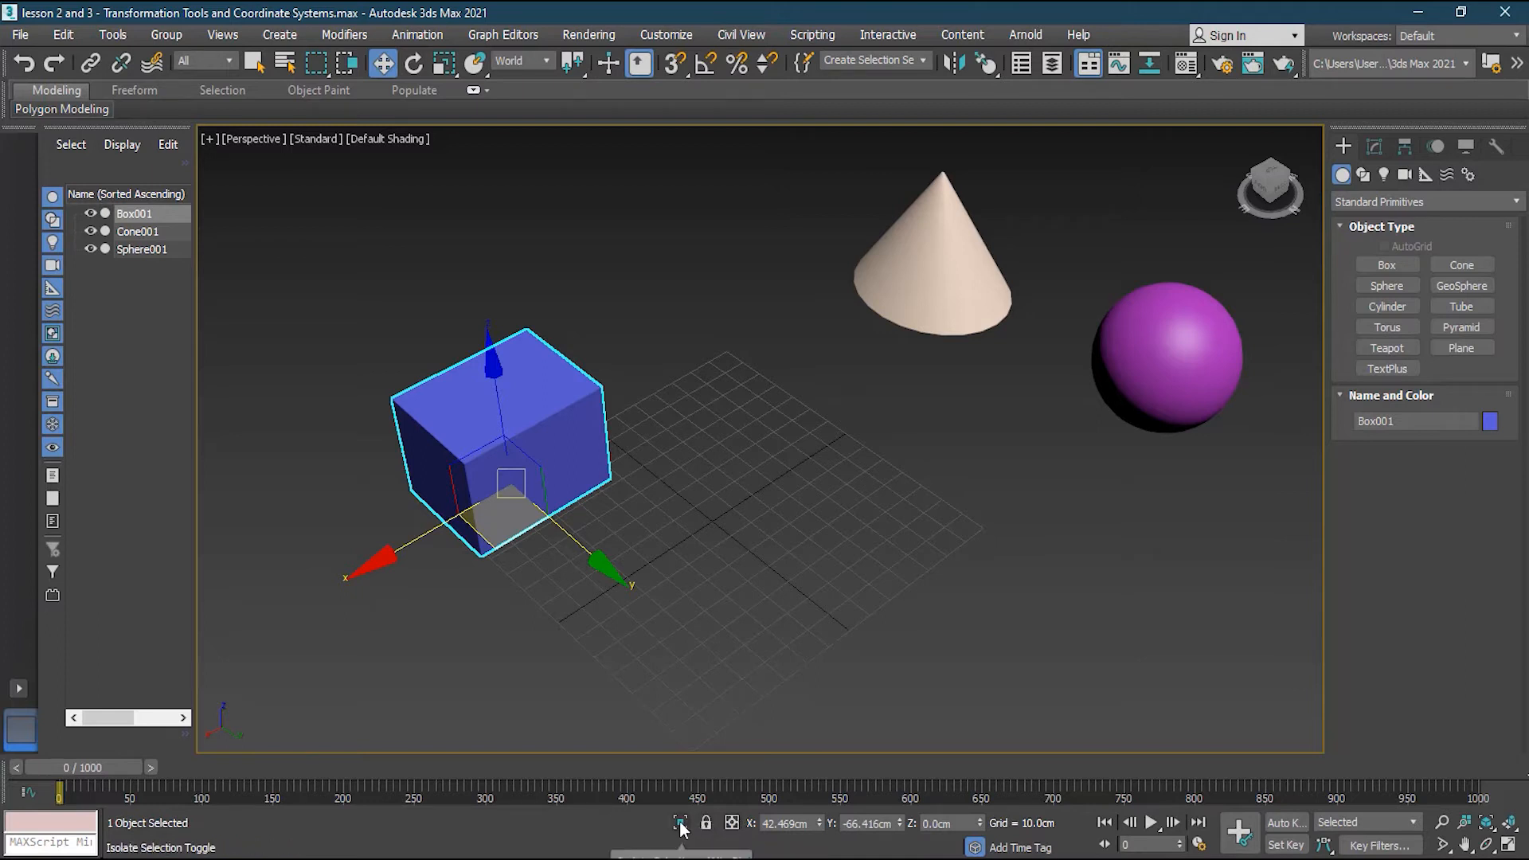
{"action": "mouse_move", "coordinate": [679, 825]}
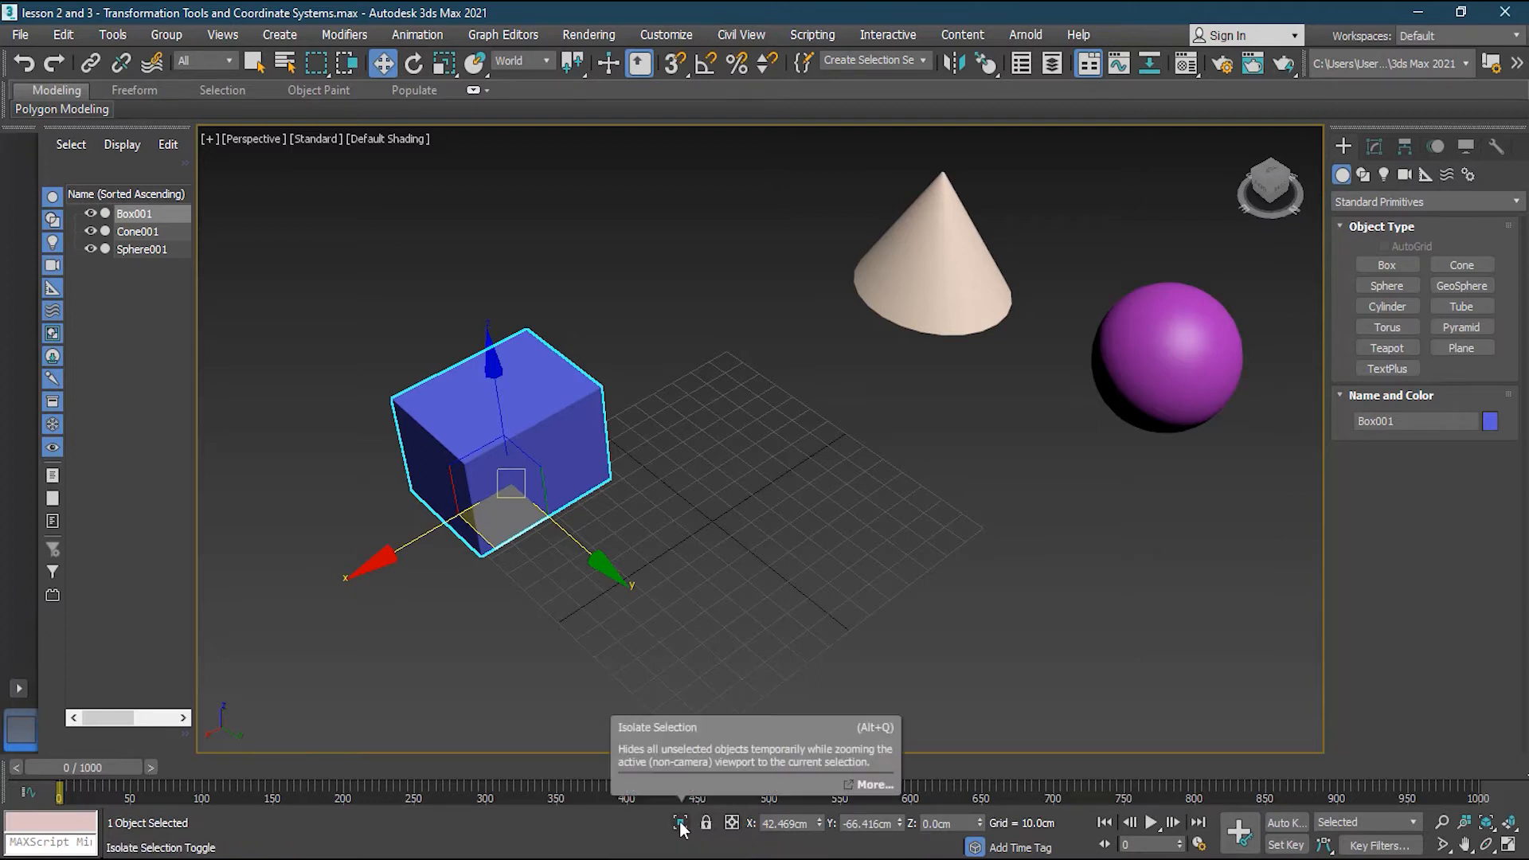
{"action": "mouse_move", "coordinate": [680, 824]}
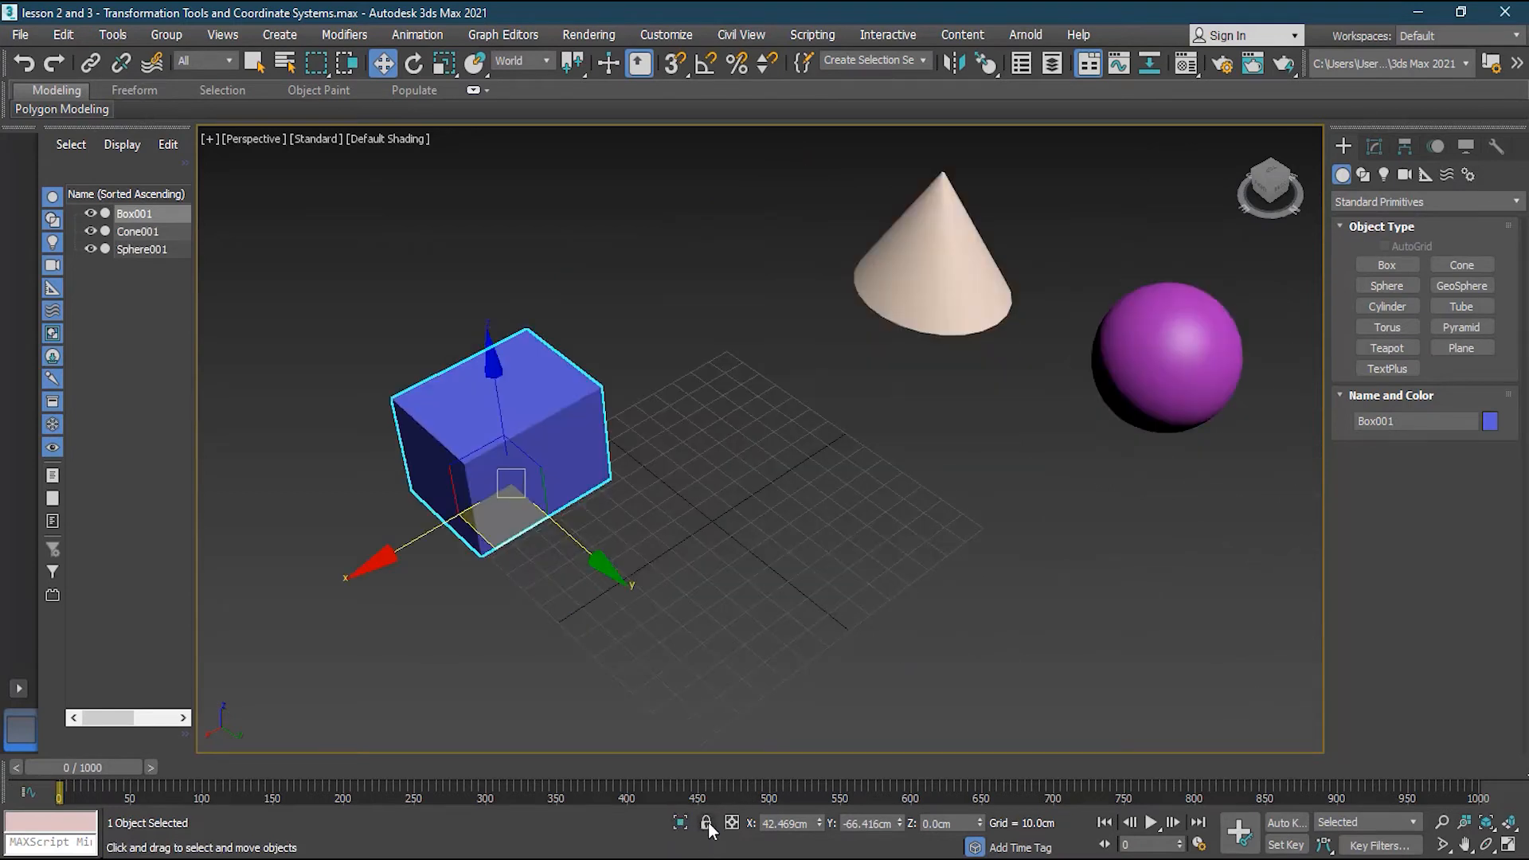
Nudge the box to about X 54.7 cm, Y -64.5 cm.
{"action": "left_click", "coordinate": [705, 823]}
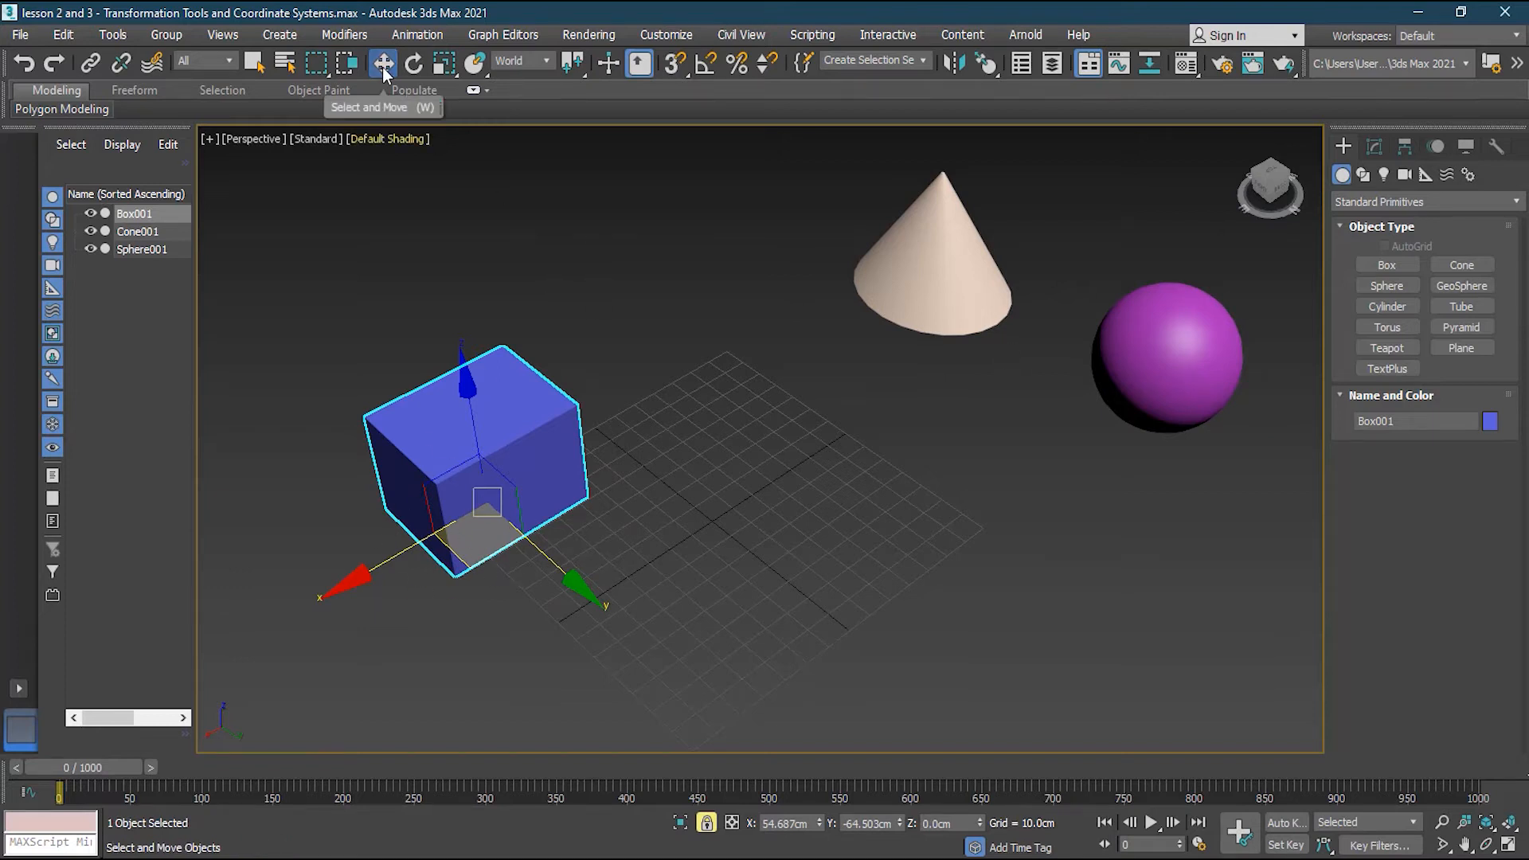
{"action": "mouse_move", "coordinate": [724, 841]}
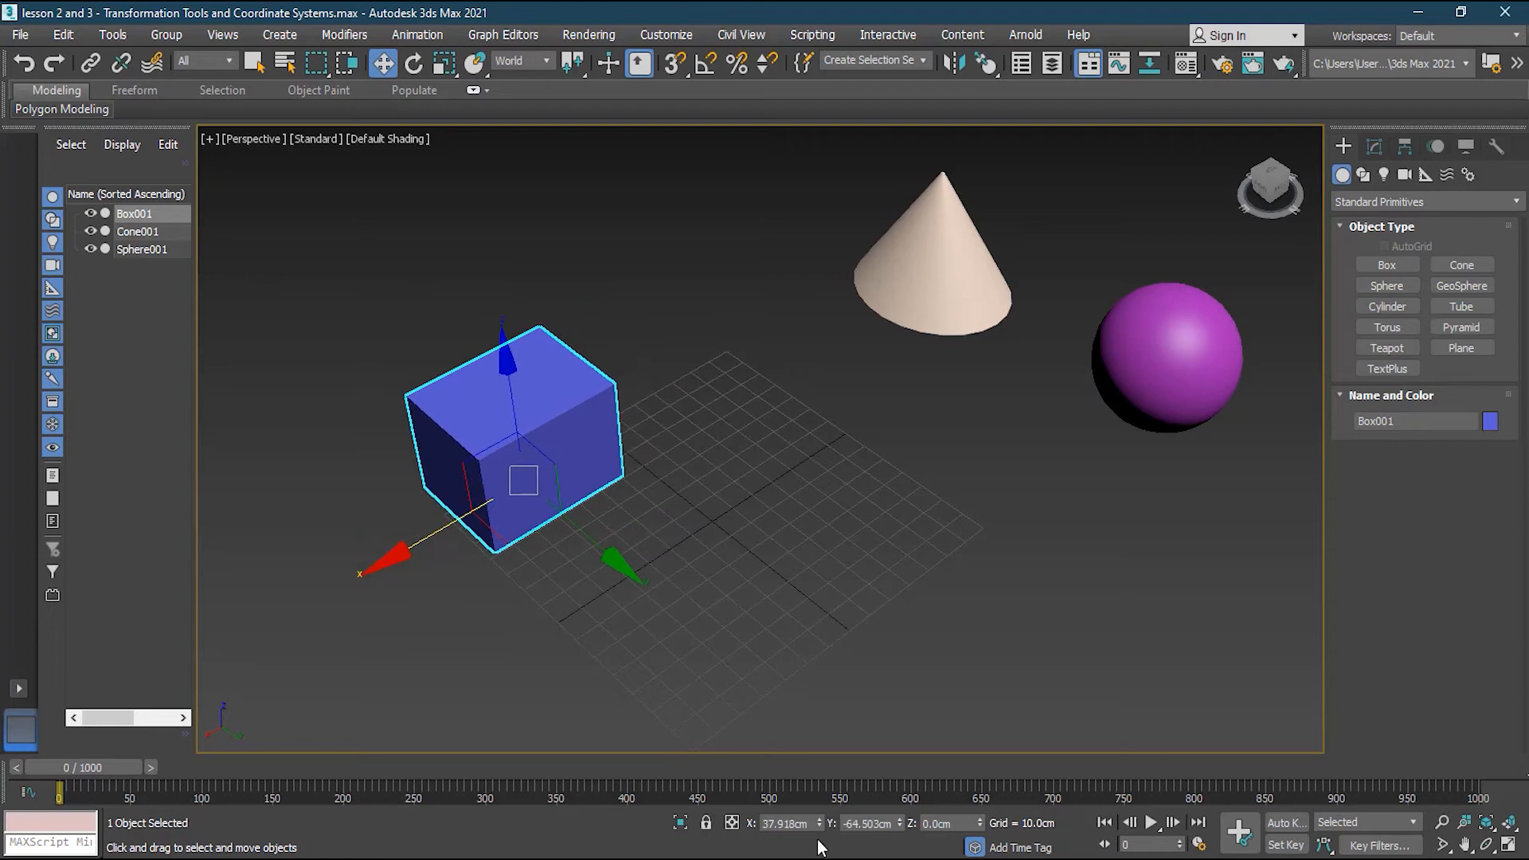
Enter 0 in the X, Y and Z type-in fields to centre the box.
{"action": "left_click", "coordinate": [785, 822]}
{"action": "type", "text": "0"}
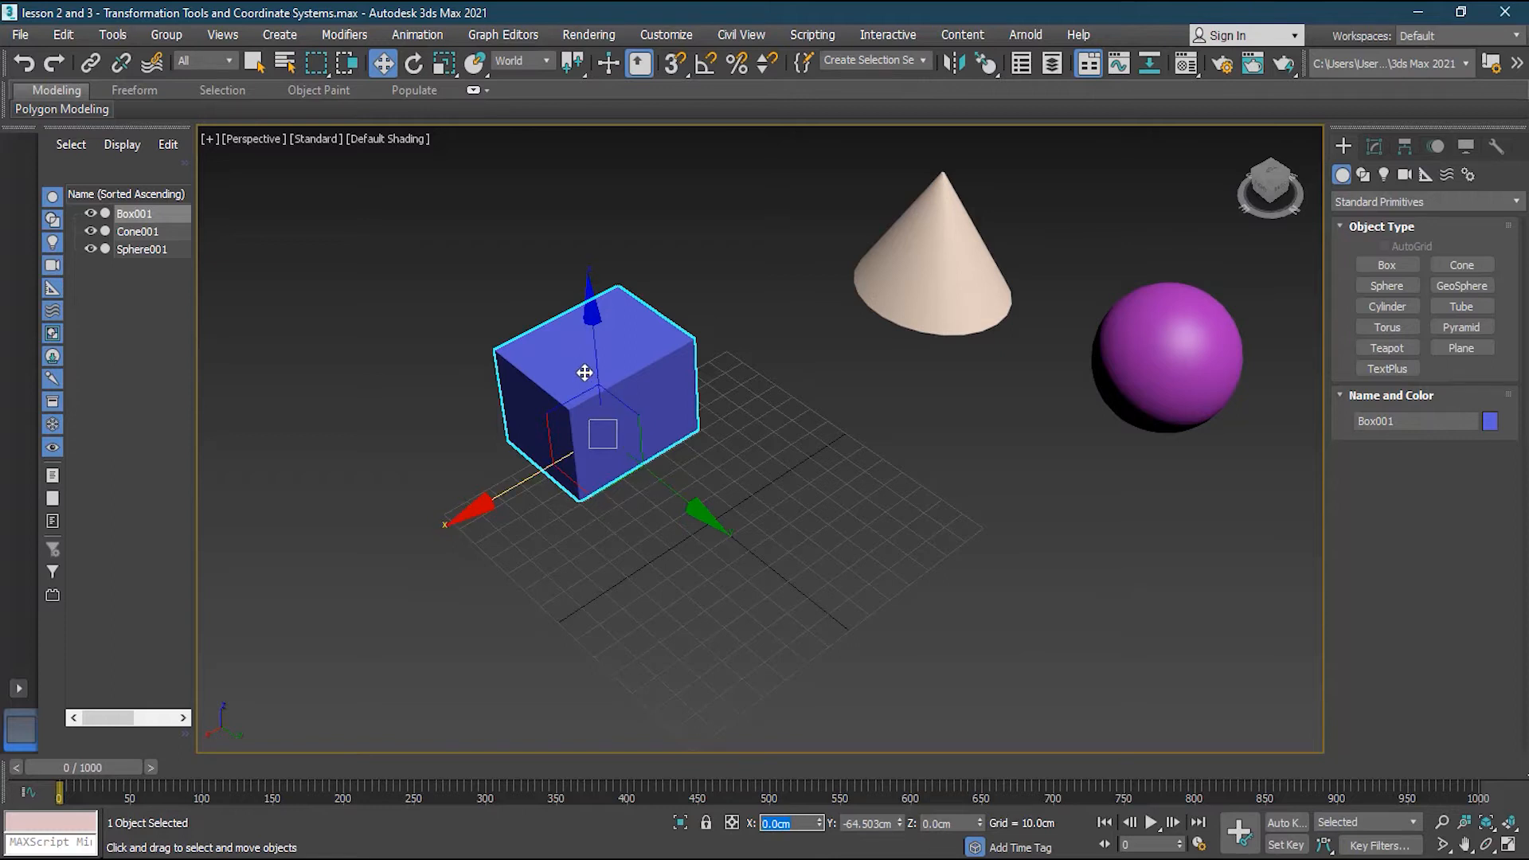
{"action": "mouse_move", "coordinate": [852, 638]}
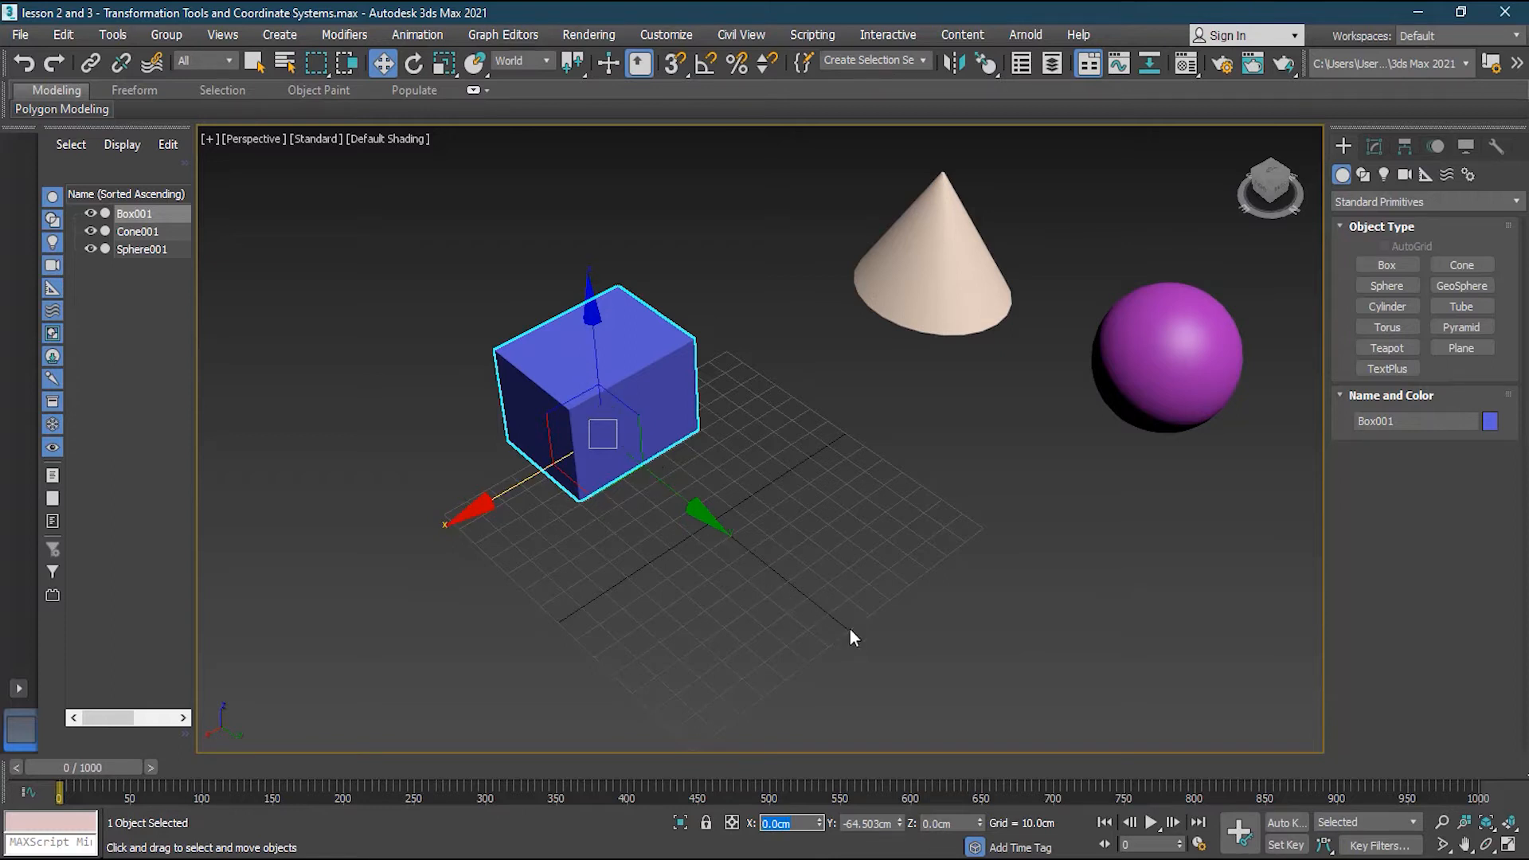
{"action": "mouse_move", "coordinate": [581, 410]}
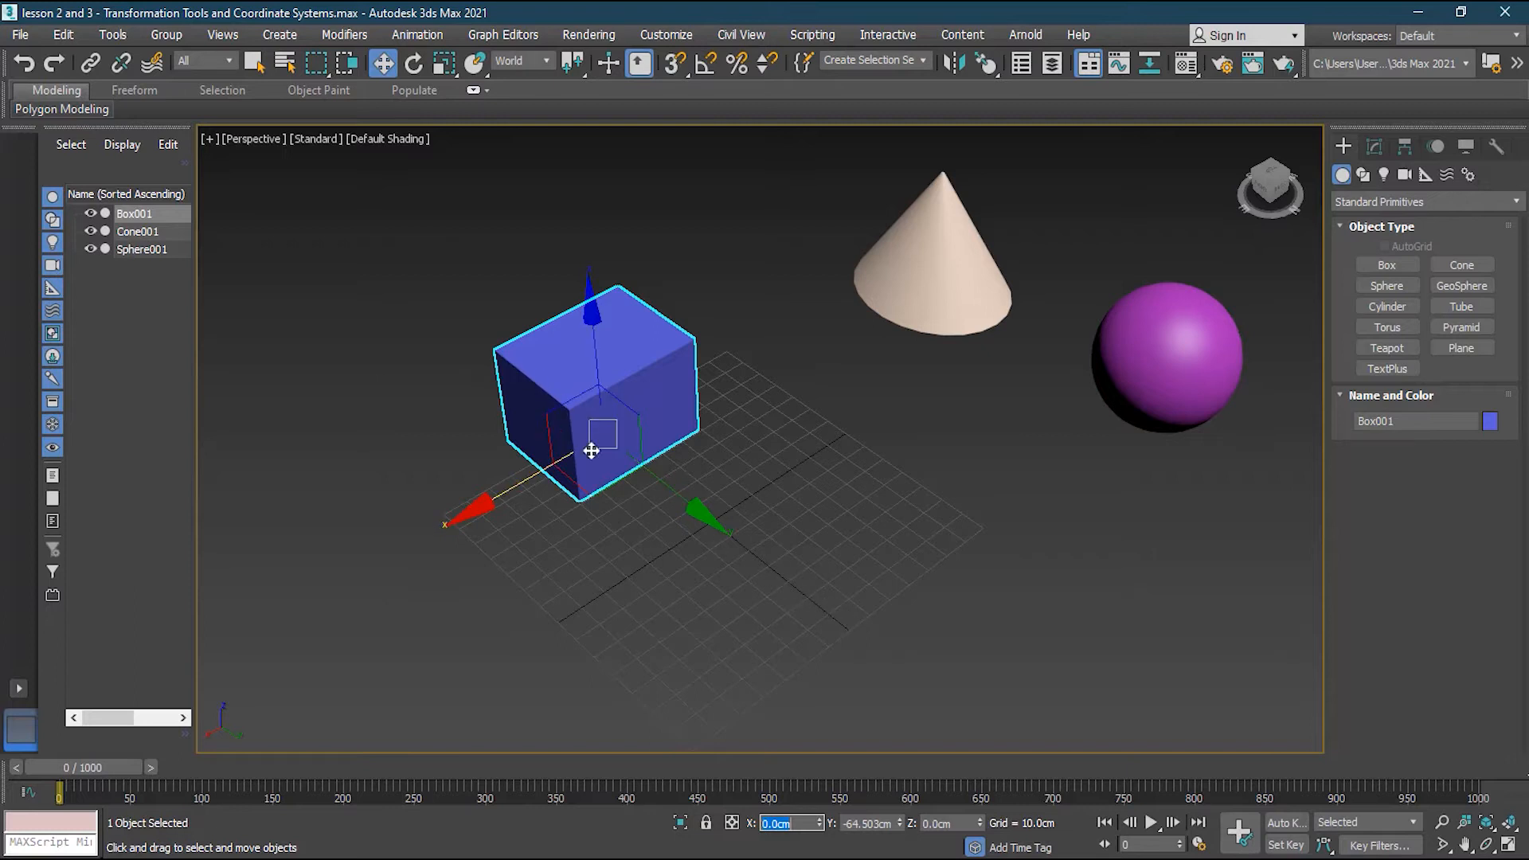
{"action": "mouse_move", "coordinate": [664, 414]}
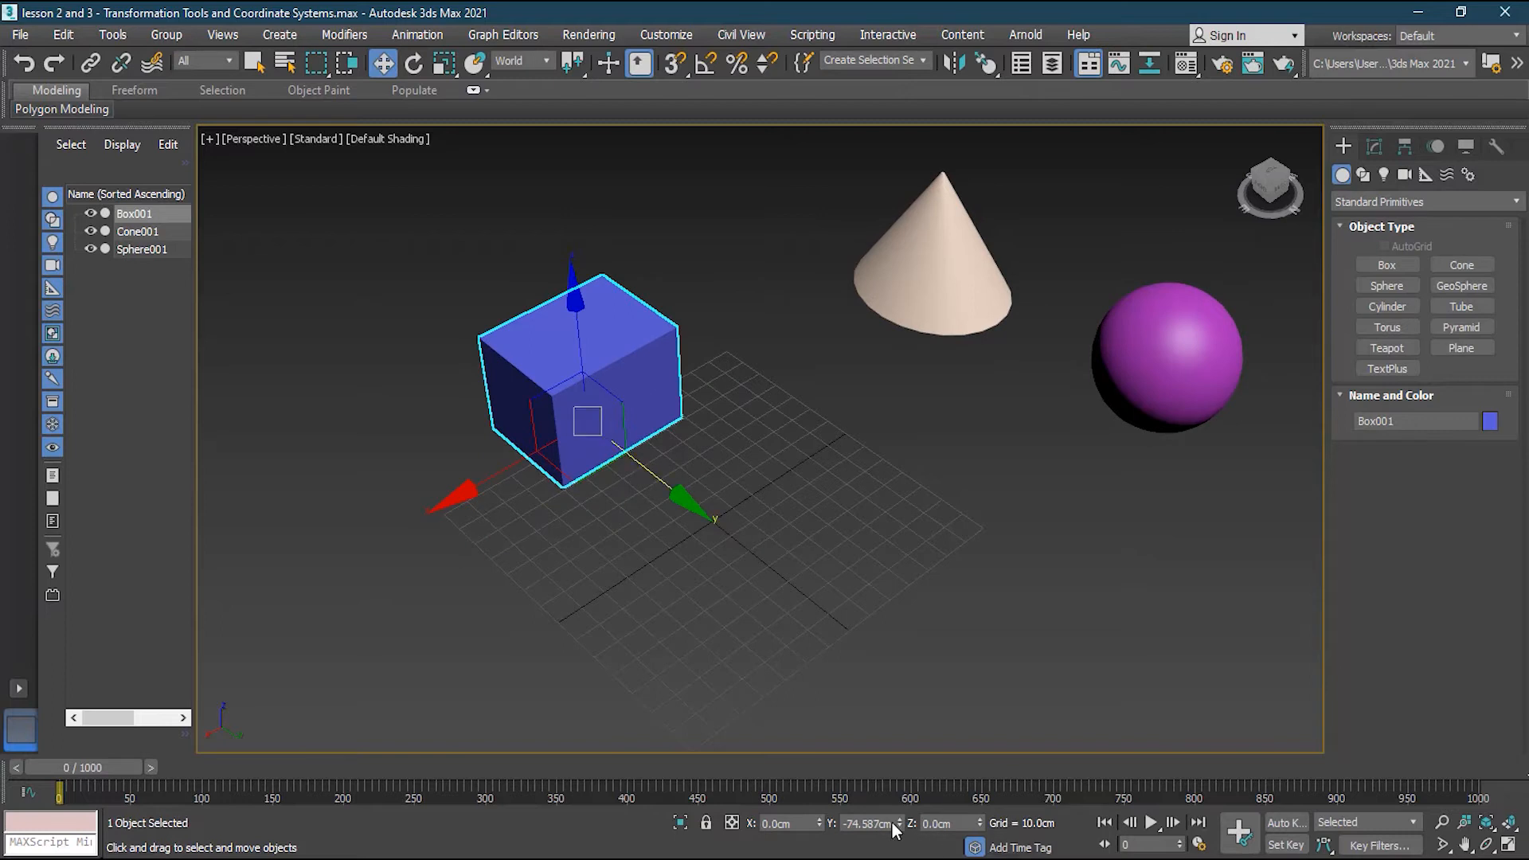
{"action": "triple_click", "coordinate": [863, 822]}
{"action": "type", "text": "0"}
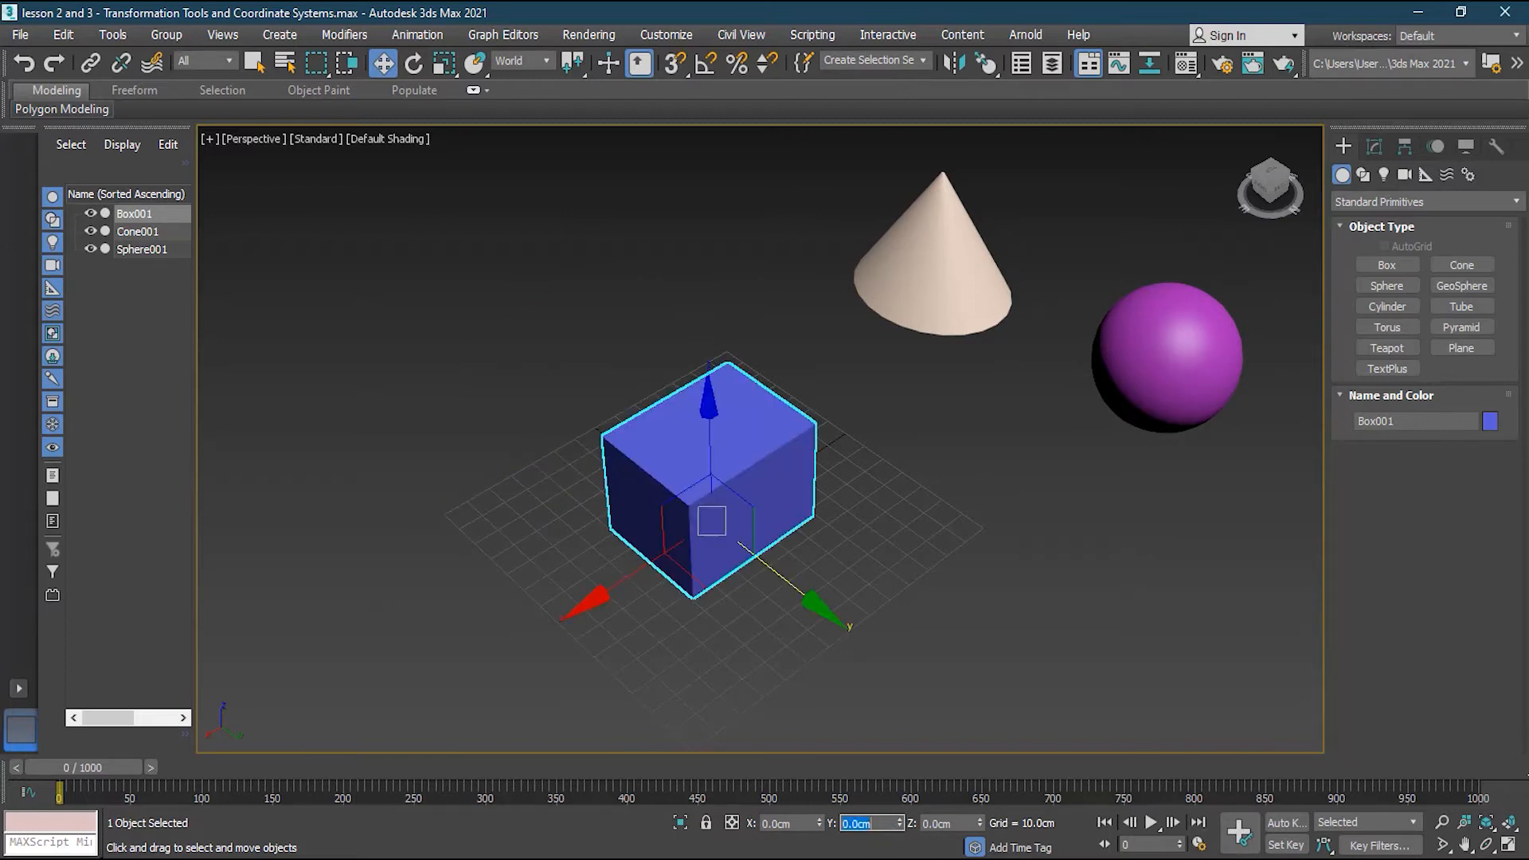
{"action": "mouse_move", "coordinate": [756, 640]}
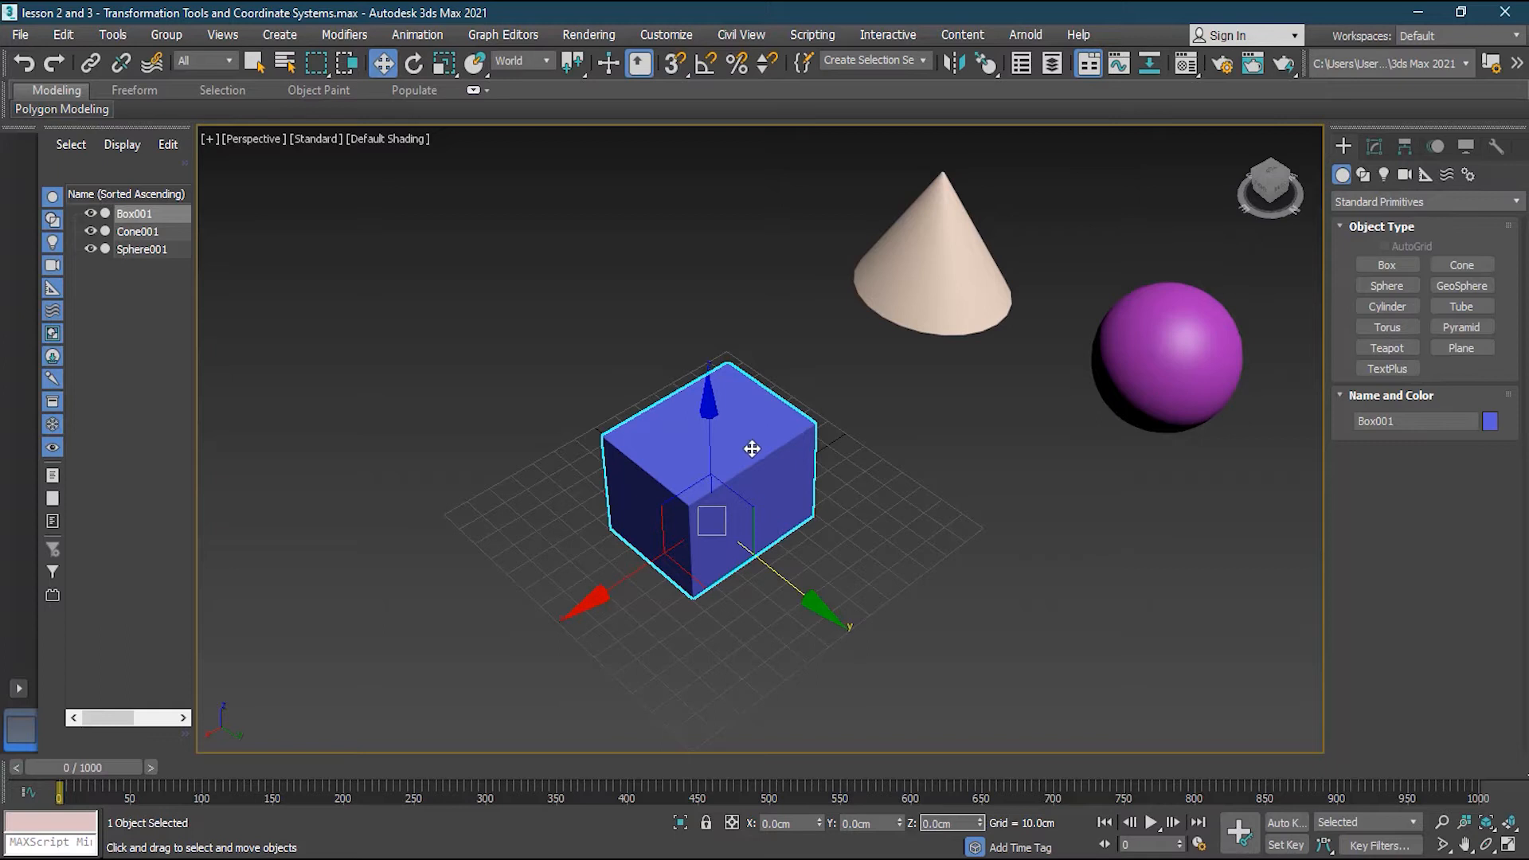
{"action": "mouse_move", "coordinate": [788, 517]}
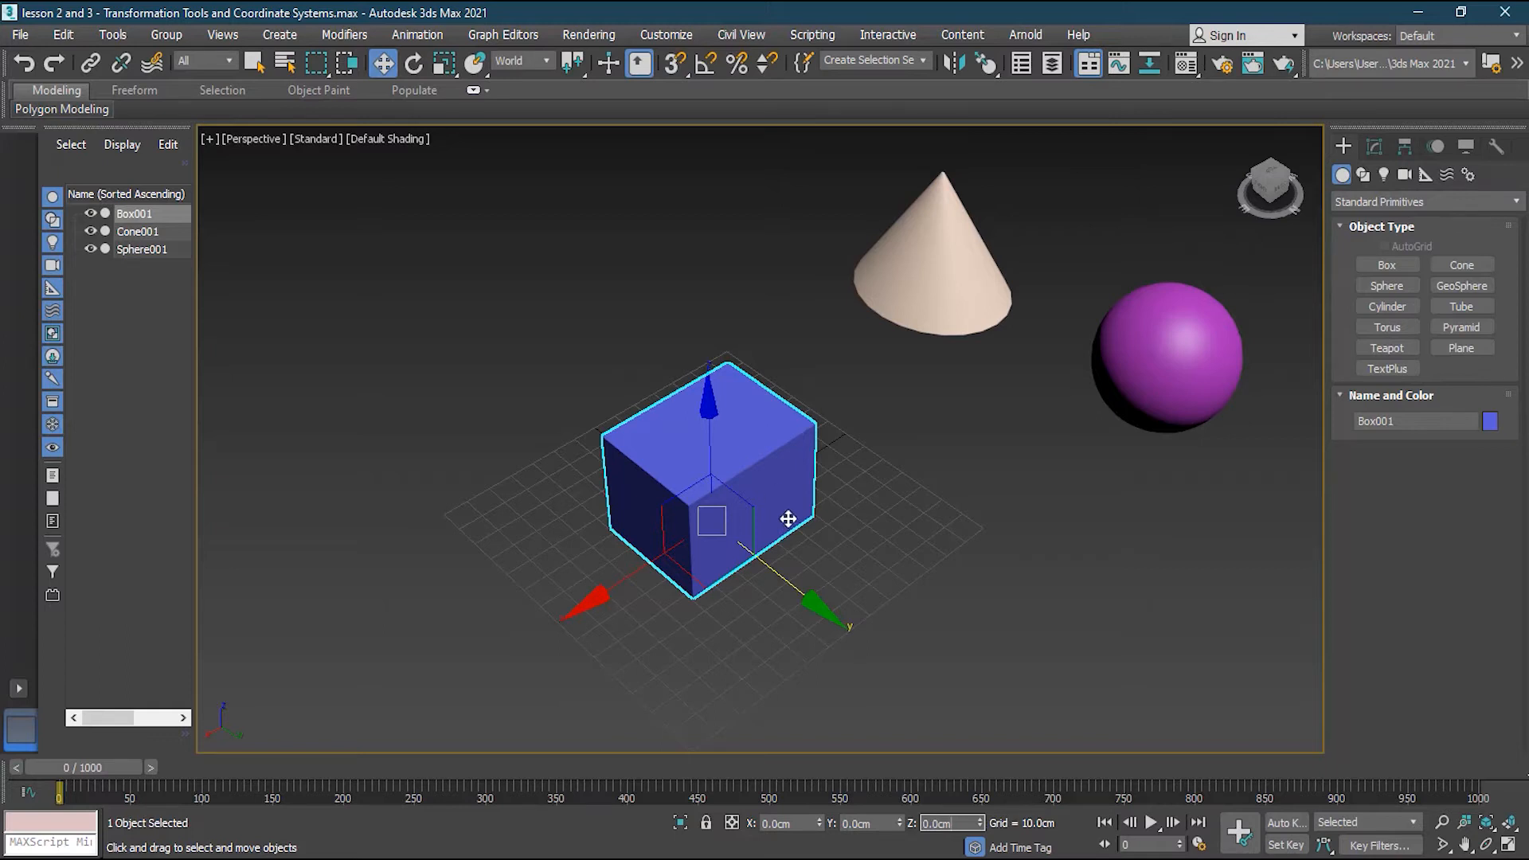
{"action": "mouse_move", "coordinate": [858, 421]}
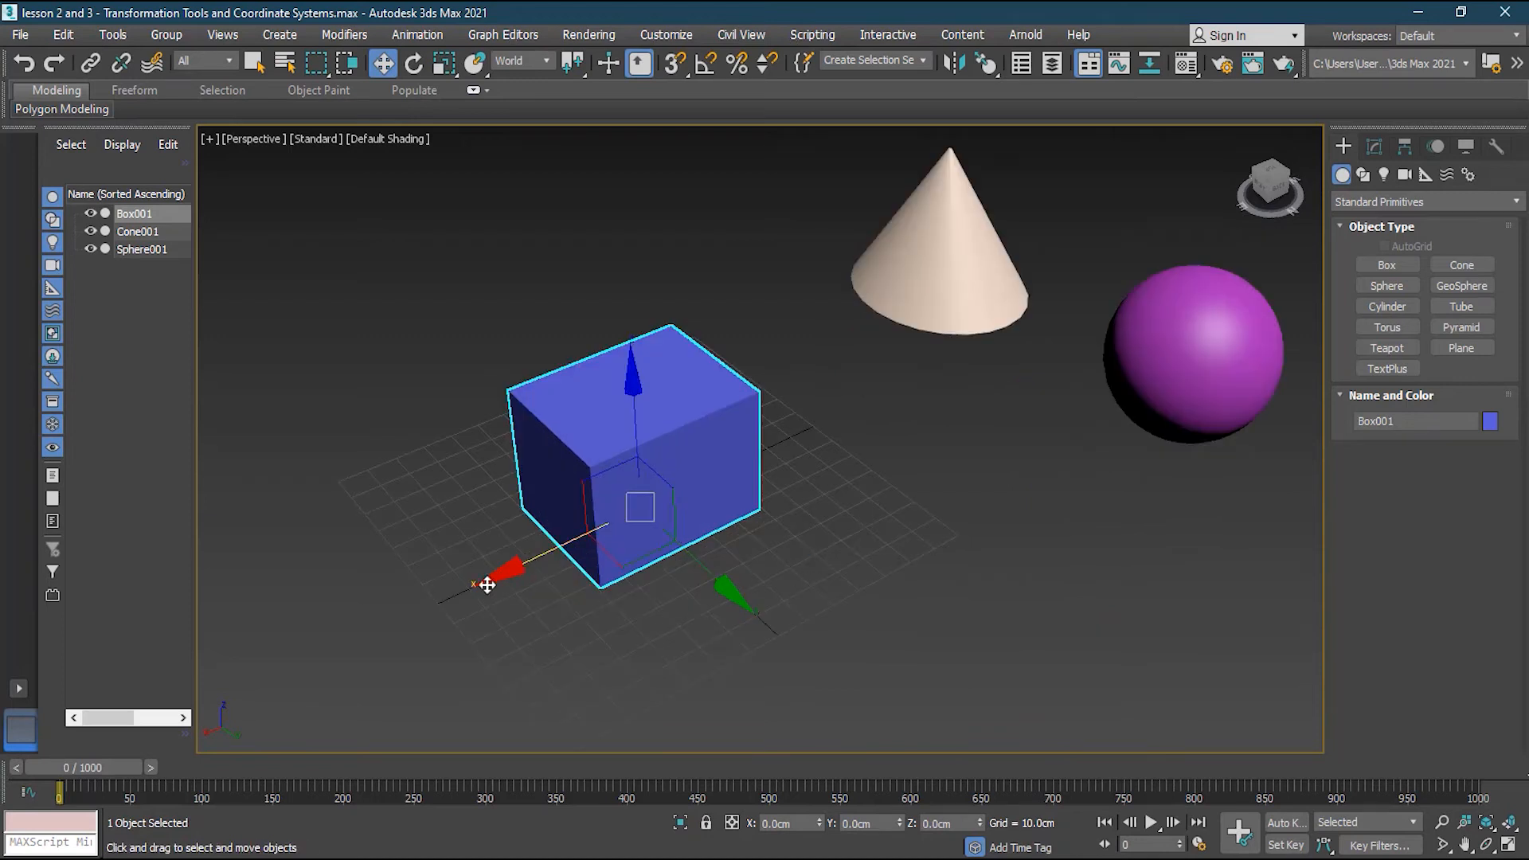
{"action": "mouse_move", "coordinate": [627, 403]}
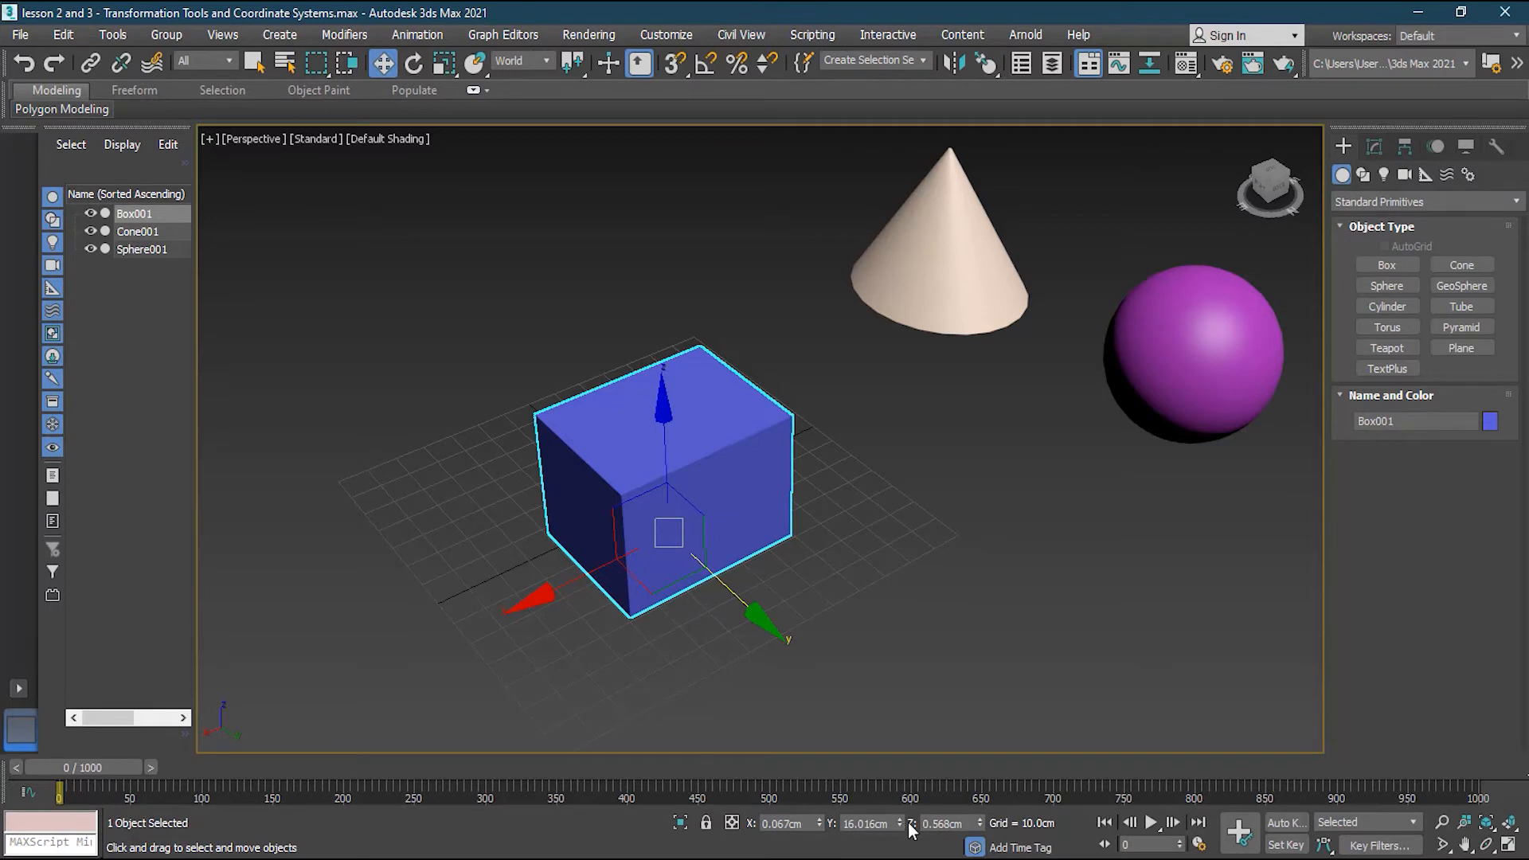
{"action": "mouse_move", "coordinate": [872, 839]}
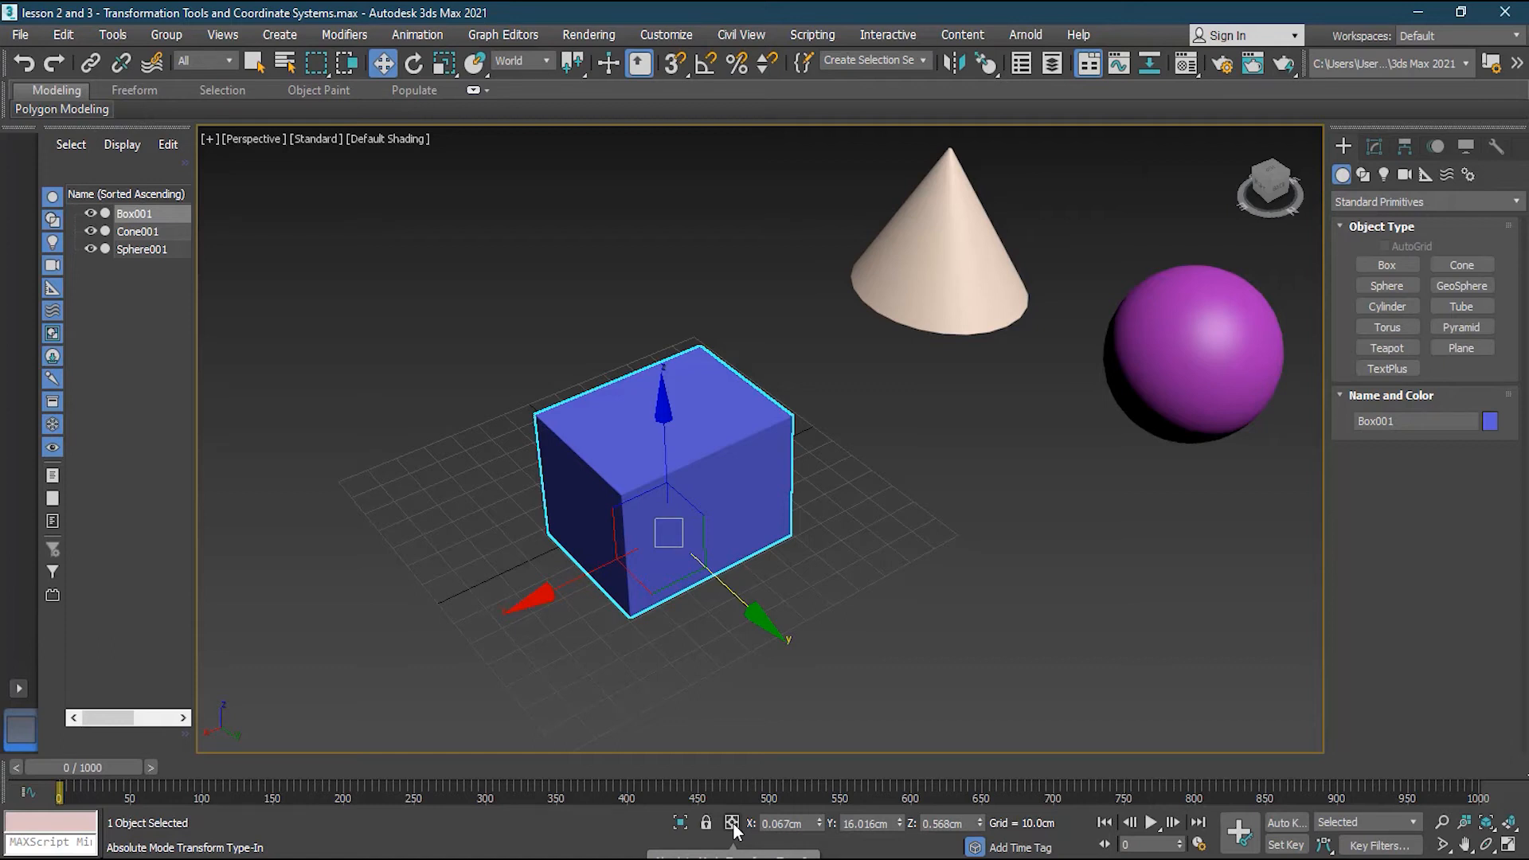
Switch the coordinate type-in to offset mode, showing 0 cm on all axes.
{"action": "left_click", "coordinate": [731, 822]}
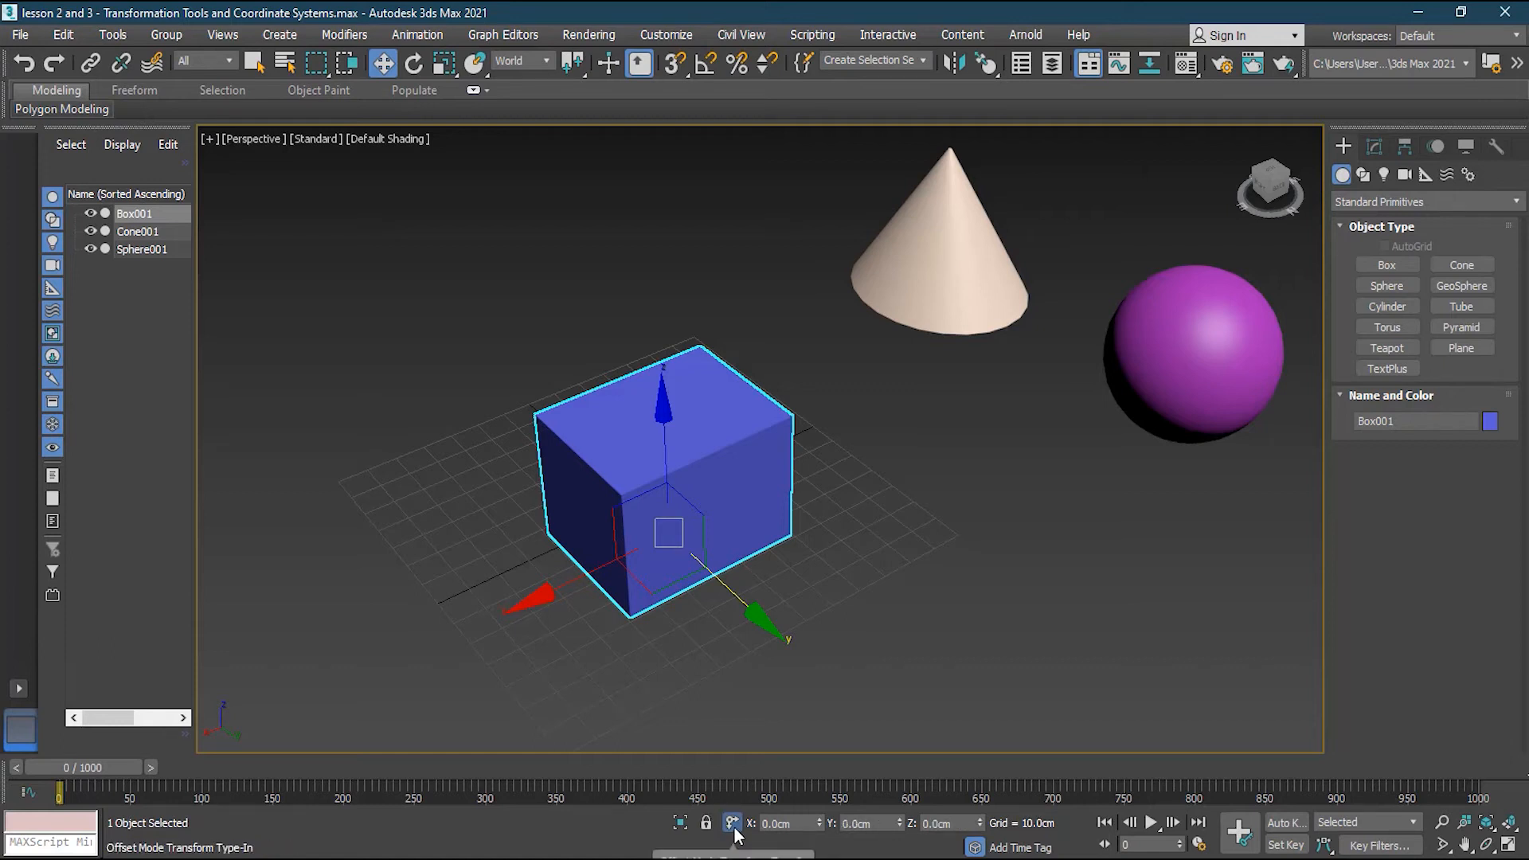
{"action": "mouse_move", "coordinate": [733, 834]}
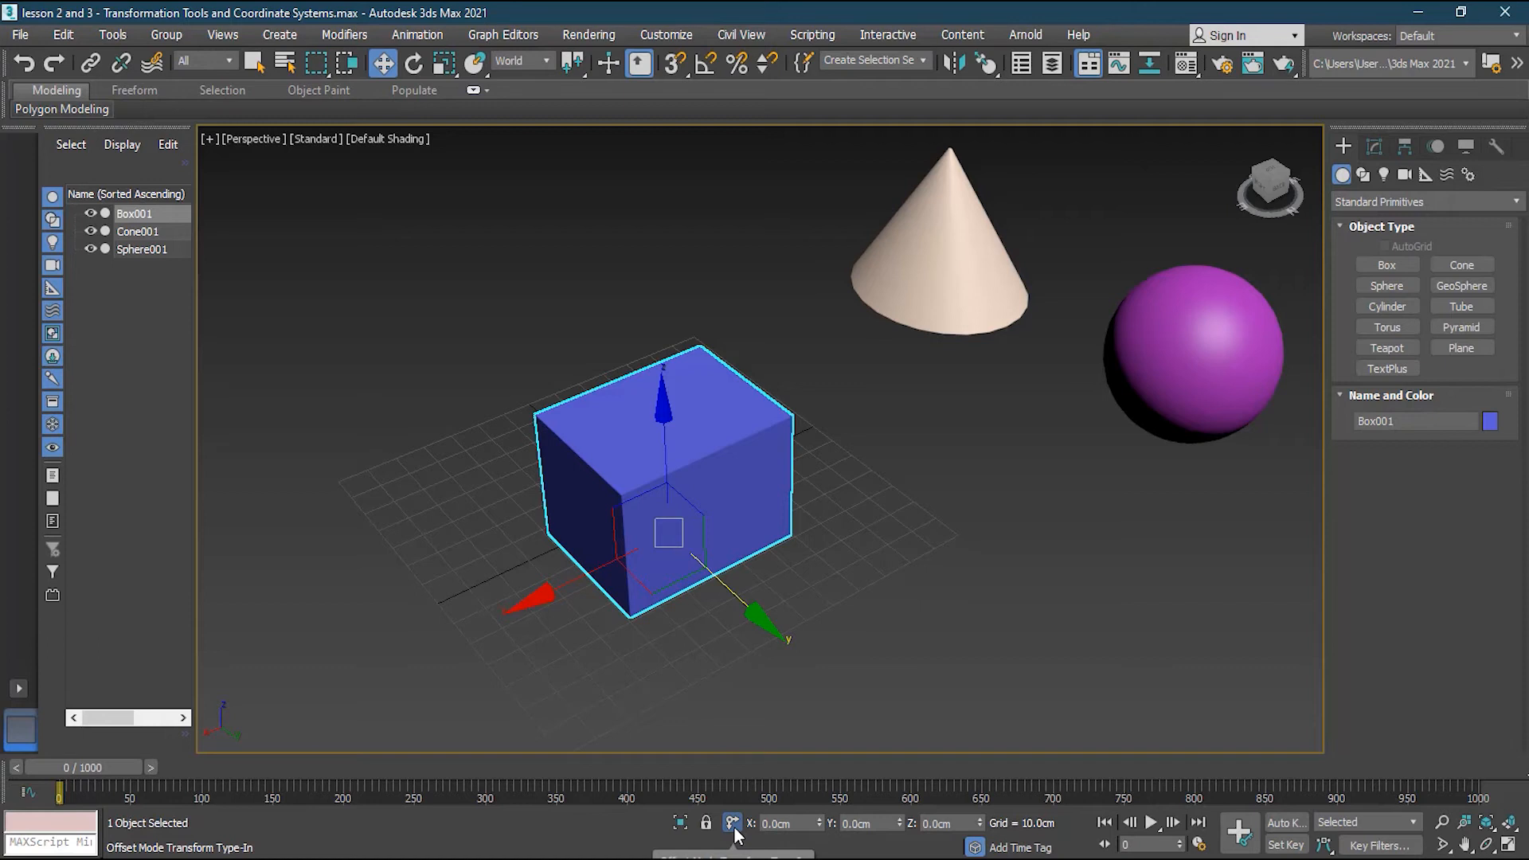
{"action": "mouse_move", "coordinate": [829, 853]}
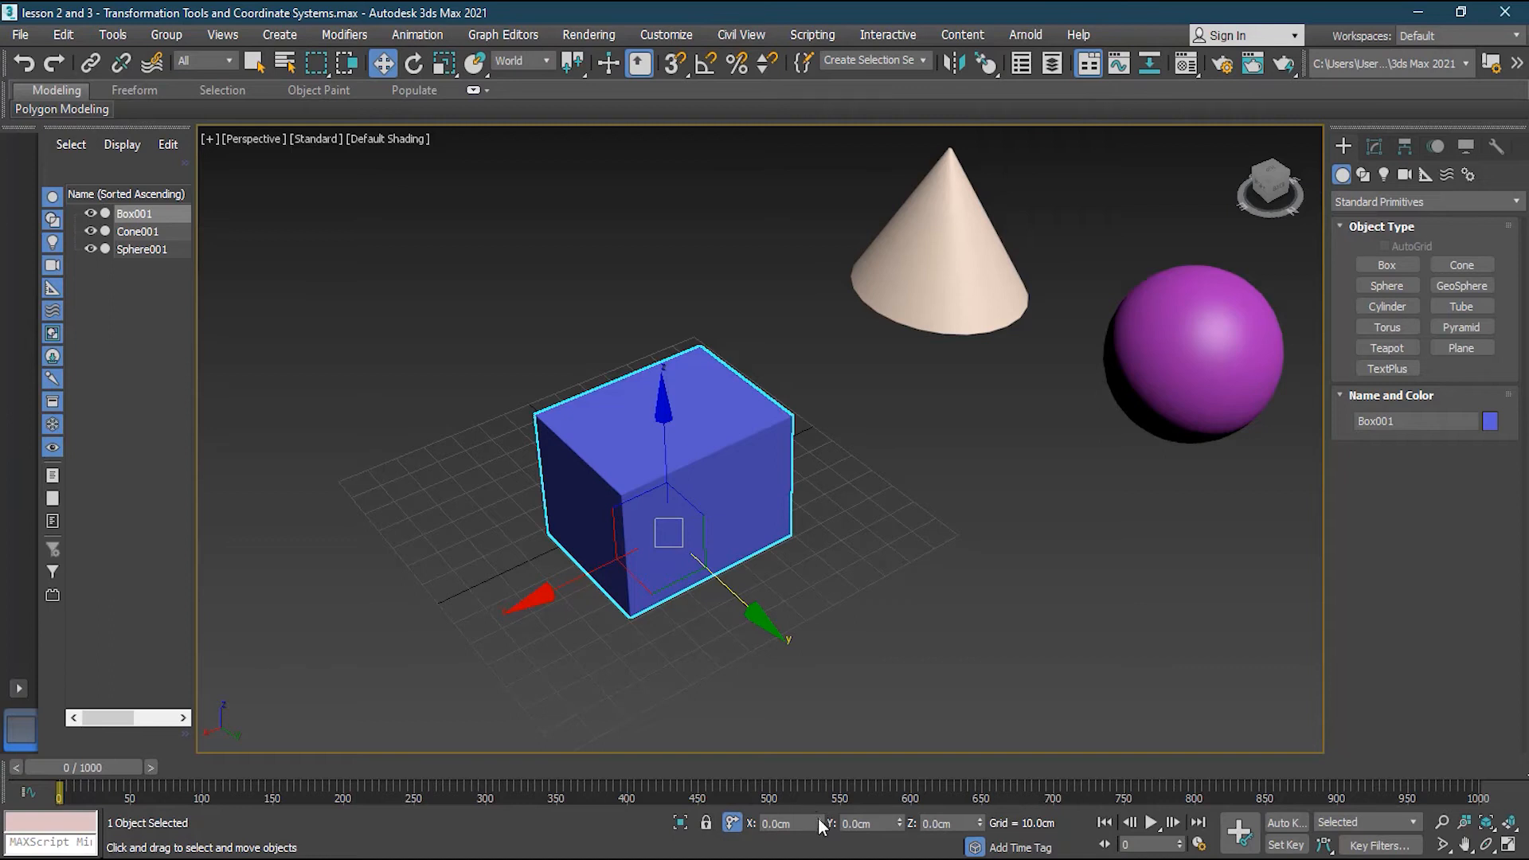
{"action": "mouse_move", "coordinate": [696, 570]}
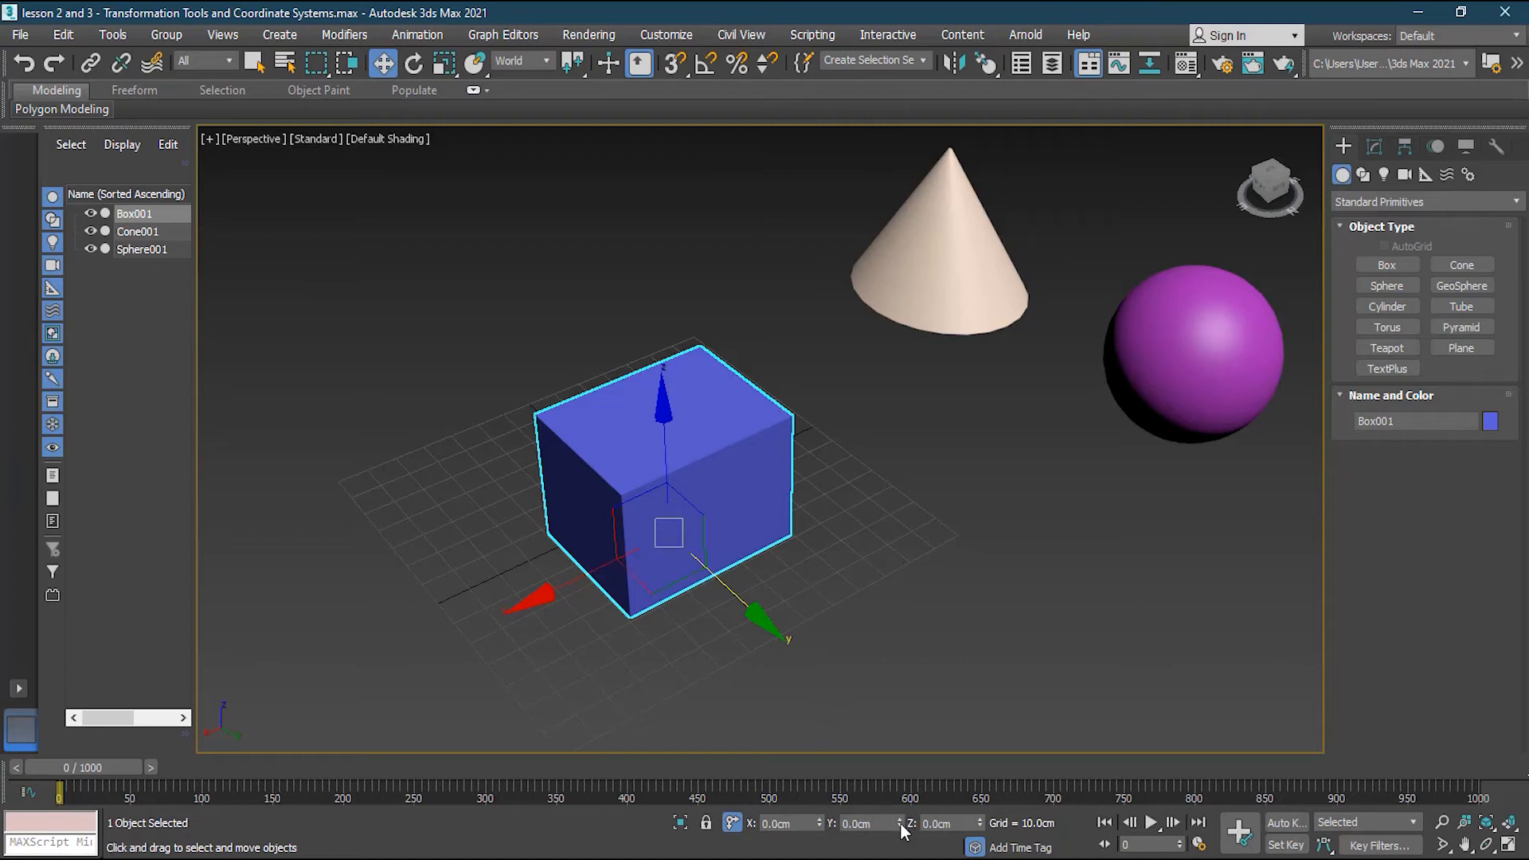
{"action": "mouse_move", "coordinate": [829, 829]}
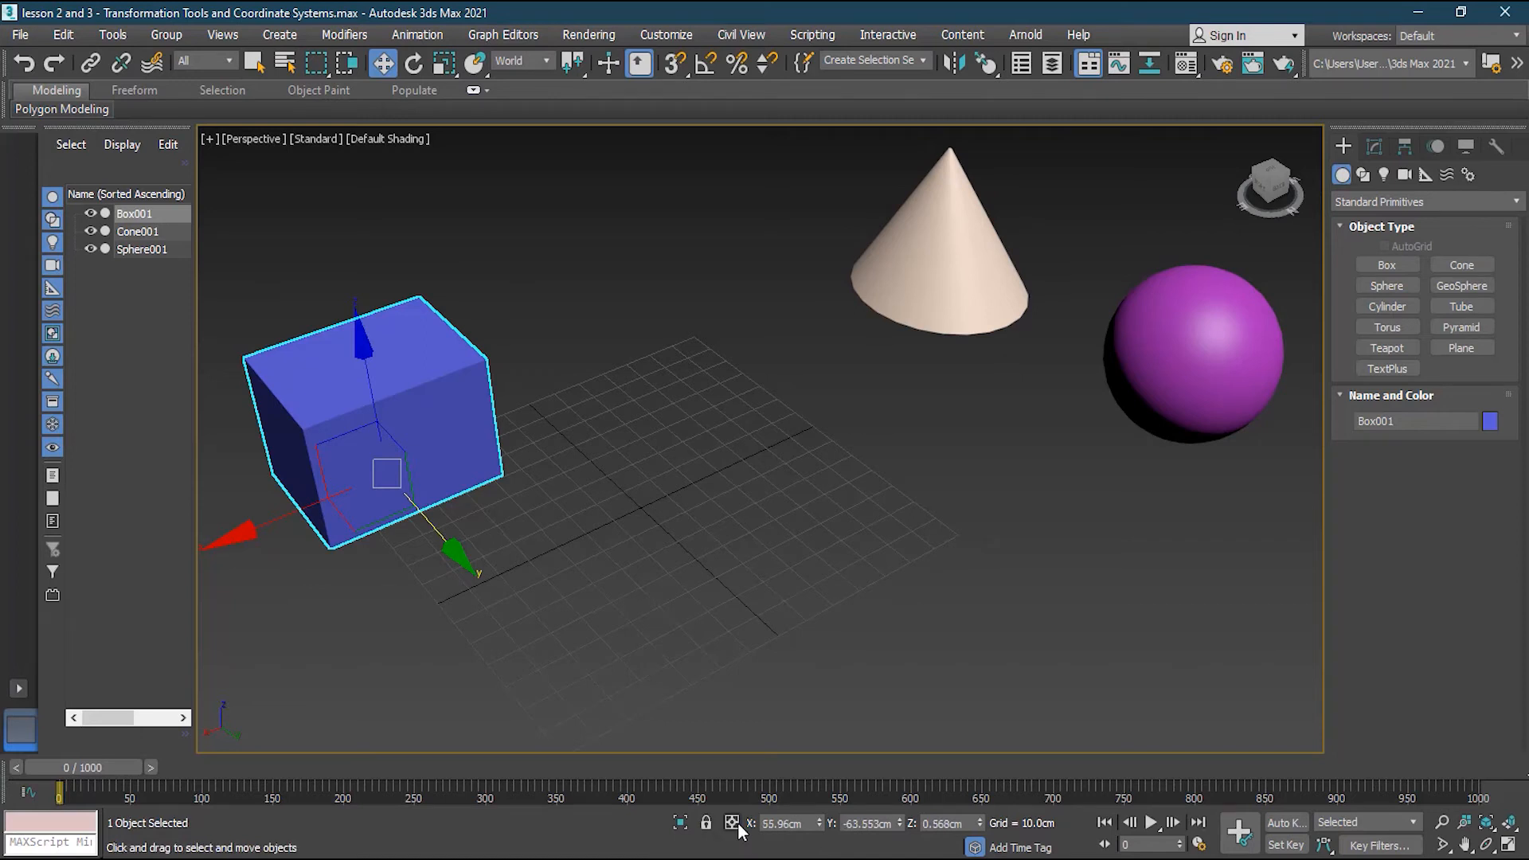
{"action": "mouse_move", "coordinate": [951, 822]}
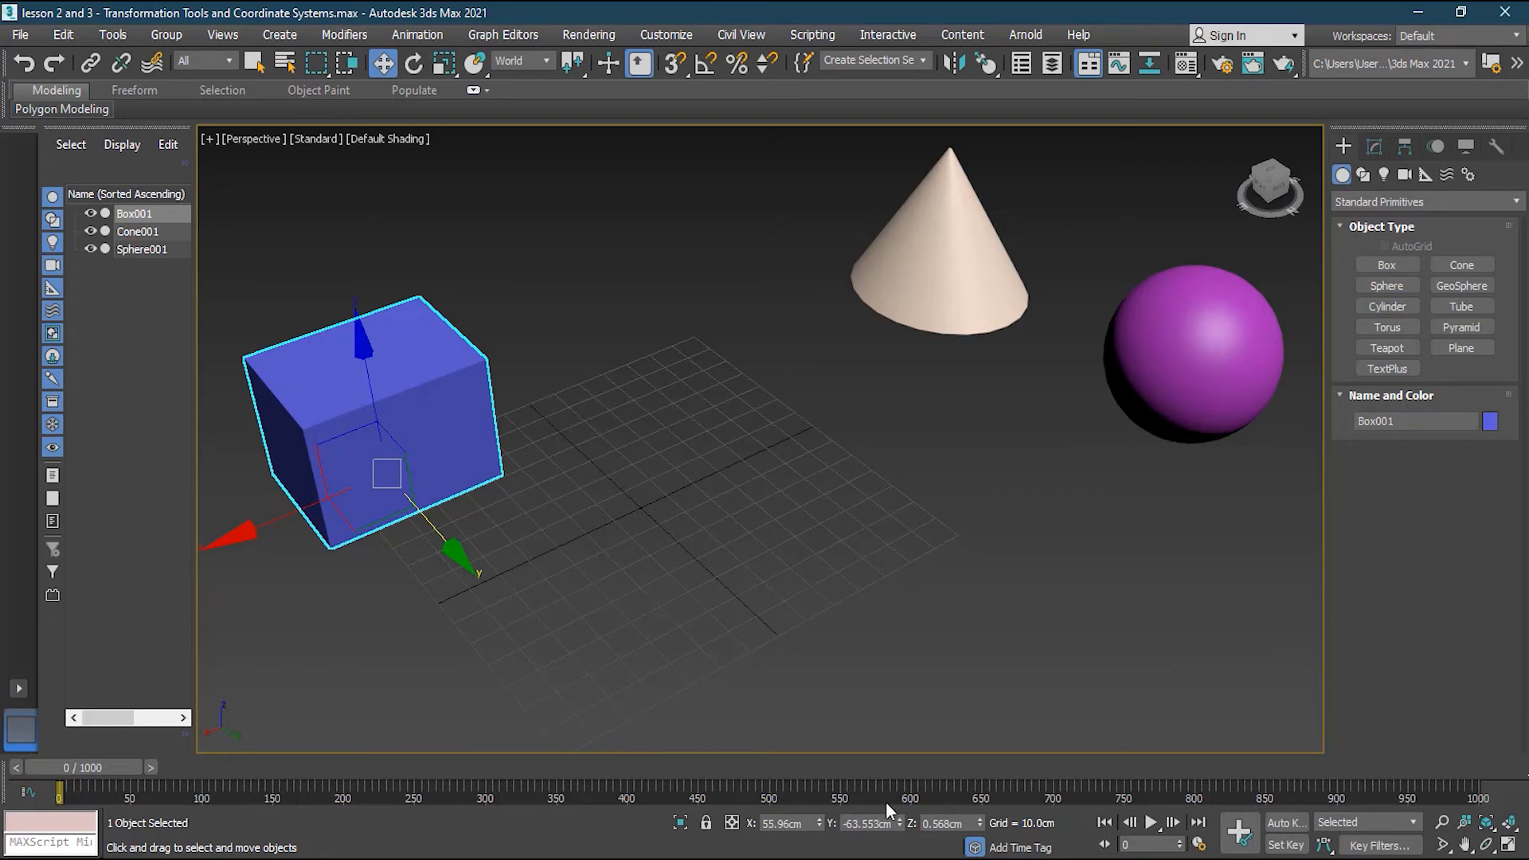
{"action": "mouse_move", "coordinate": [383, 62]}
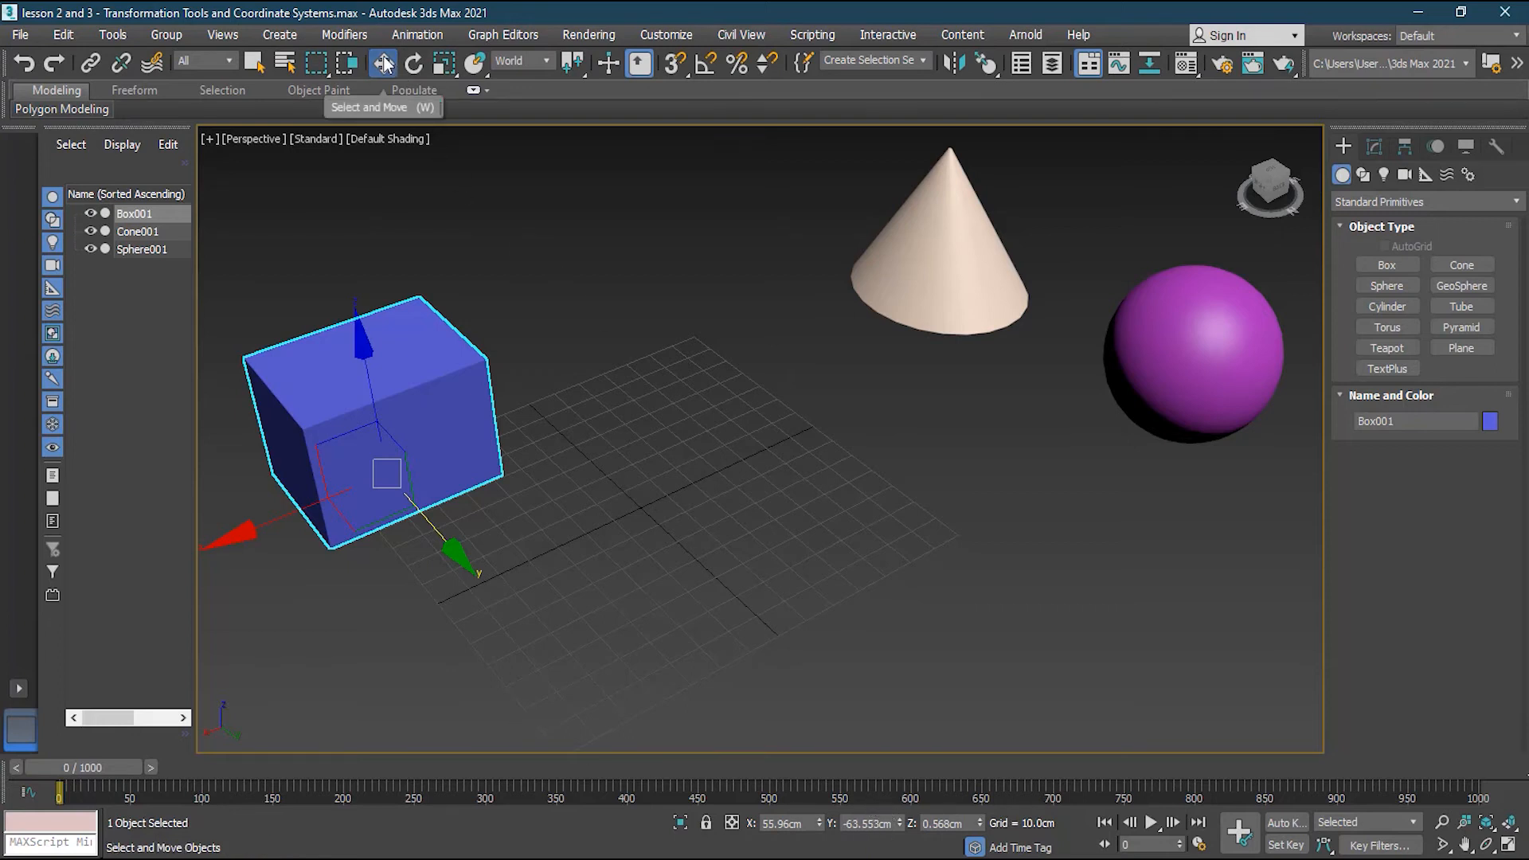
{"action": "mouse_move", "coordinate": [382, 62]}
{"action": "type", "text": "0"}
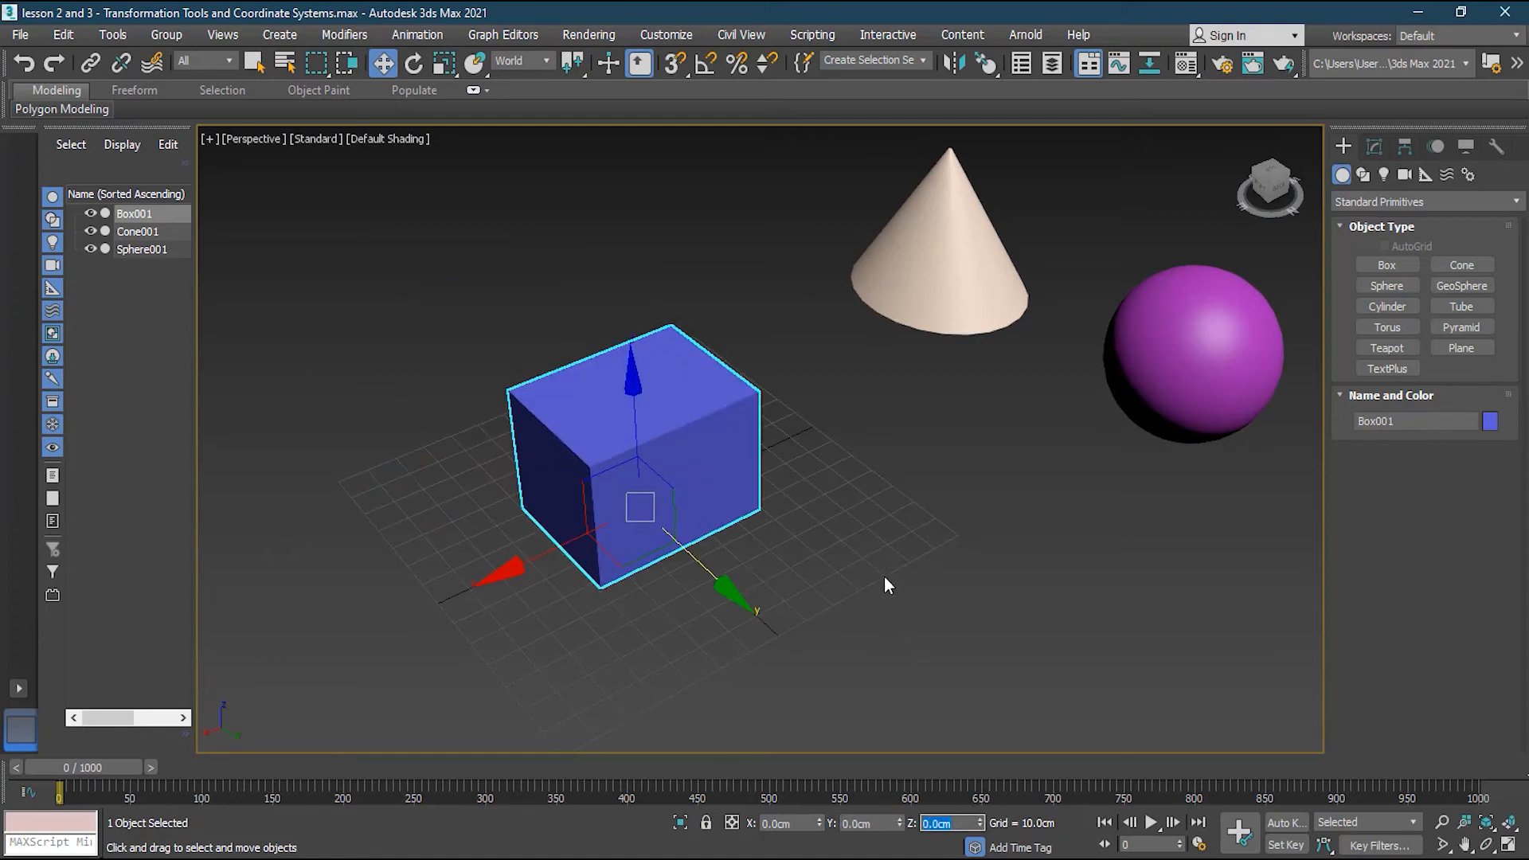
{"action": "mouse_move", "coordinate": [809, 465]}
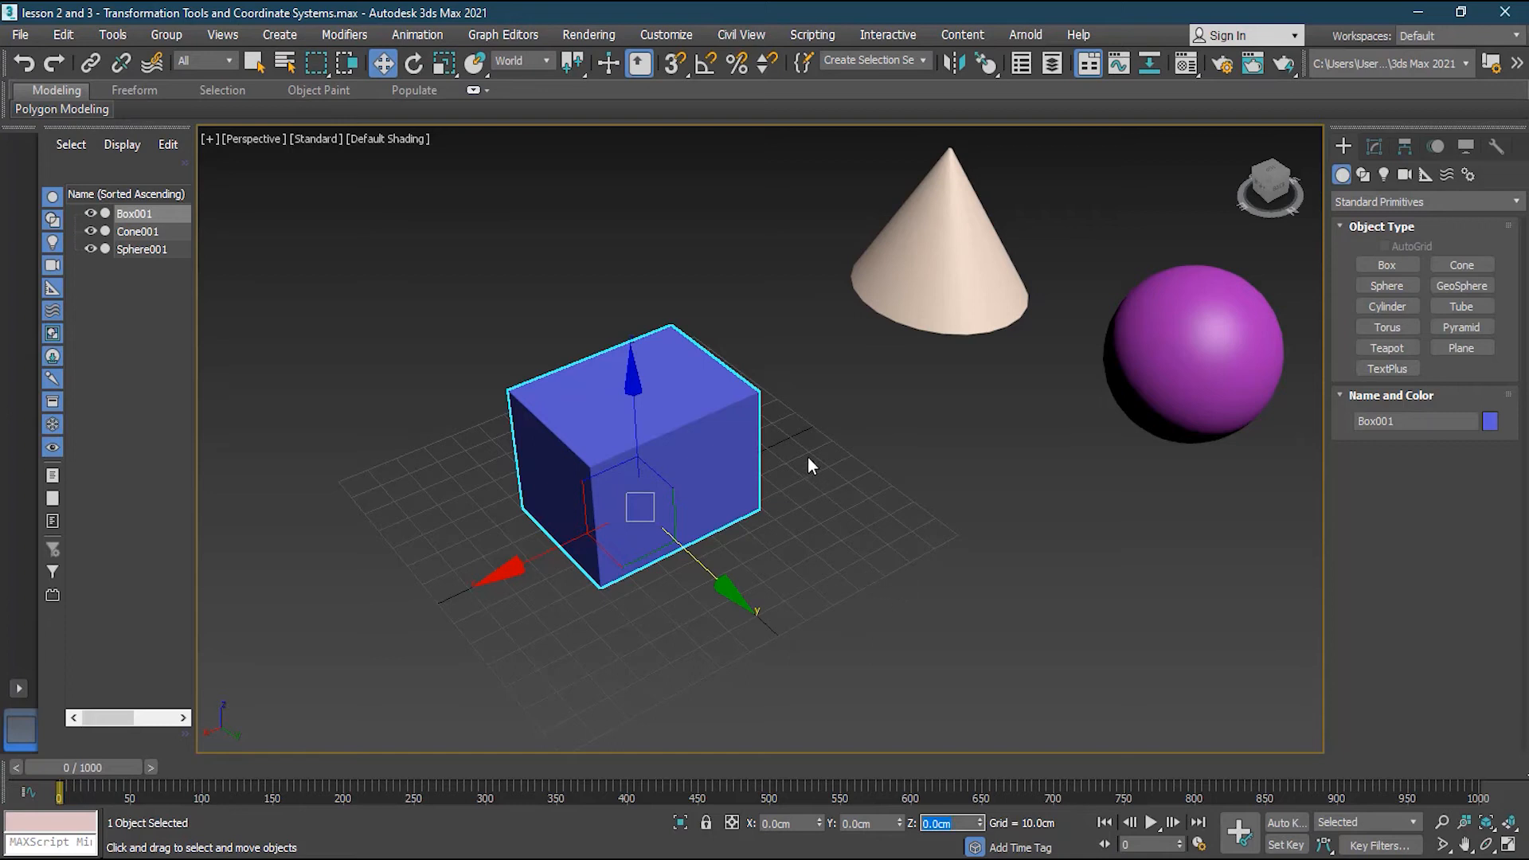
{"action": "mouse_move", "coordinate": [412, 62]}
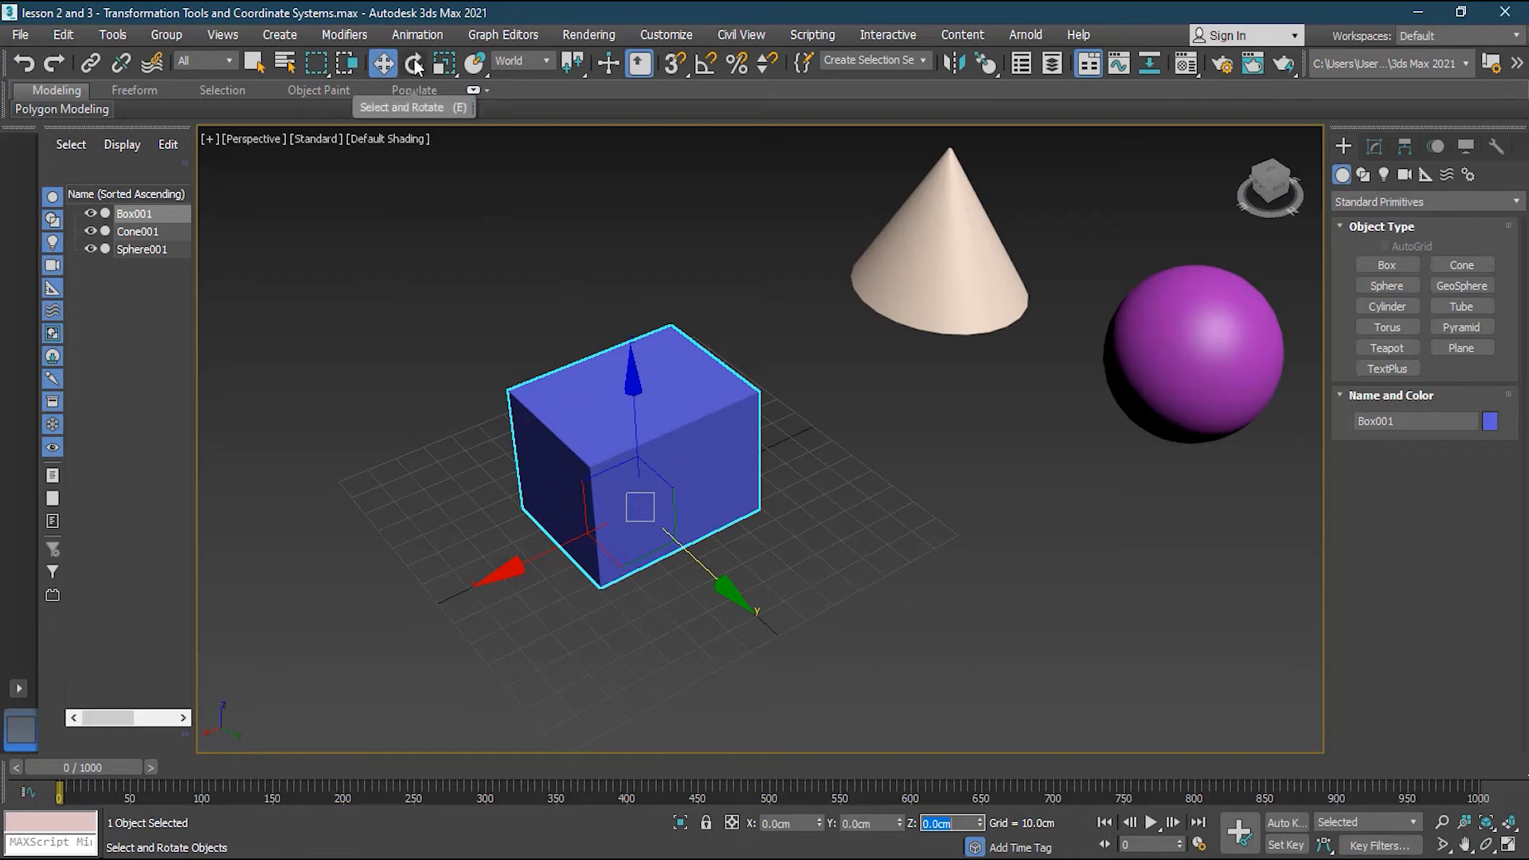
{"action": "mouse_move", "coordinate": [413, 62]}
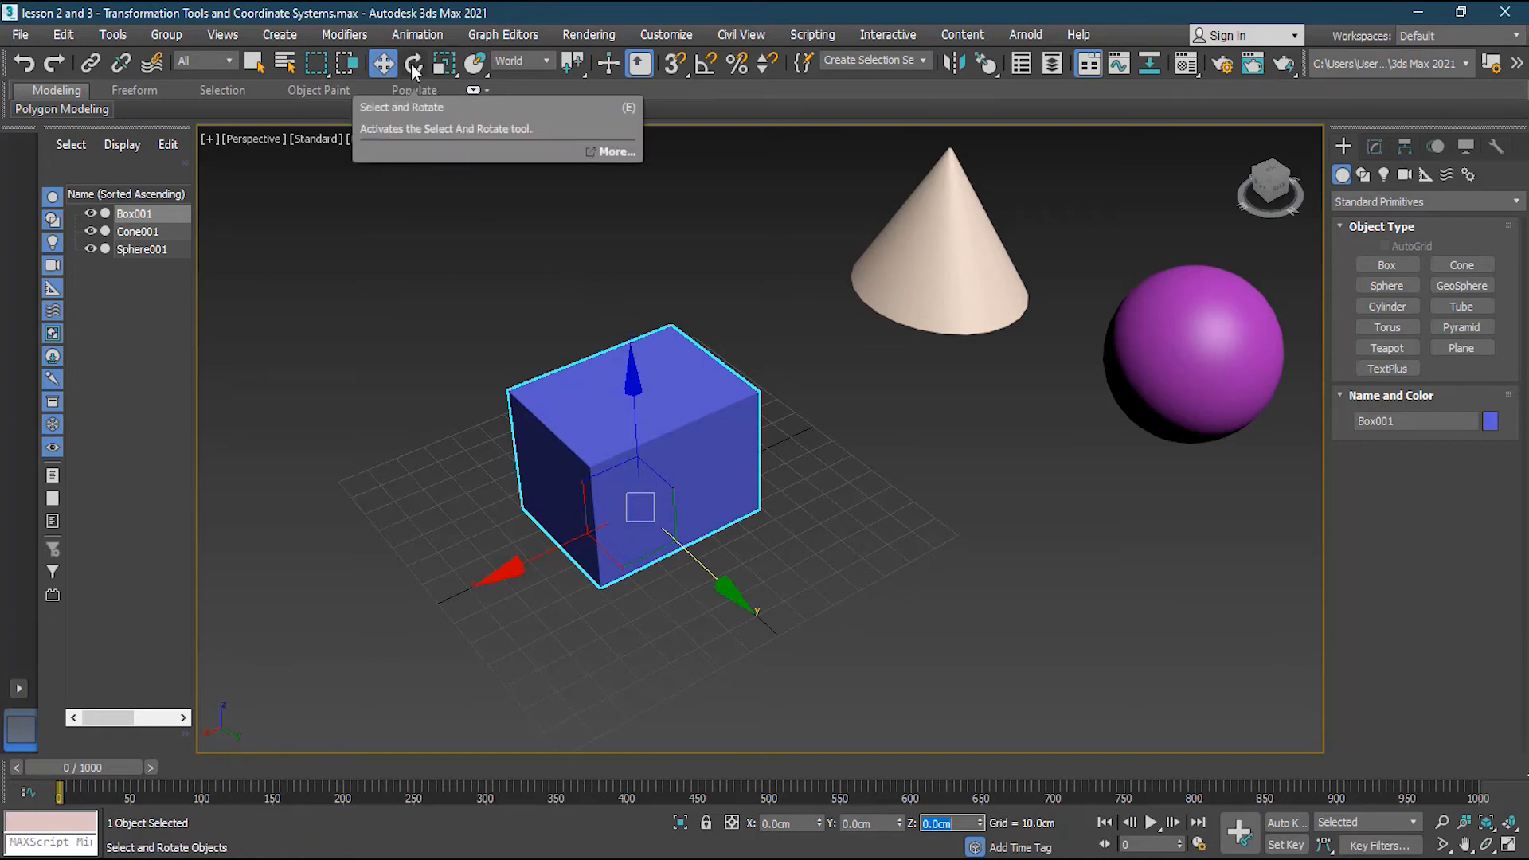
With Select and Rotate, set the box's X rotation to -135.3, then back to 0.
{"action": "left_click", "coordinate": [413, 62]}
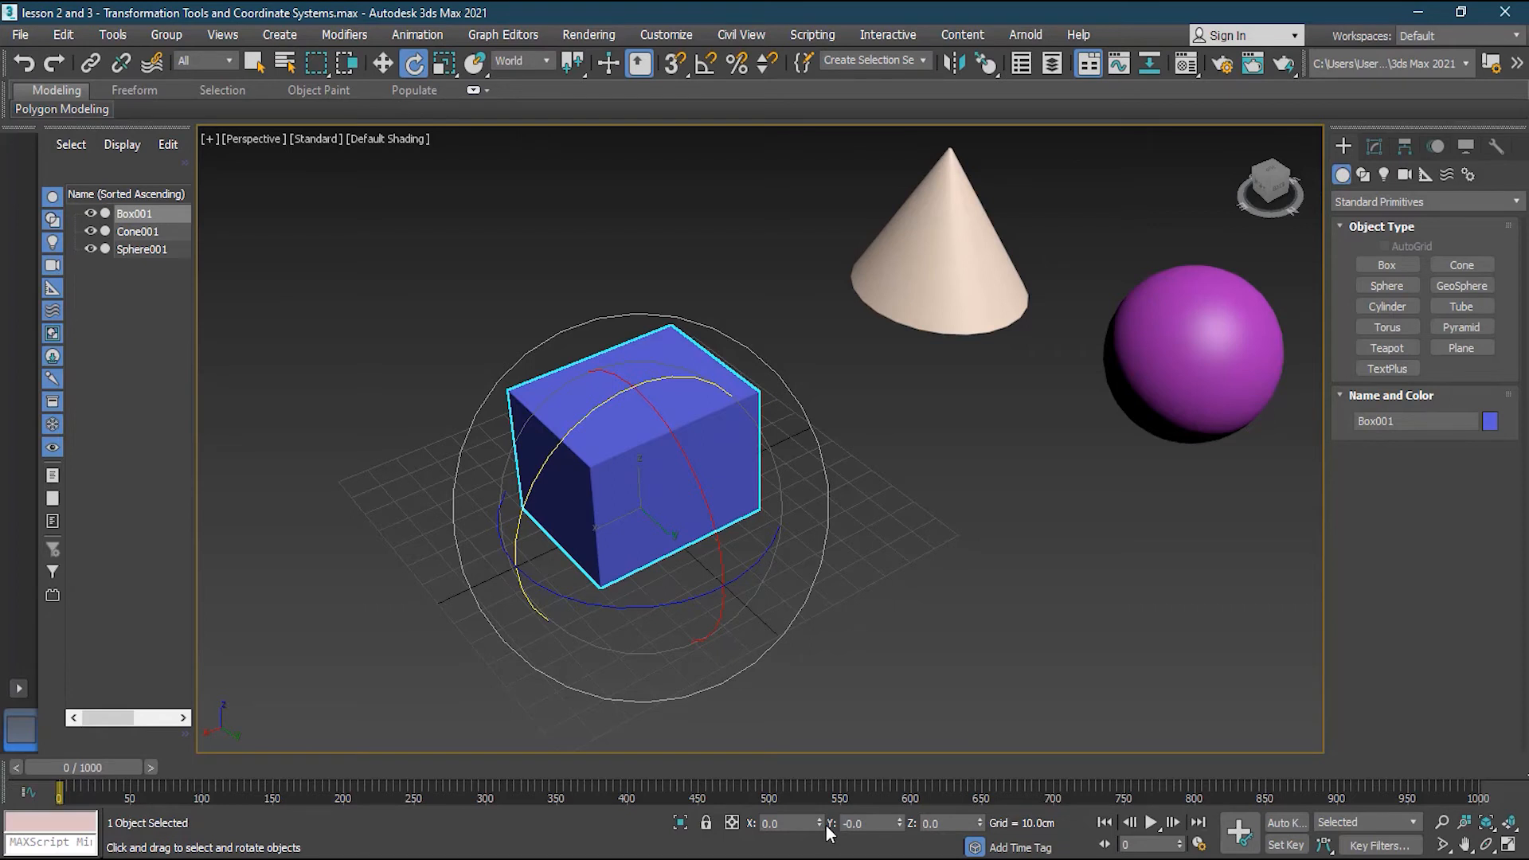
{"action": "mouse_move", "coordinate": [825, 830]}
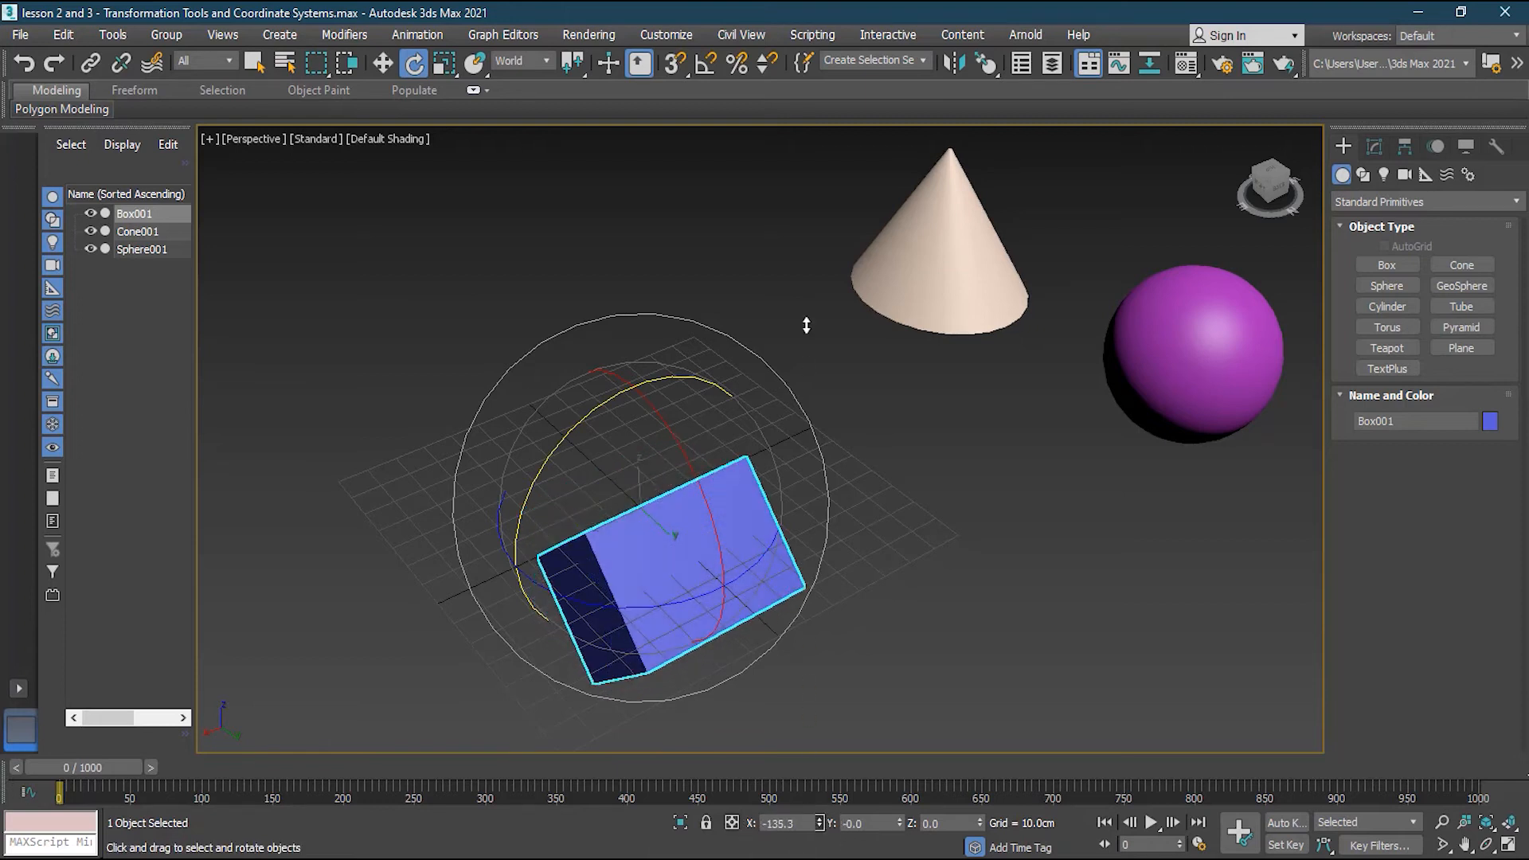
{"action": "left_click", "coordinate": [826, 187]}
{"action": "type", "text": "0"}
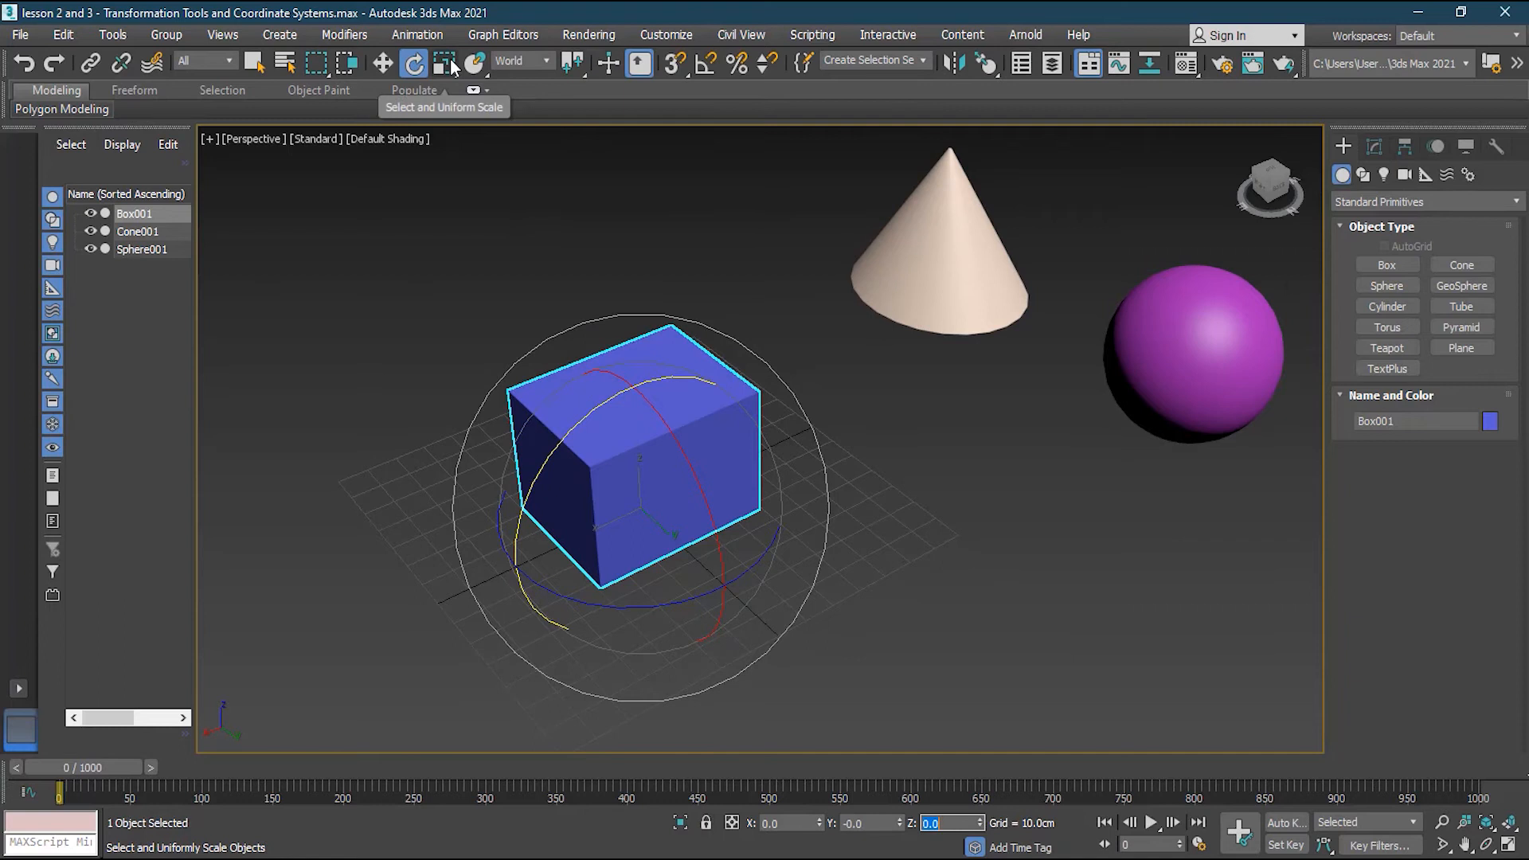
With Select and Uniform Scale, scale the box to 134.4% on all axes.
{"action": "left_click", "coordinate": [443, 62]}
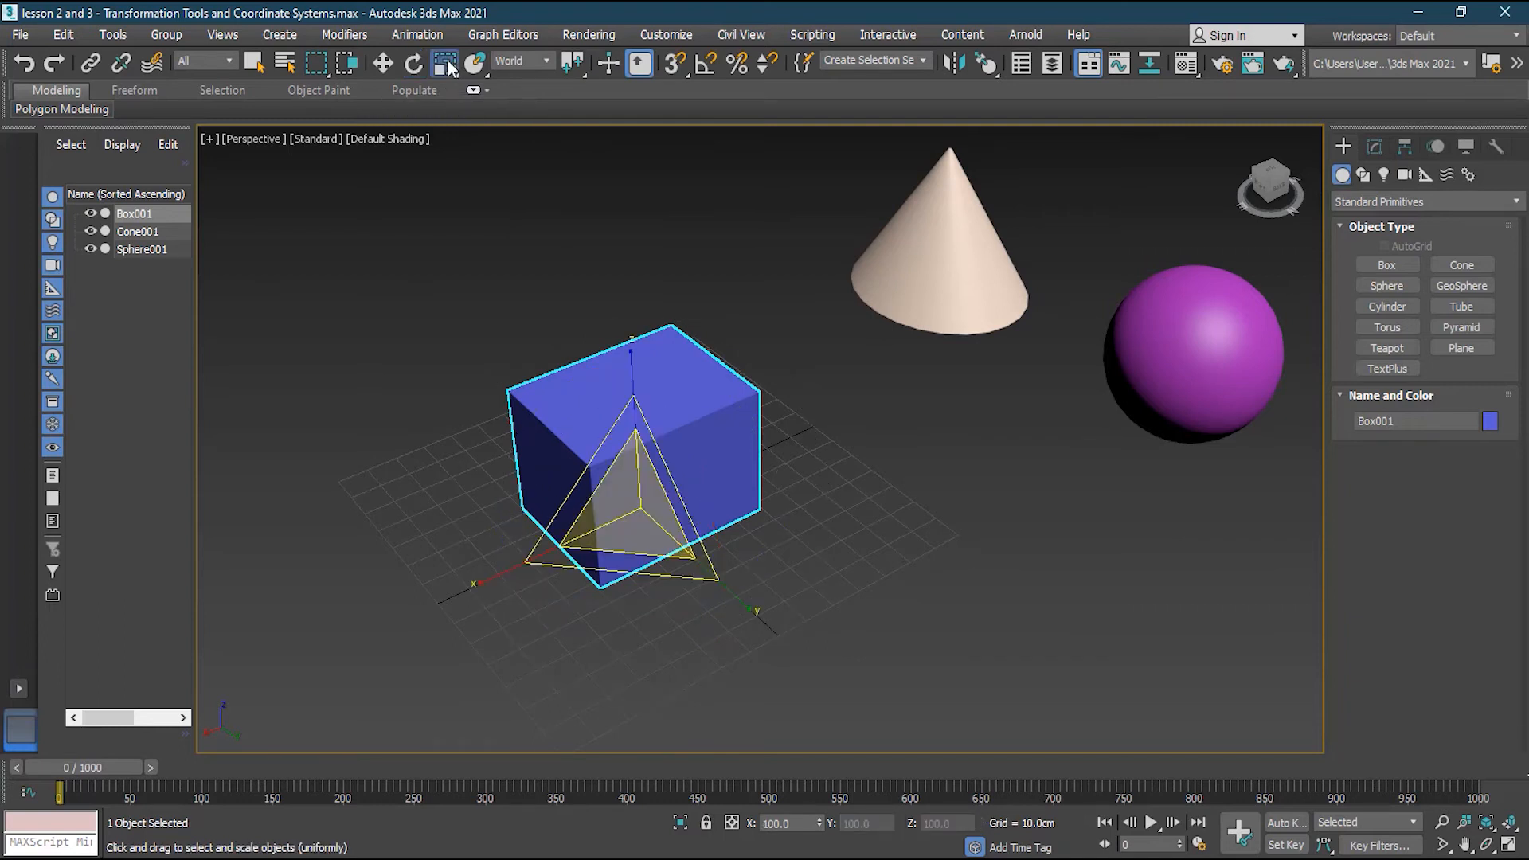
{"action": "left_click", "coordinate": [443, 64]}
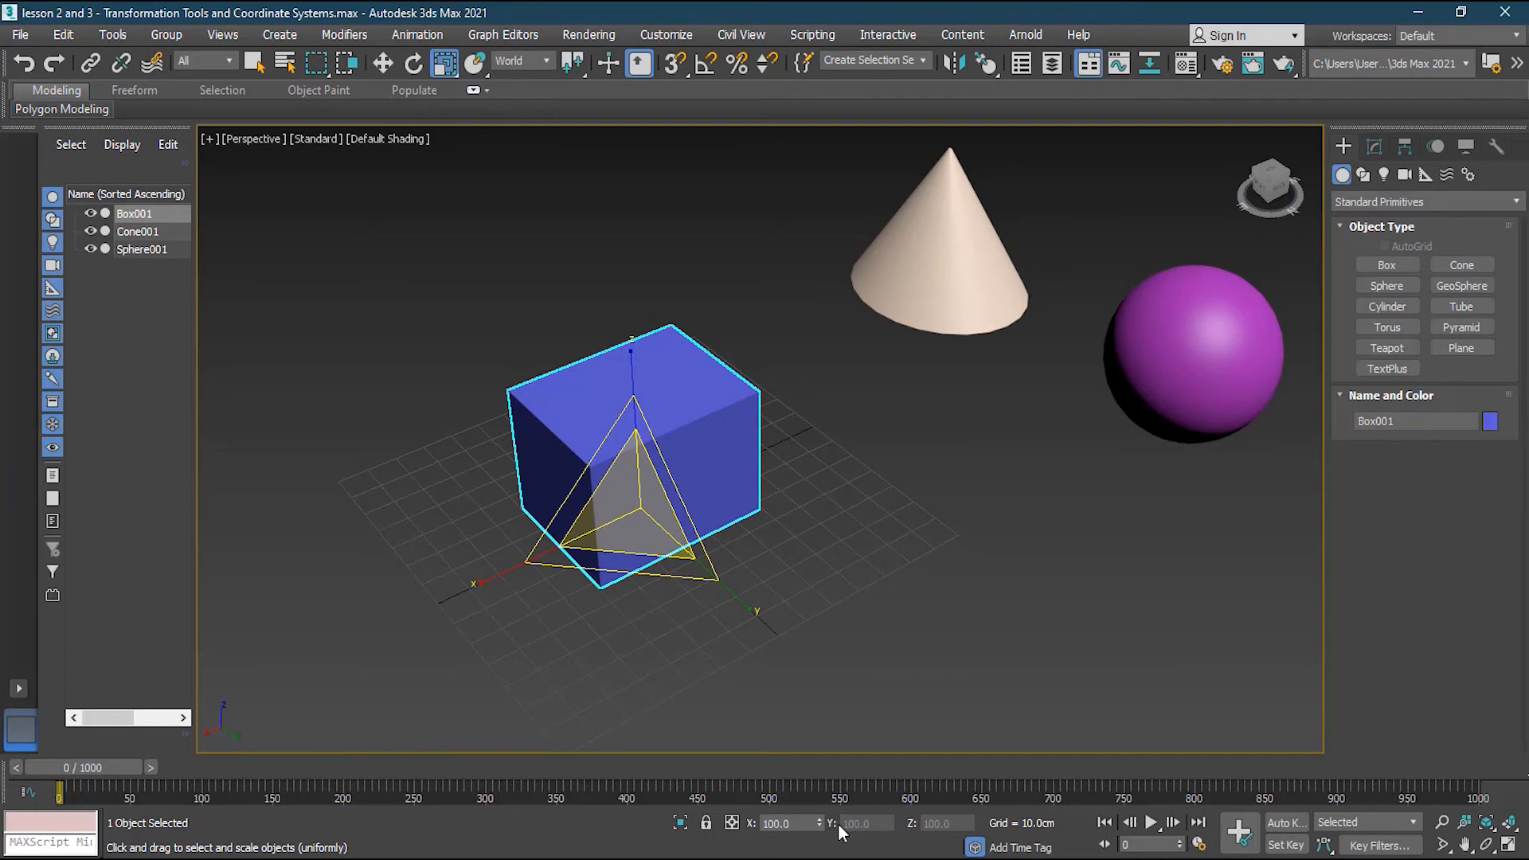
{"action": "mouse_move", "coordinate": [939, 830]}
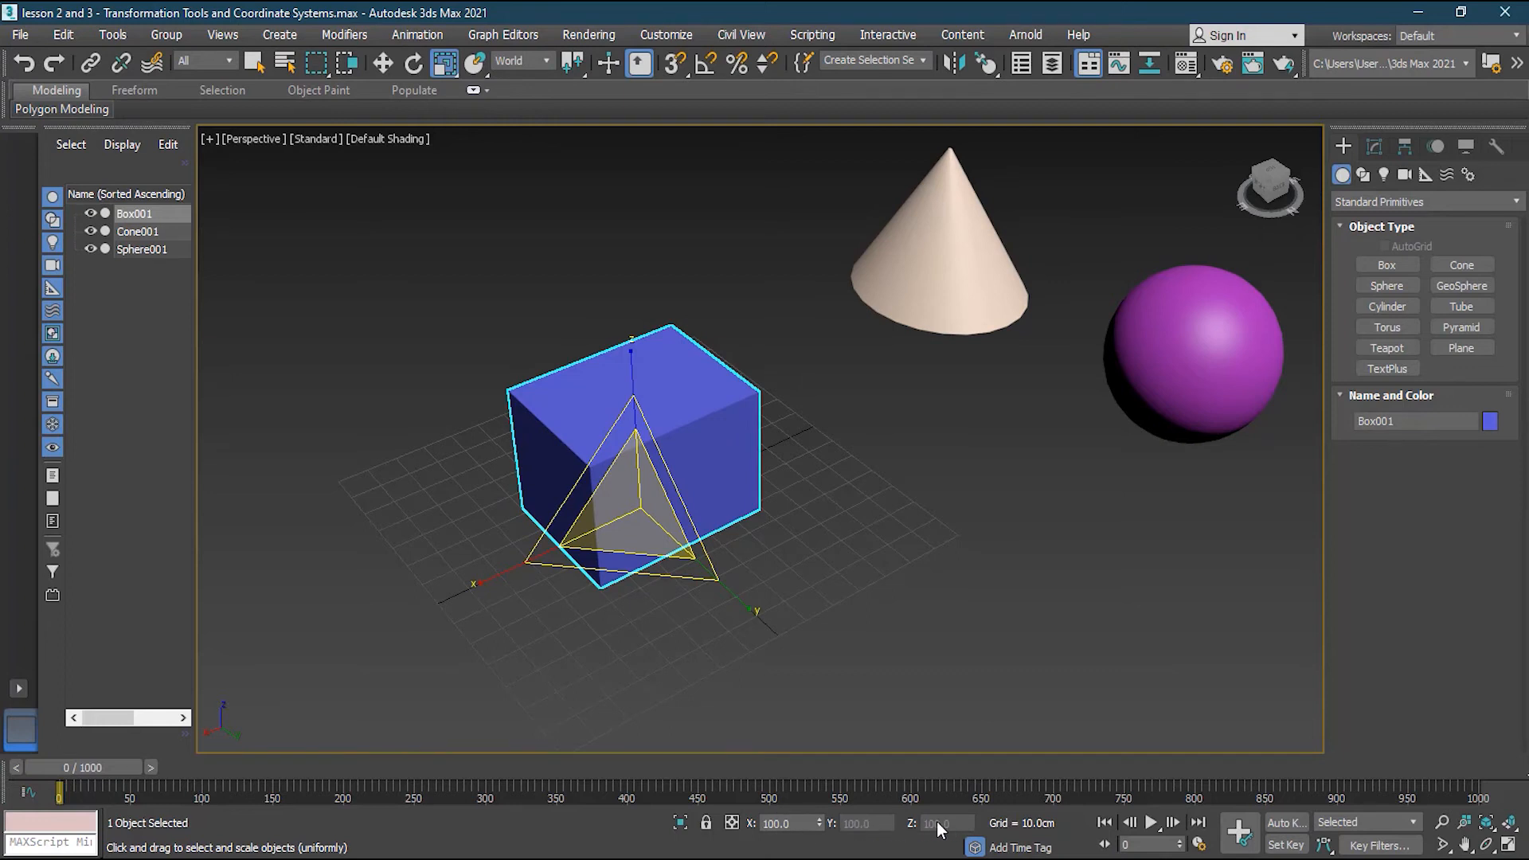
{"action": "mouse_move", "coordinate": [933, 832]}
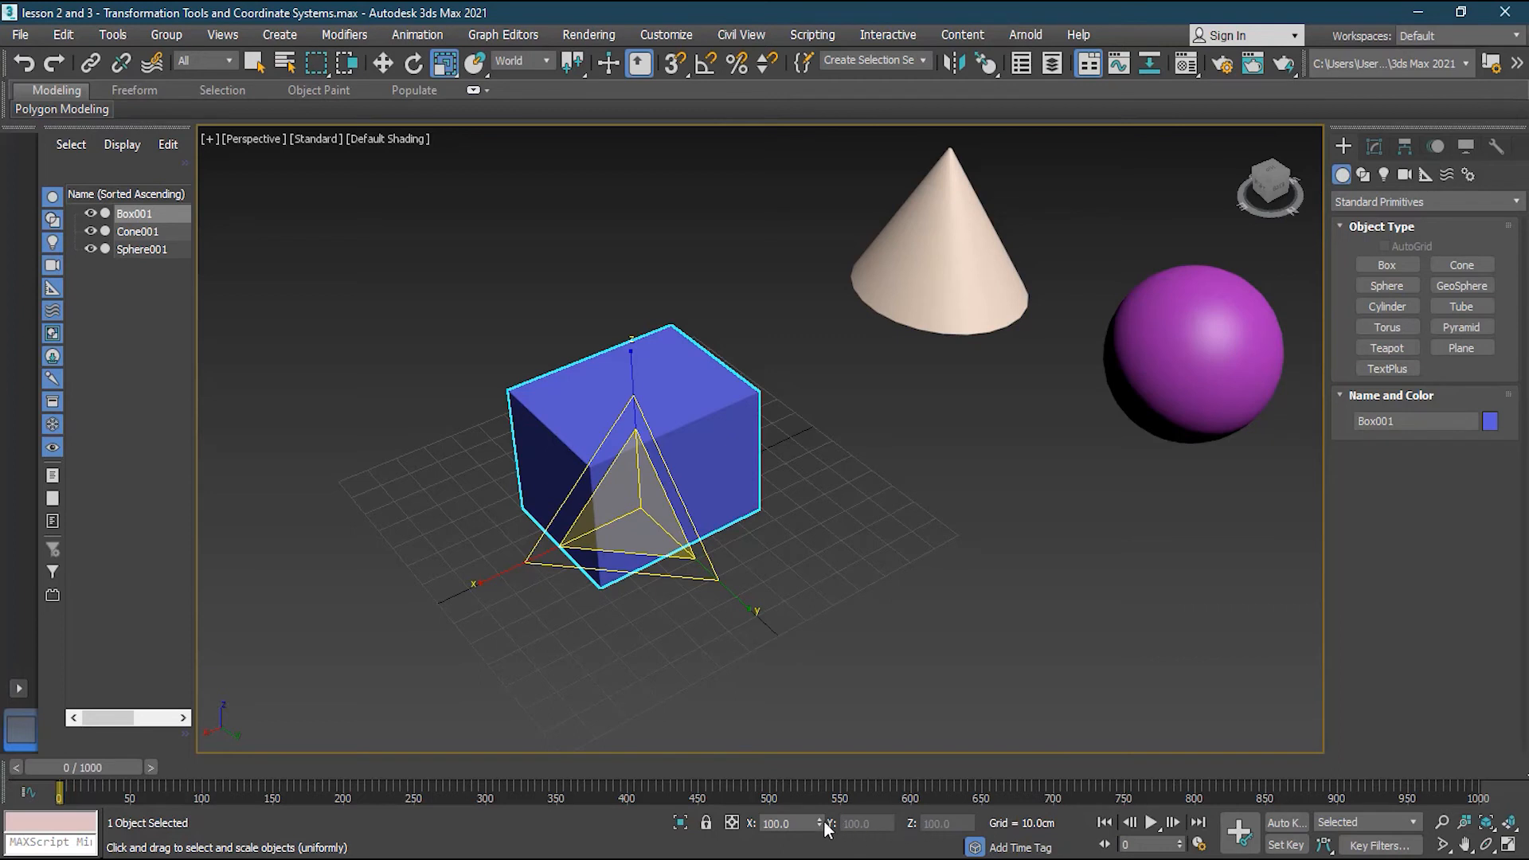
{"action": "left_click", "coordinate": [444, 64]}
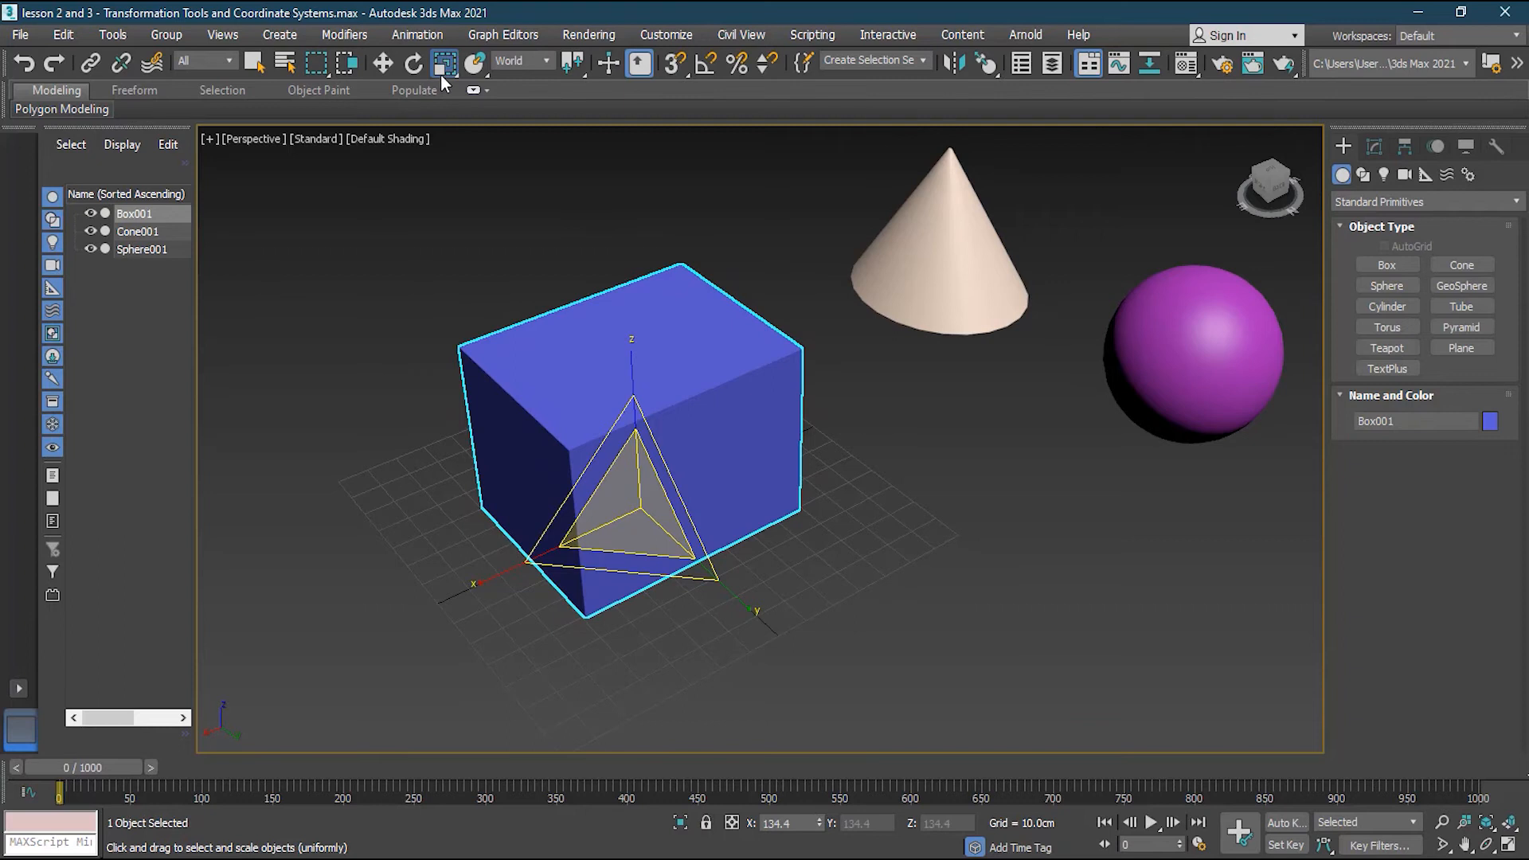
{"action": "left_click", "coordinate": [444, 62]}
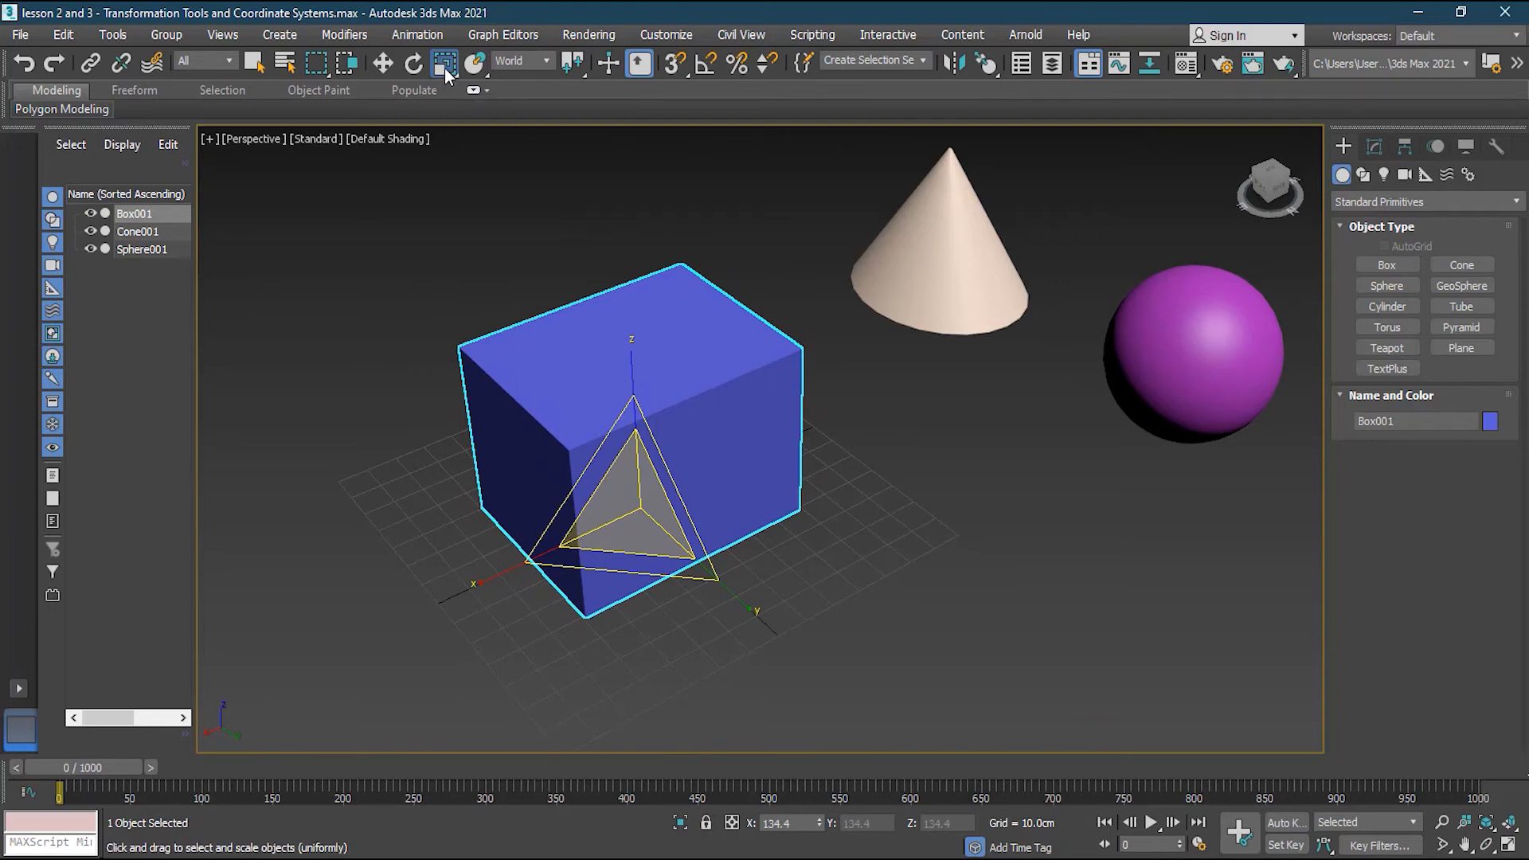
{"action": "left_click", "coordinate": [444, 63]}
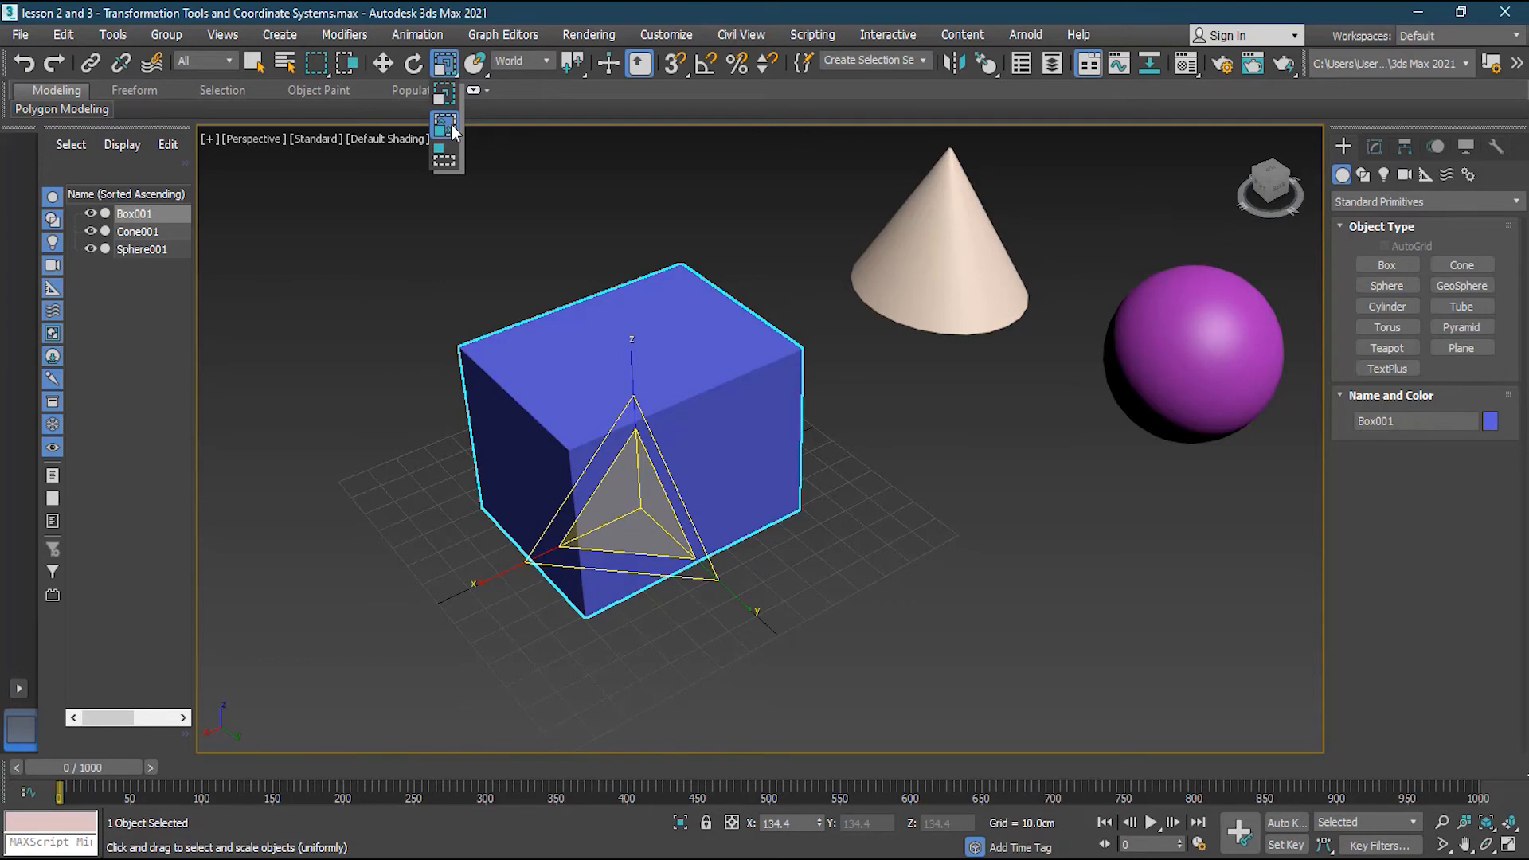
With Non-uniform Scale, set X/Y/Z to 147.2, 183.7, 119.7, then all to 0.
{"action": "left_click", "coordinate": [445, 61]}
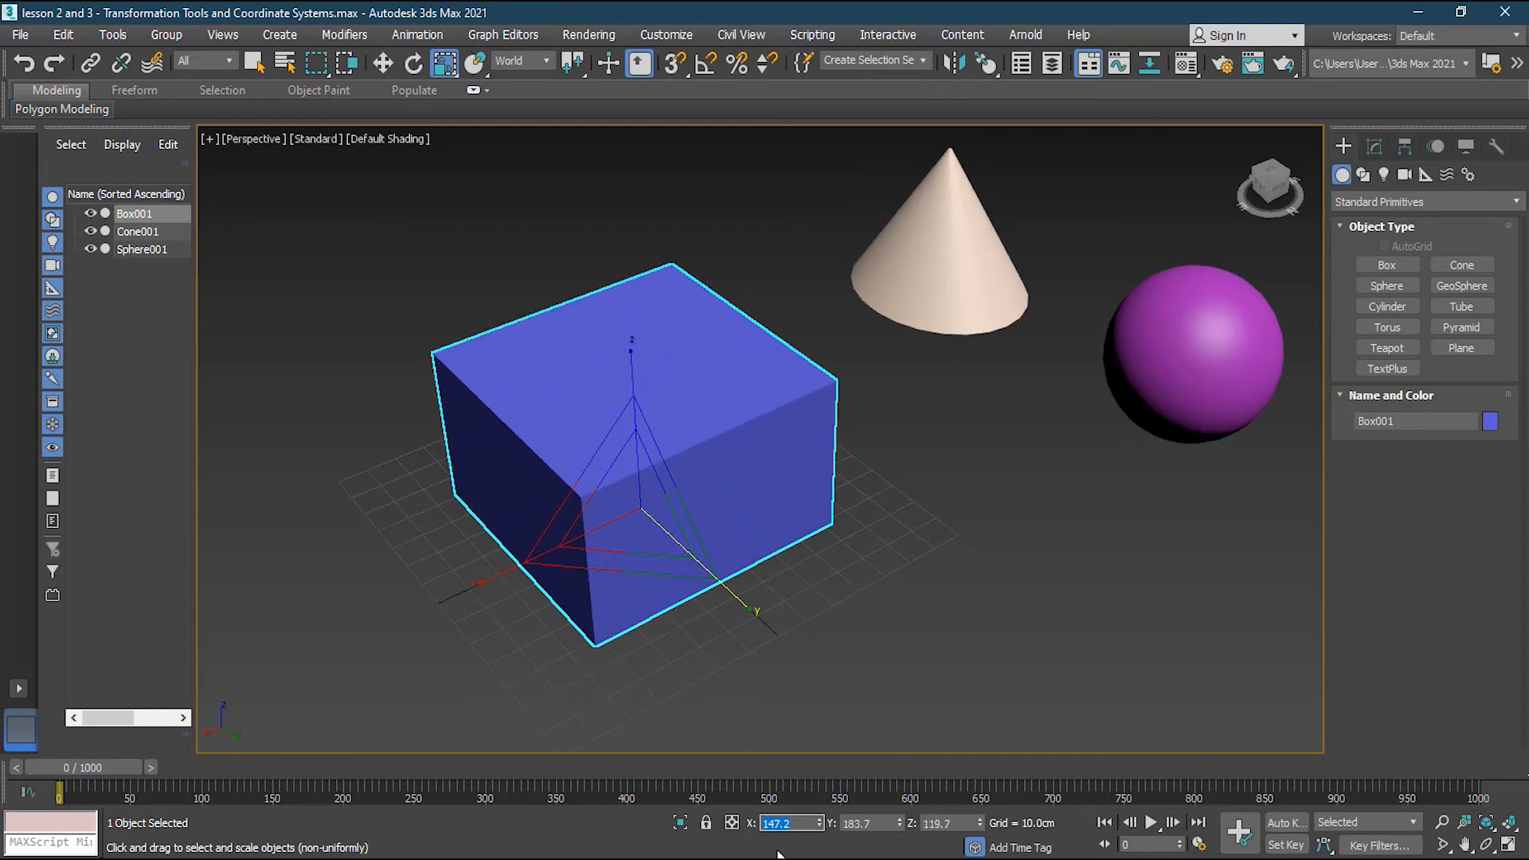
{"action": "key", "text": "Delete"}
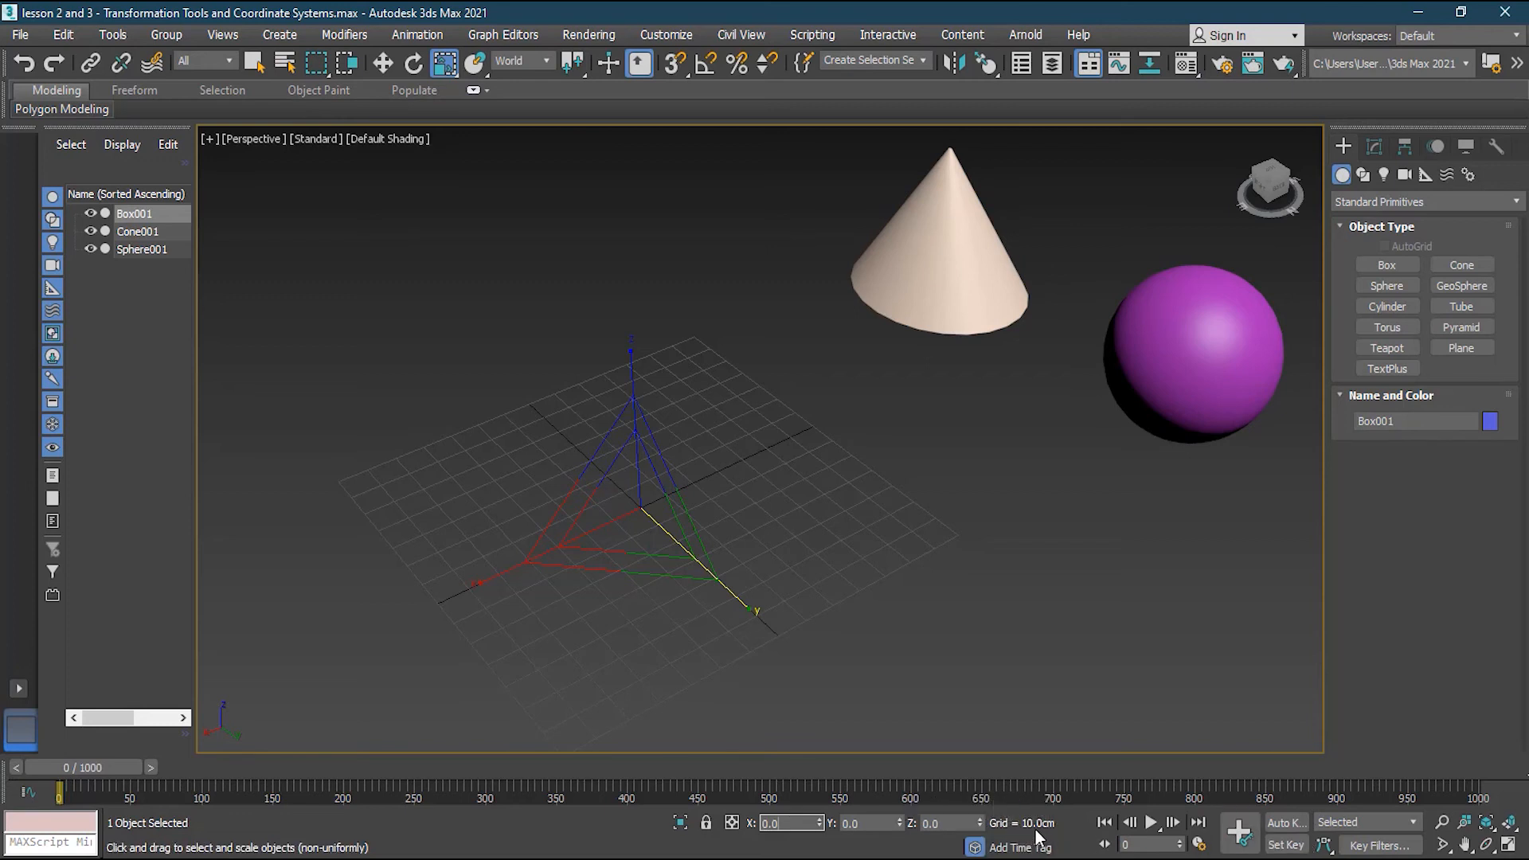
Scale the box to 10 on X, Y and Z, deselect it, and activate Select and Move.
{"action": "left_click", "coordinate": [790, 822]}
{"action": "type", "text": "10"}
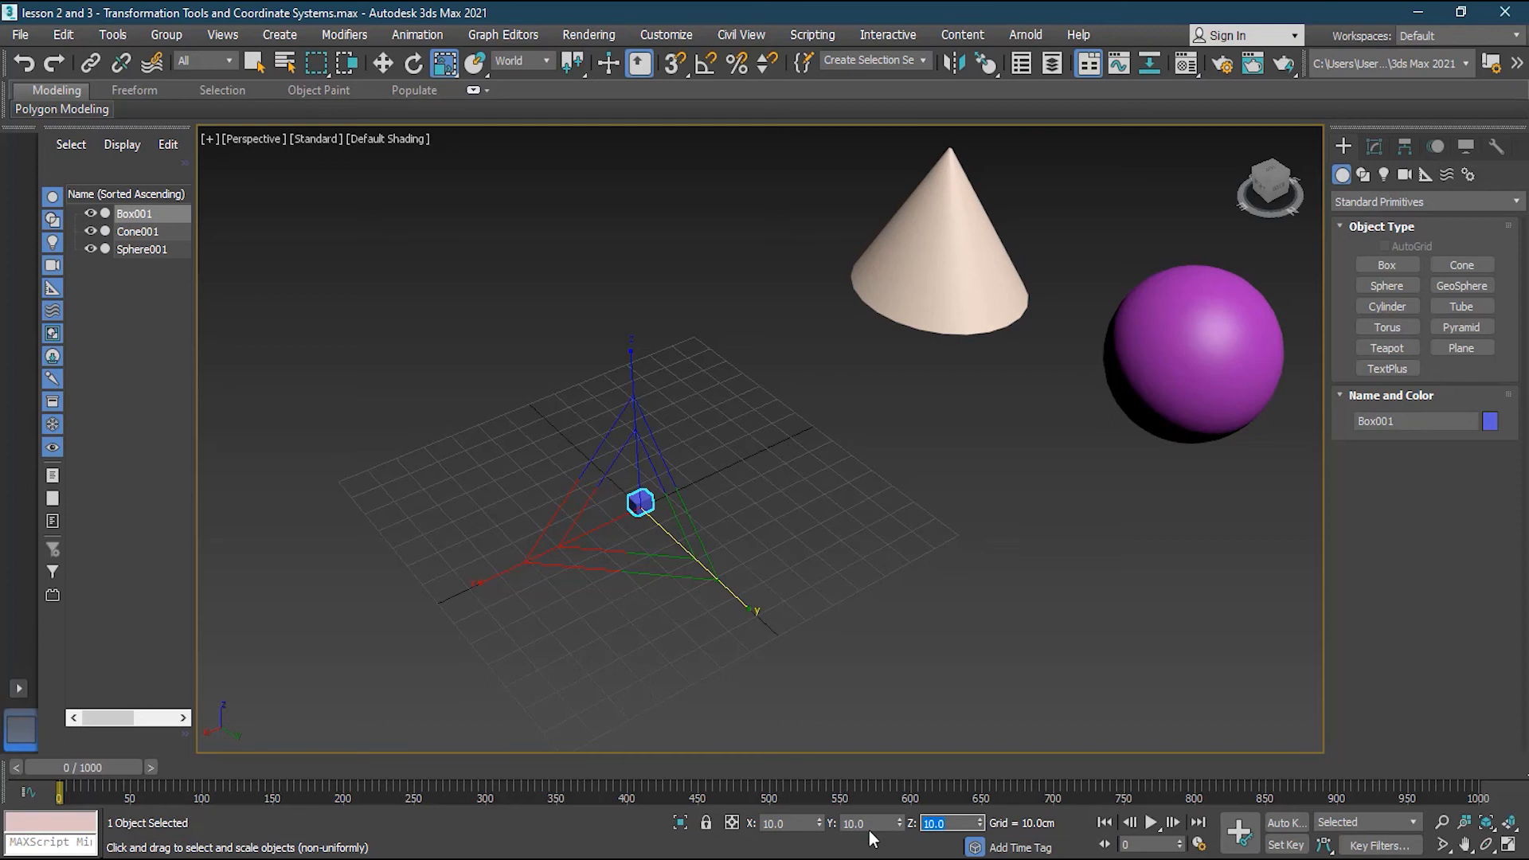
{"action": "left_click", "coordinate": [736, 556]}
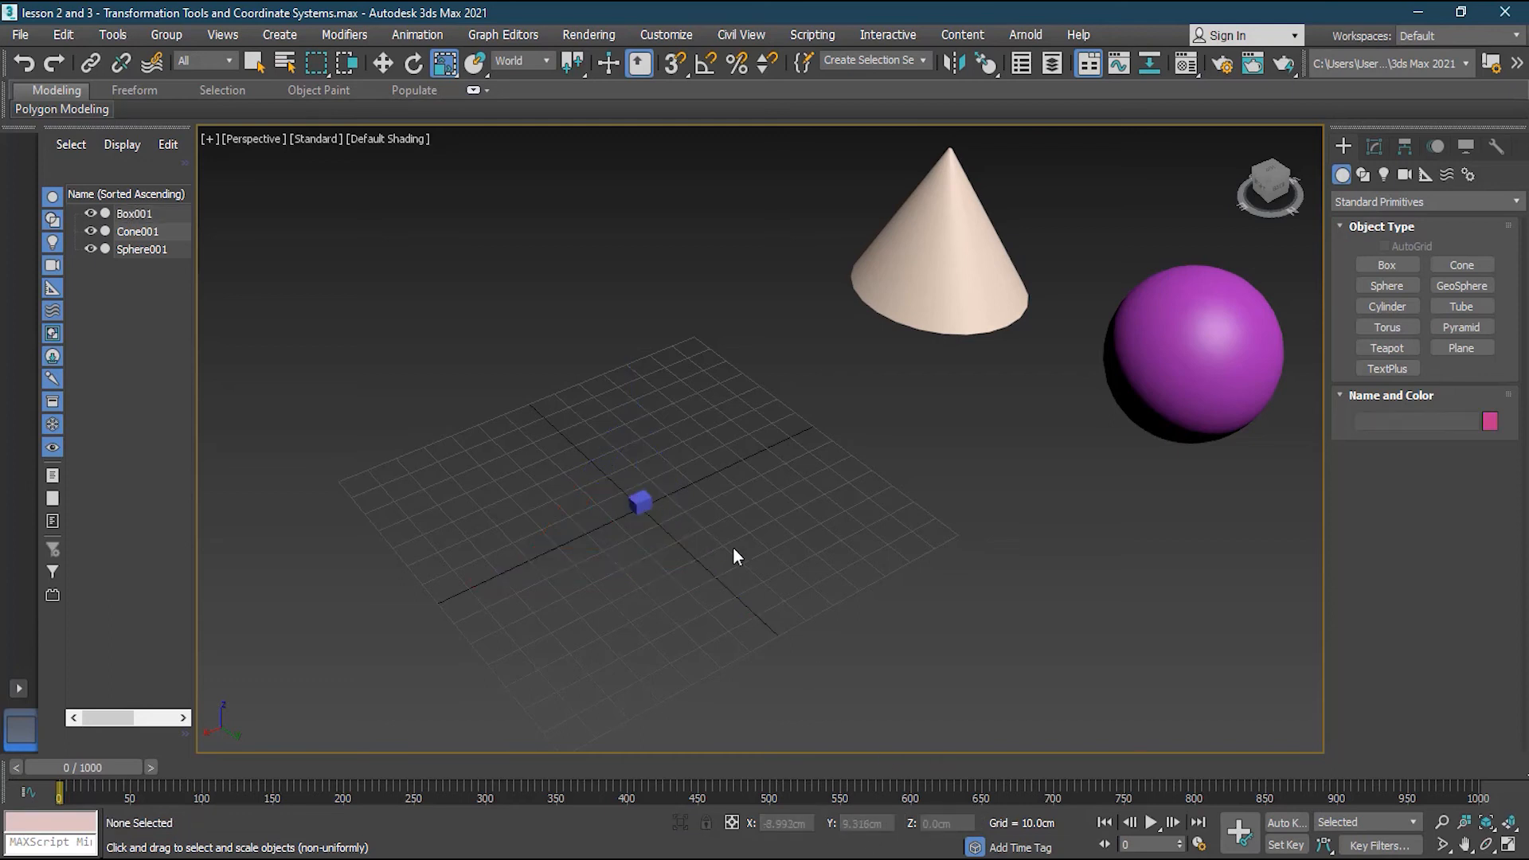
{"action": "scroll", "scroll_direction": "down", "scroll_amount": 3}
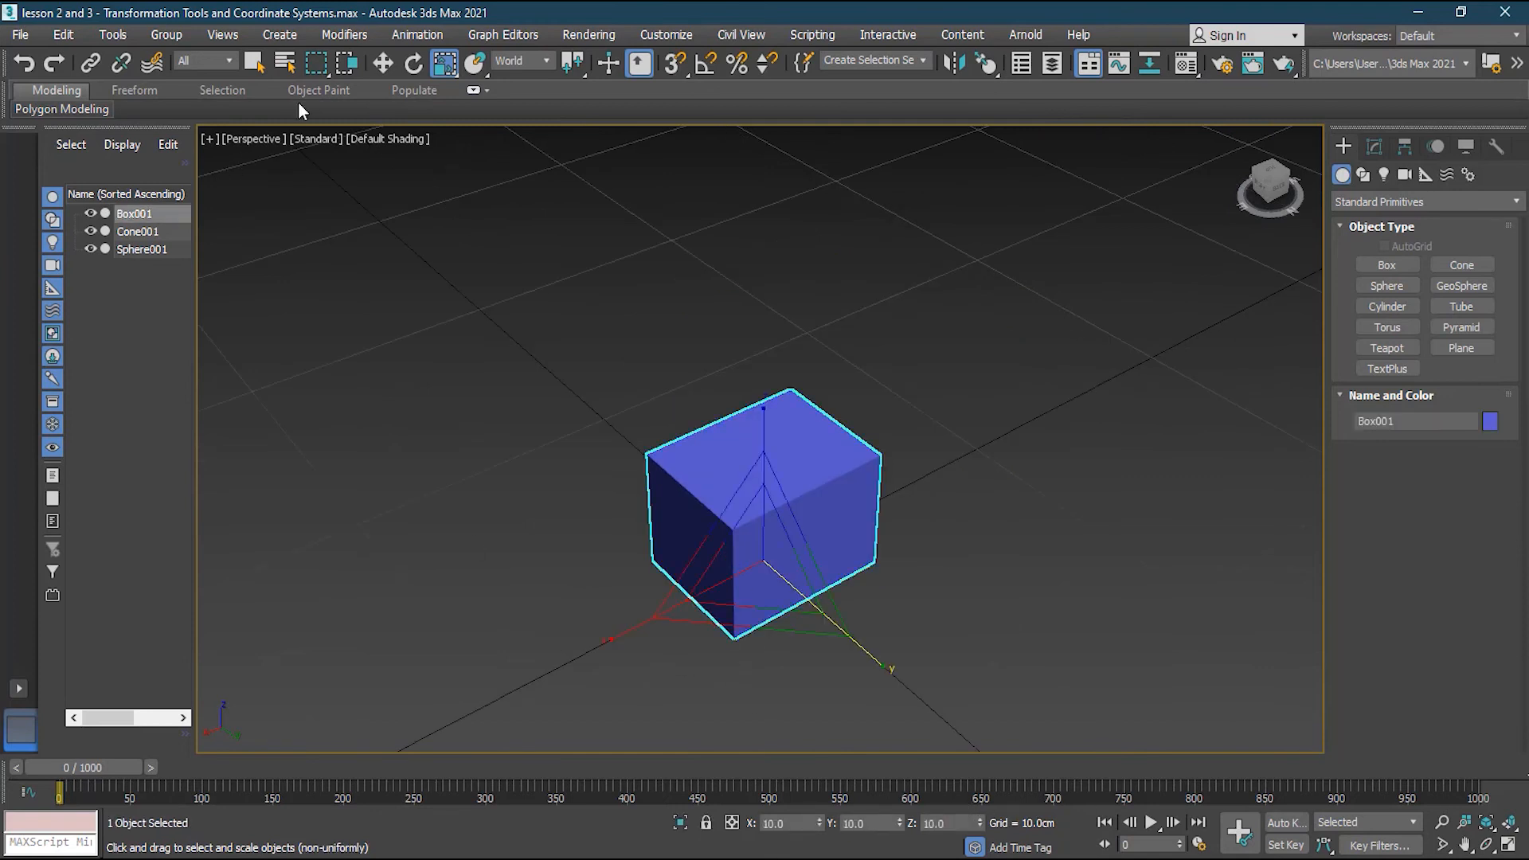
{"action": "left_click", "coordinate": [382, 62]}
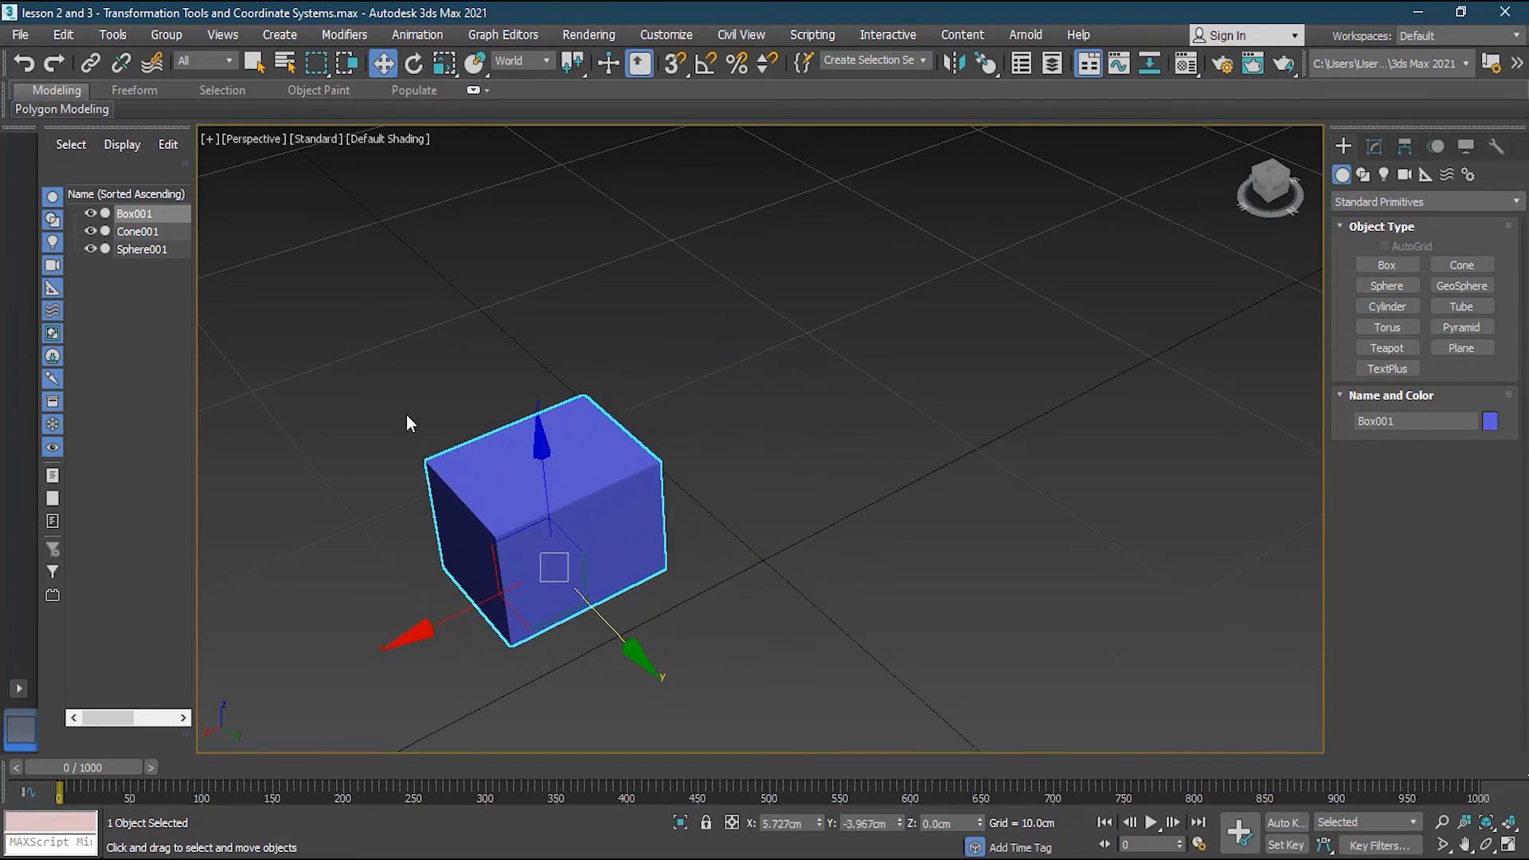
Zoom out, deselect the small box, and activate the Select Object tool.
{"action": "scroll", "scroll_direction": "down", "scroll_amount": 3}
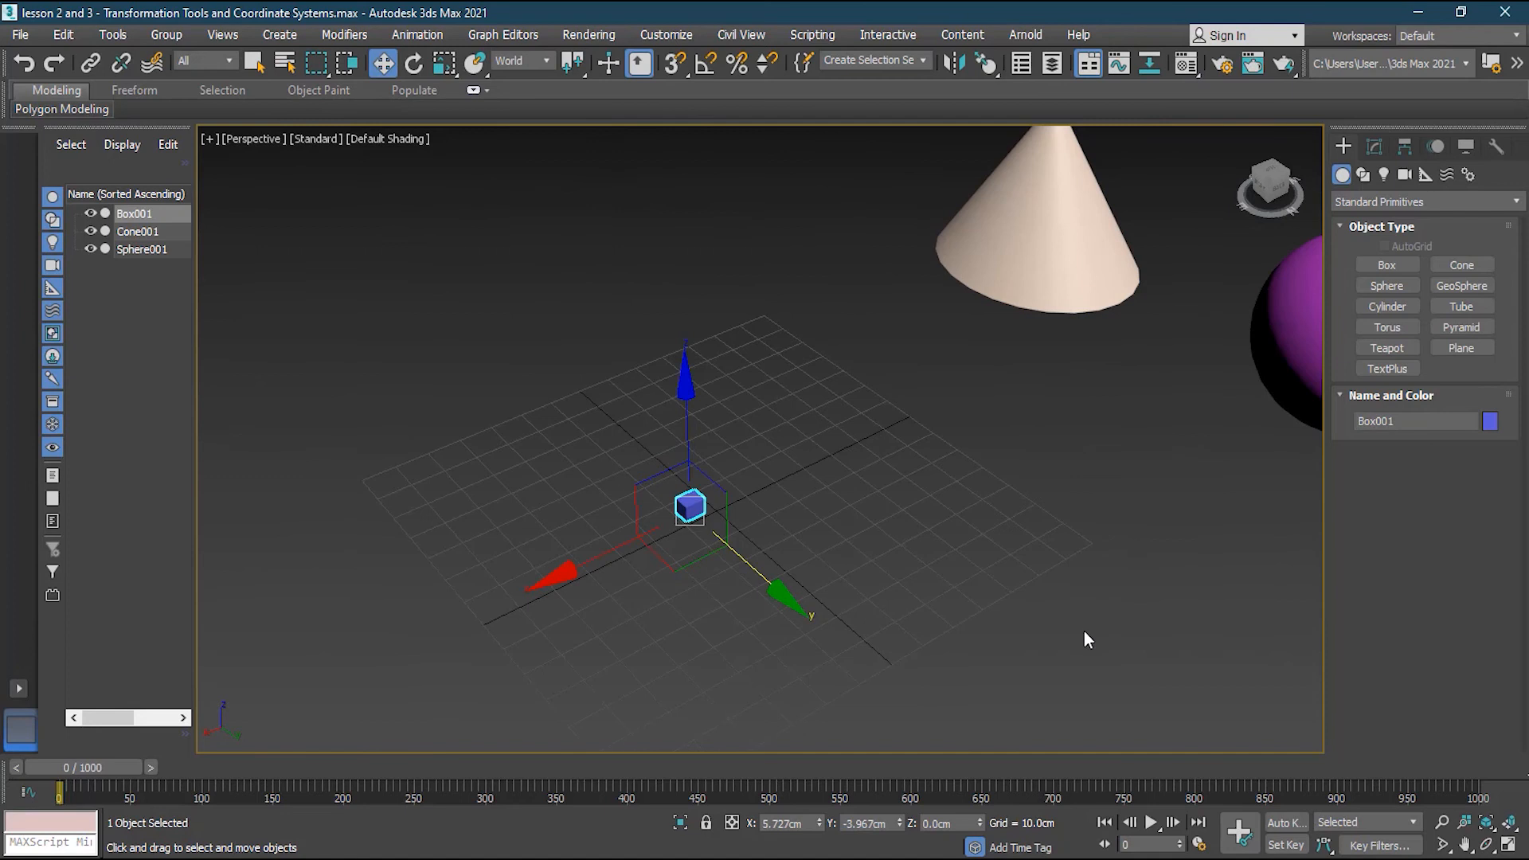
{"action": "left_click", "coordinate": [897, 655]}
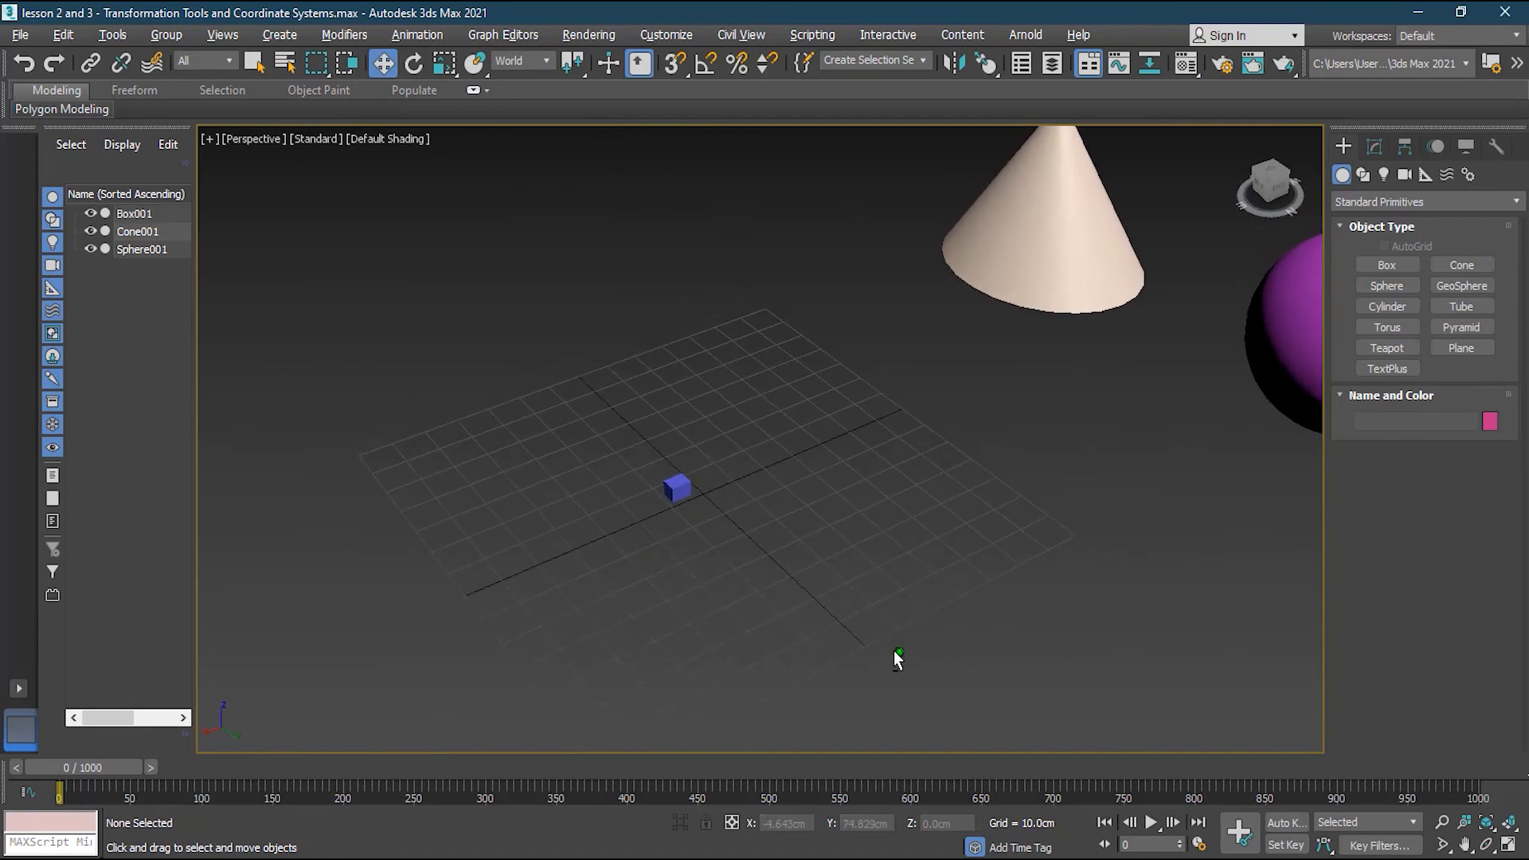
{"action": "mouse_move", "coordinate": [1009, 626]}
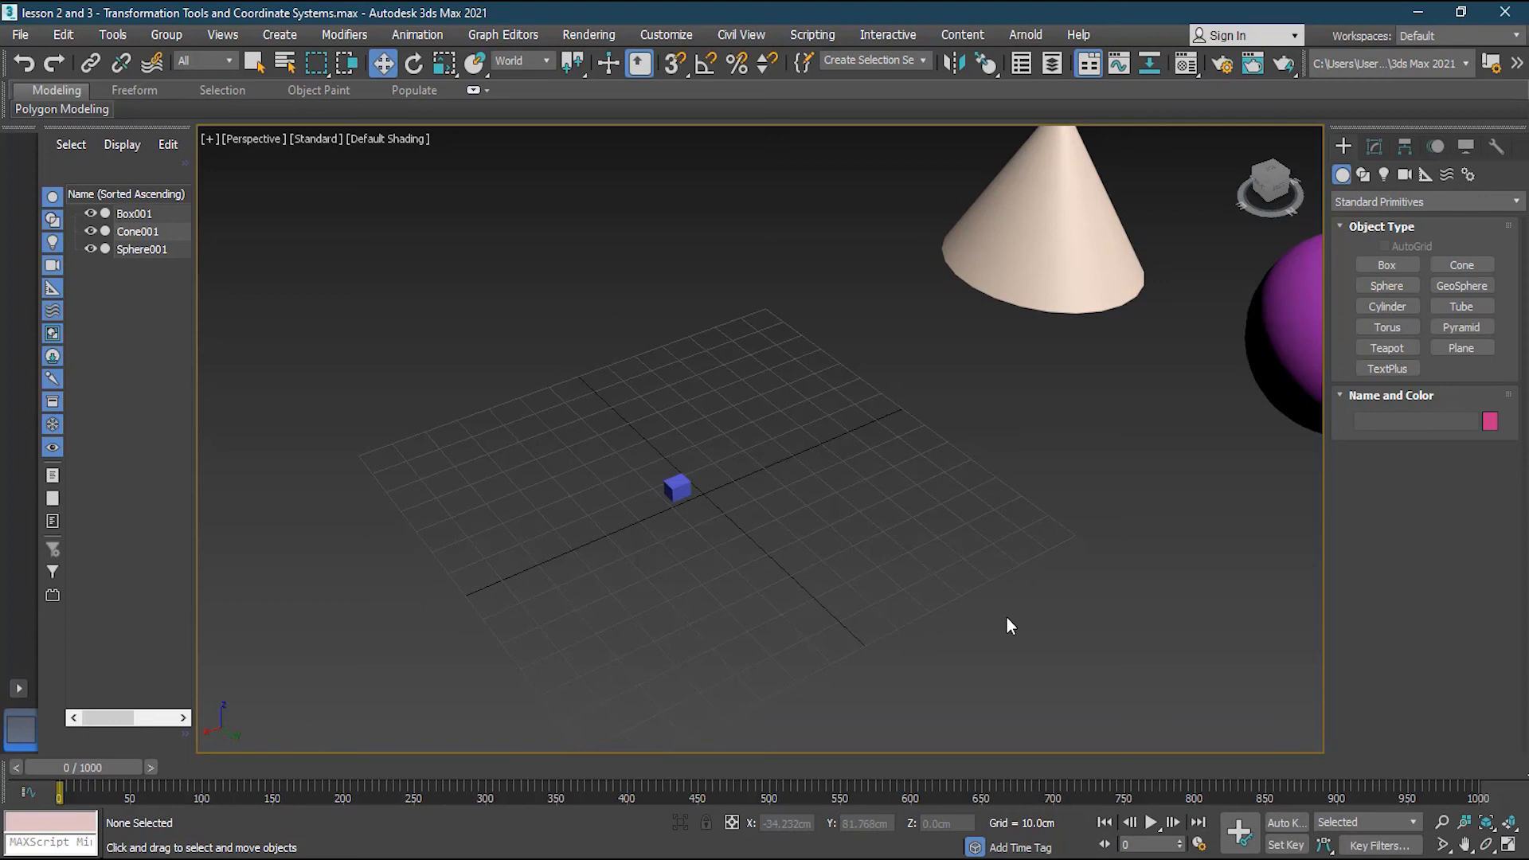
{"action": "mouse_move", "coordinate": [400, 77]}
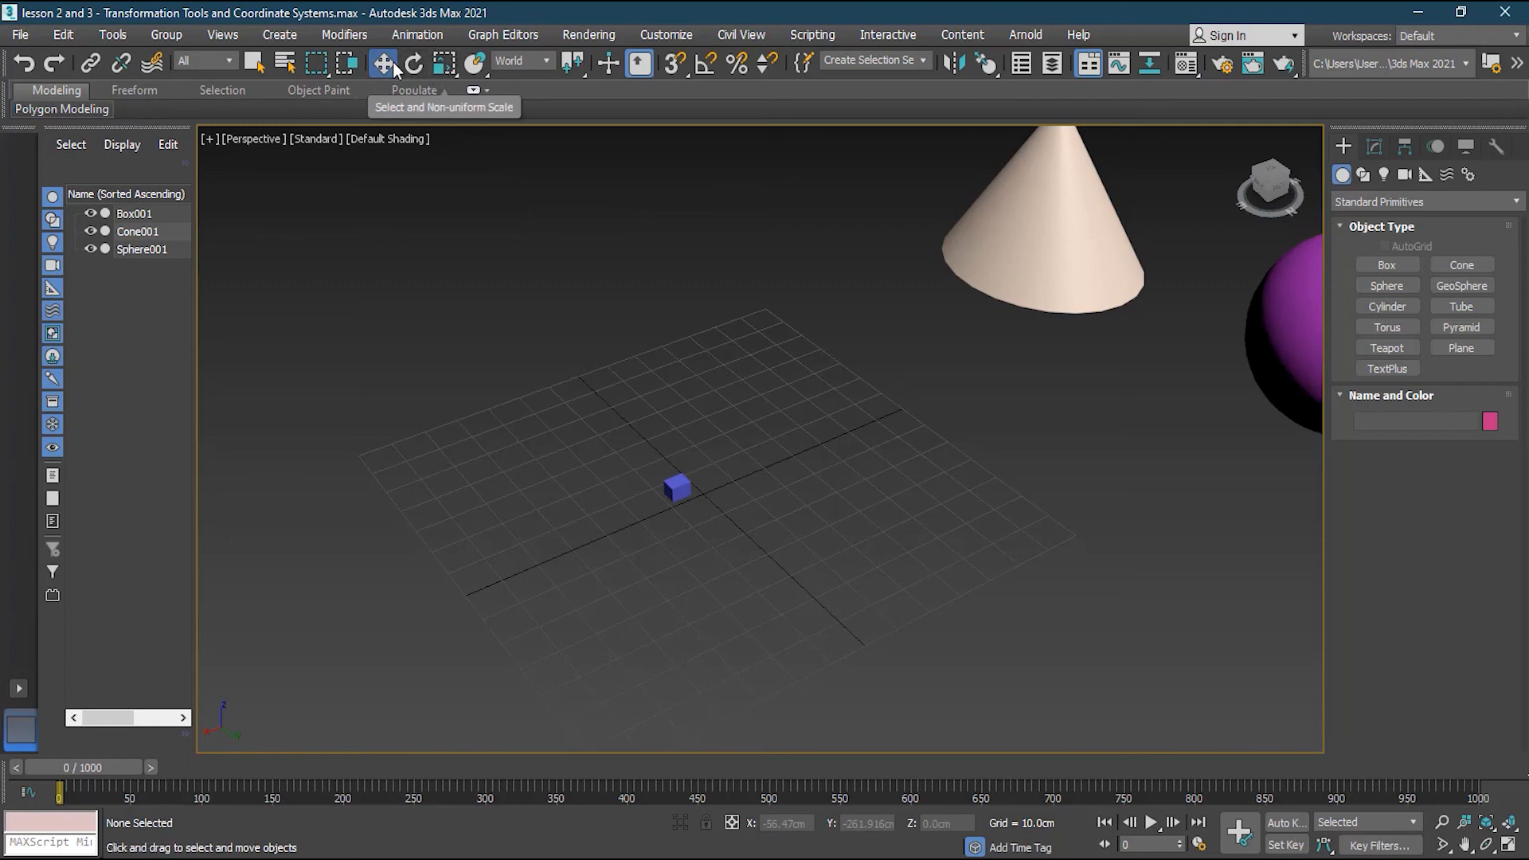
{"action": "mouse_move", "coordinate": [443, 65]}
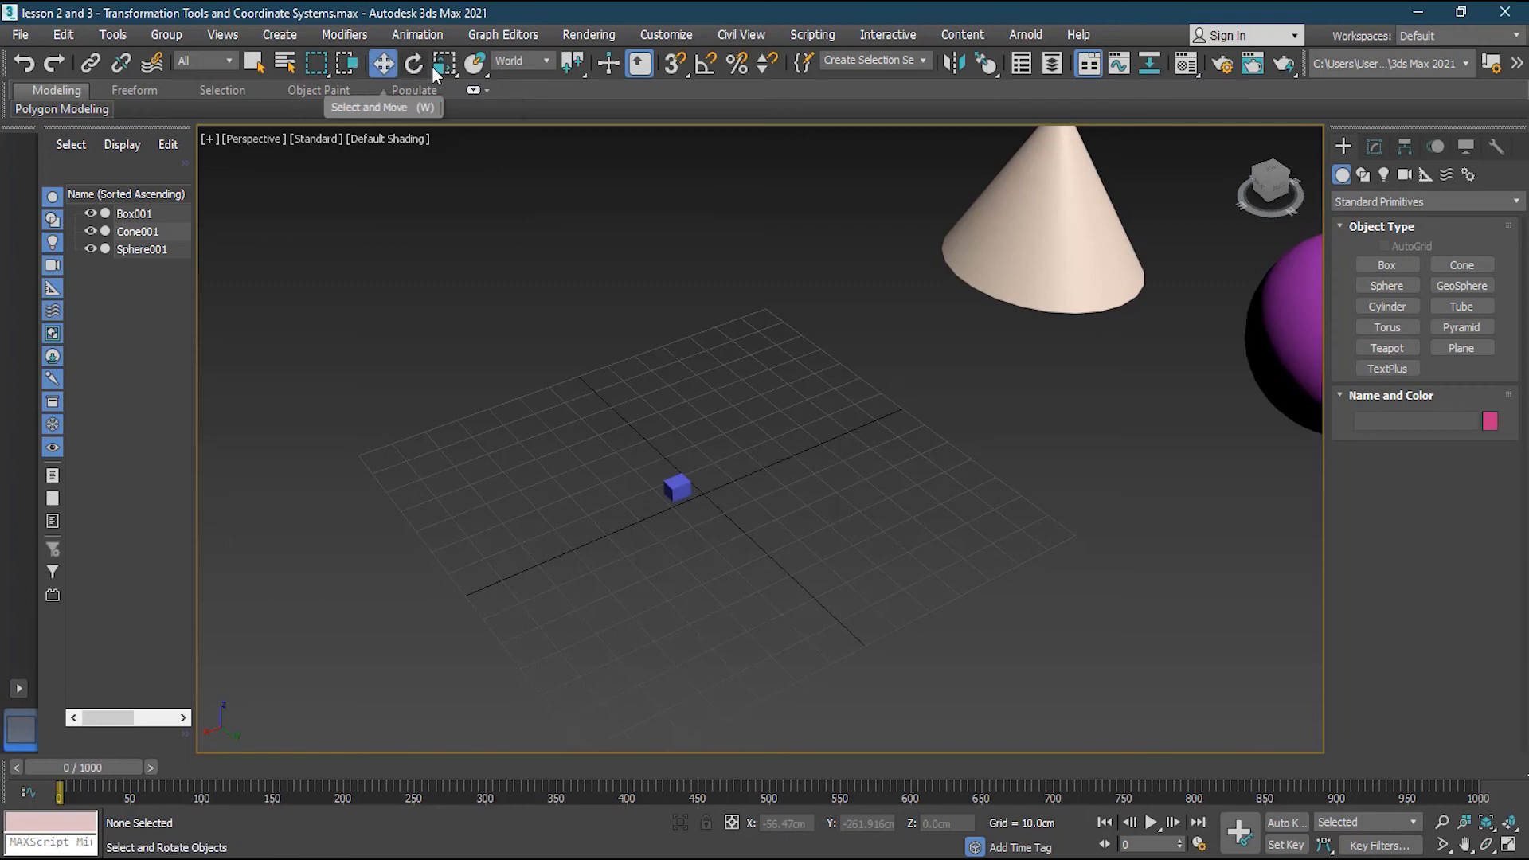
{"action": "left_click", "coordinate": [444, 62]}
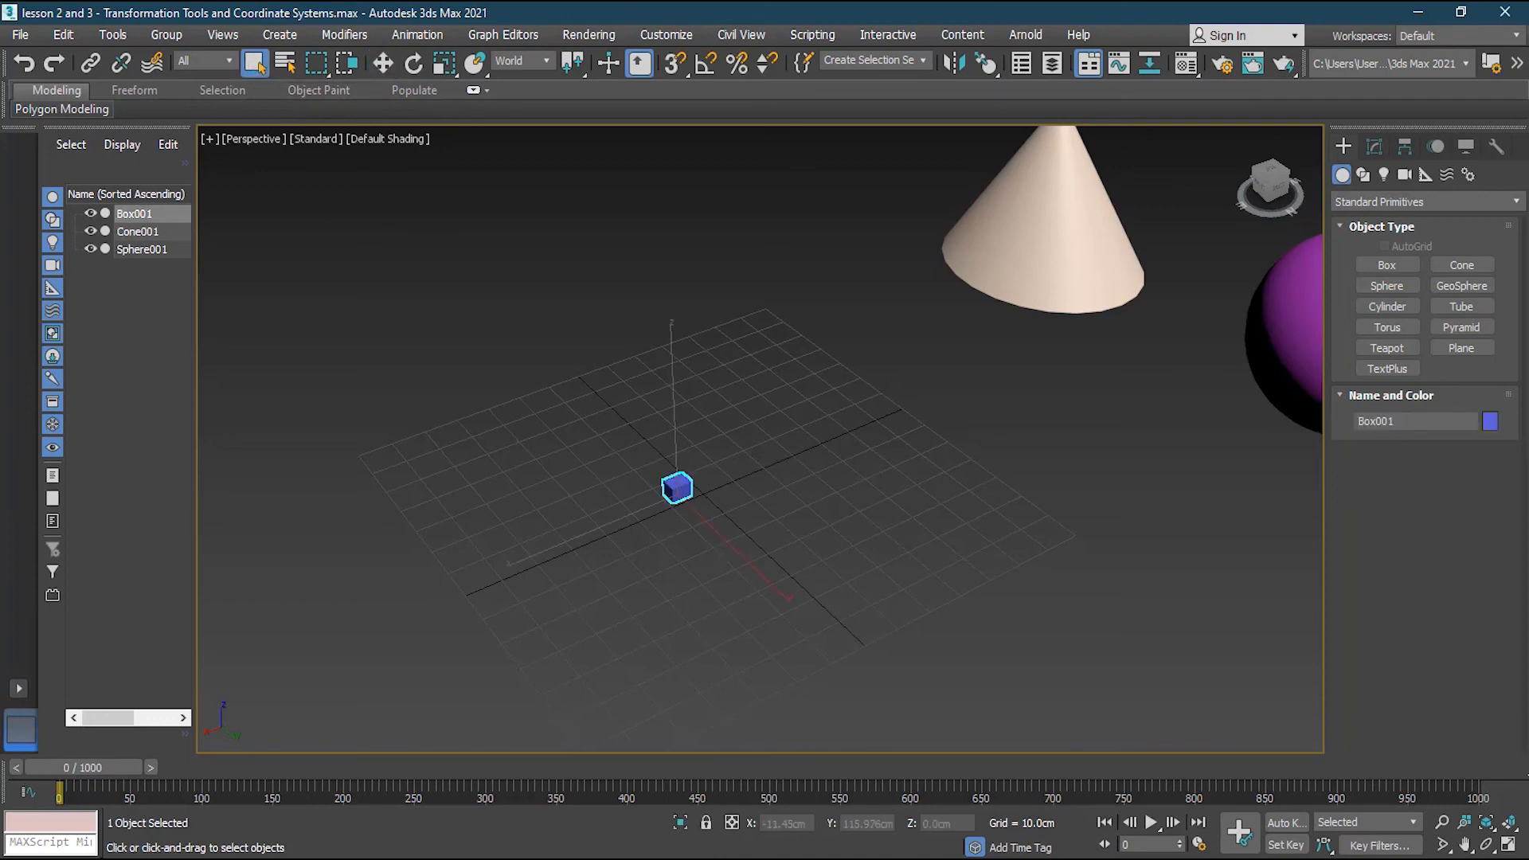
{"action": "mouse_move", "coordinate": [946, 836]}
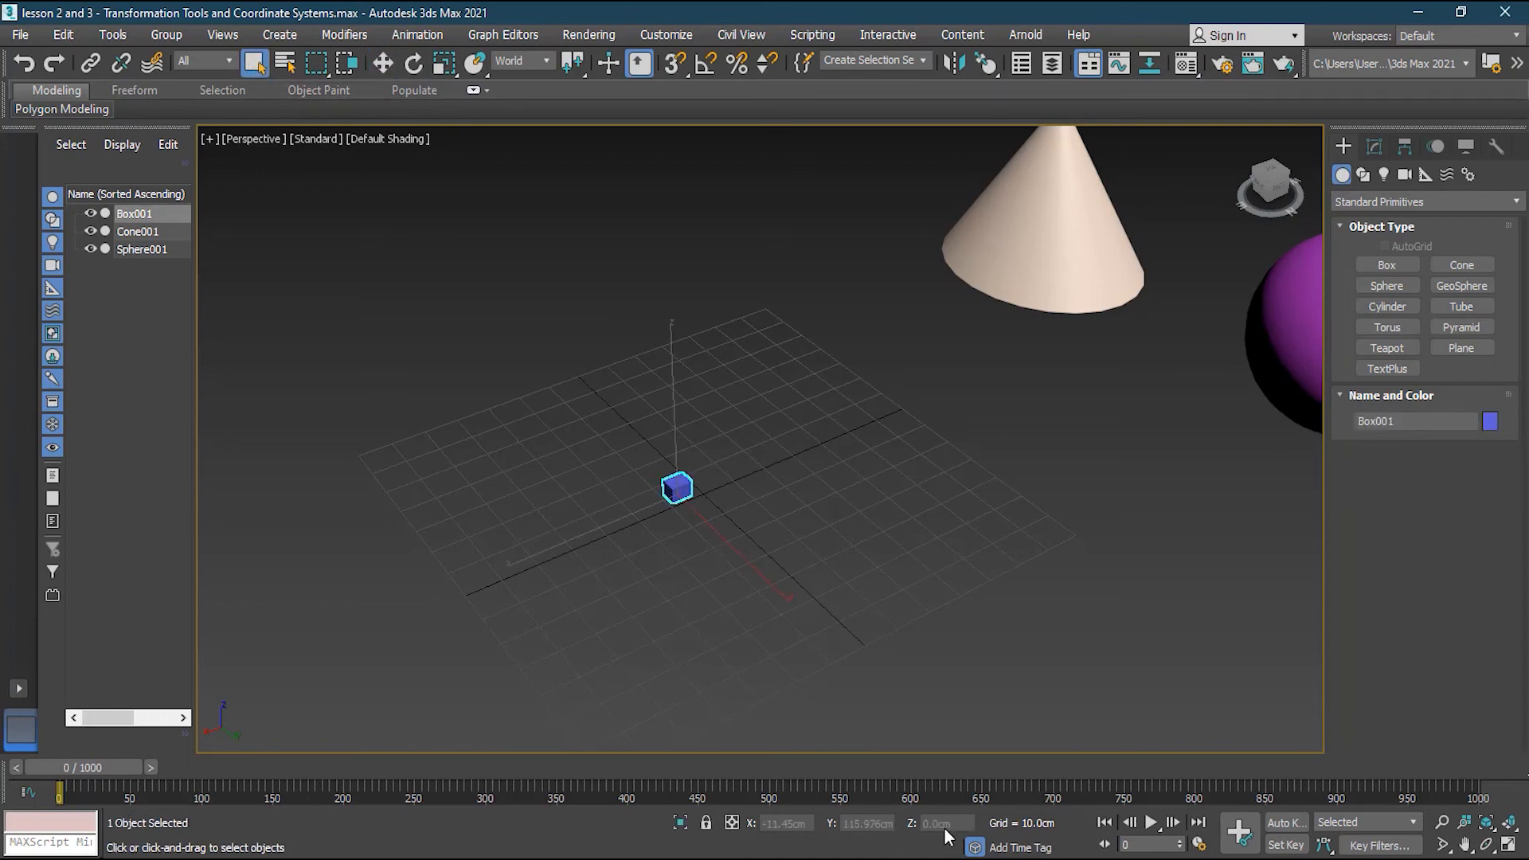